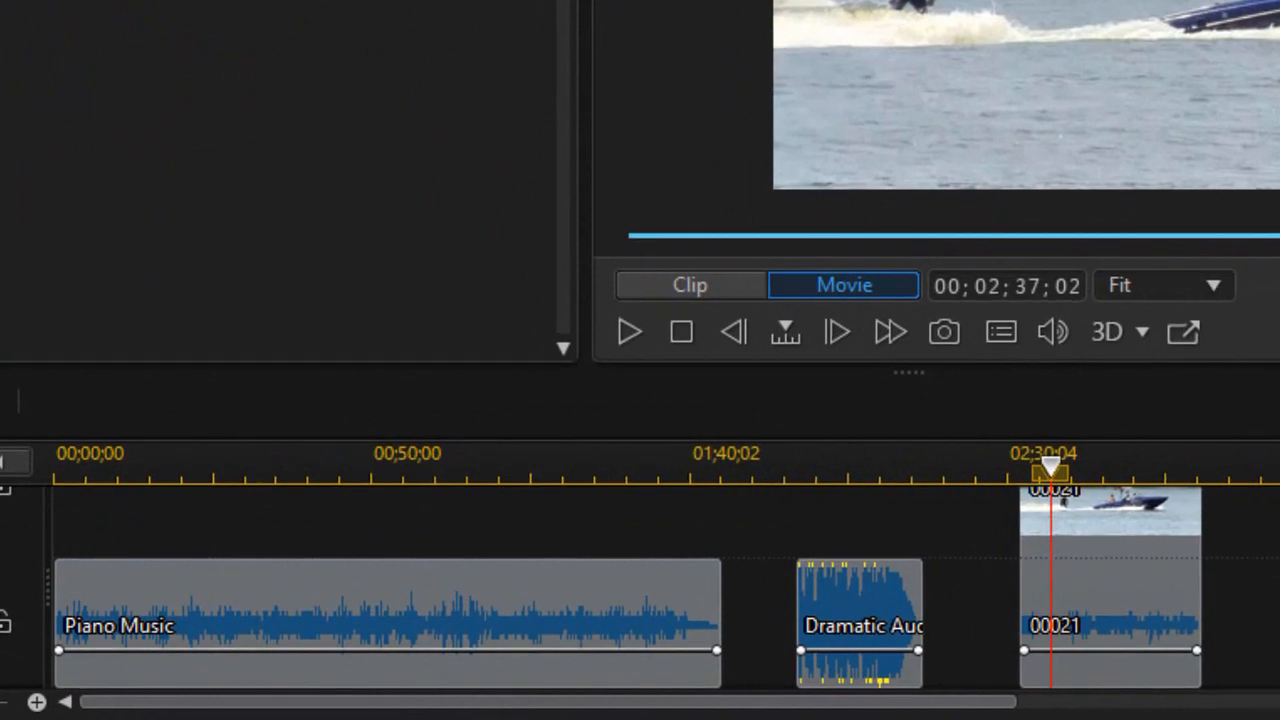
Park the playhead at 00;01;17;22 inside the Piano Music clip
{"action": "left_click", "coordinate": [1110, 580]}
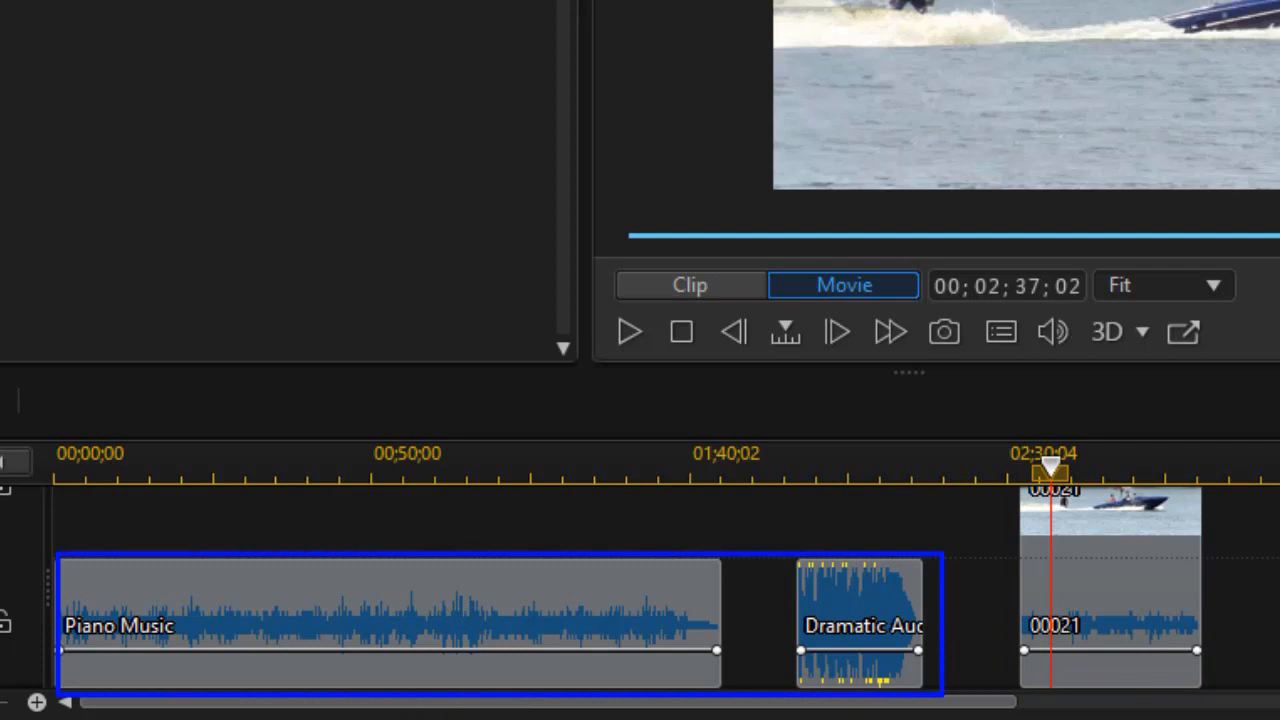
{"action": "left_click_drag", "start_coordinate": [1047, 471], "coordinate": [547, 471]}
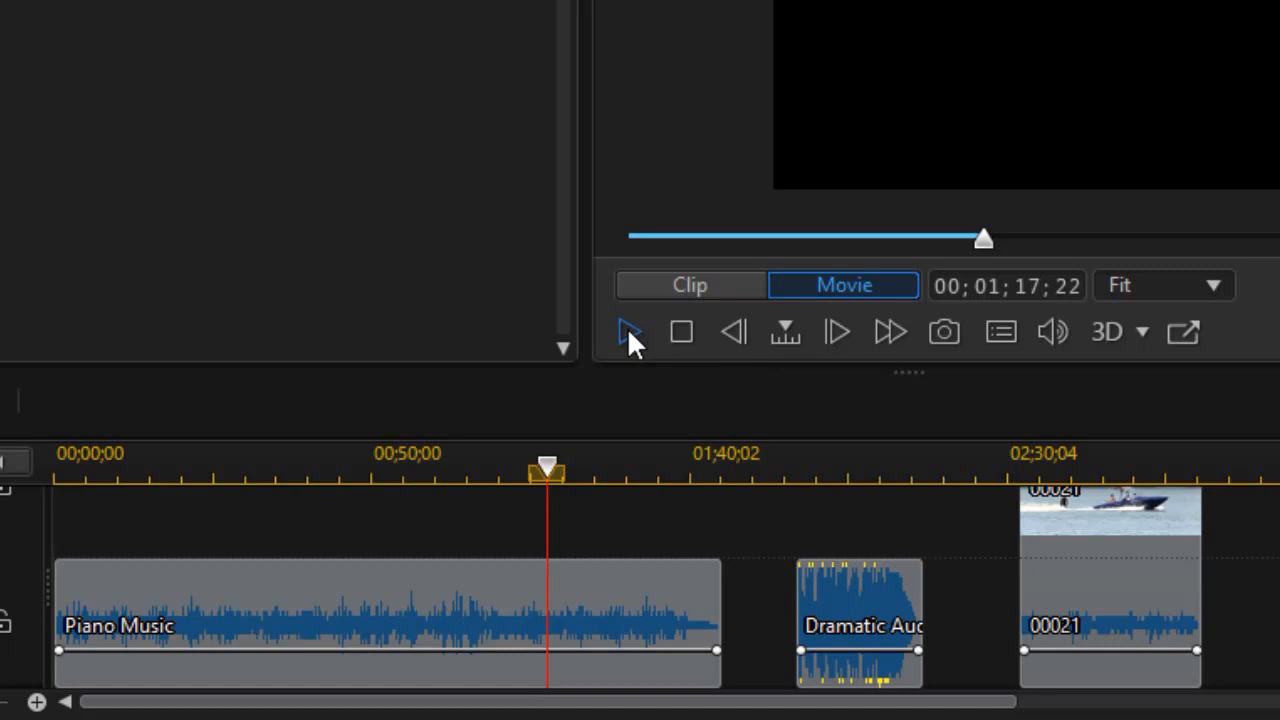
Play through Dramatic Audio into clip 00021, pausing at 02;43;25
{"action": "left_click", "coordinate": [628, 332]}
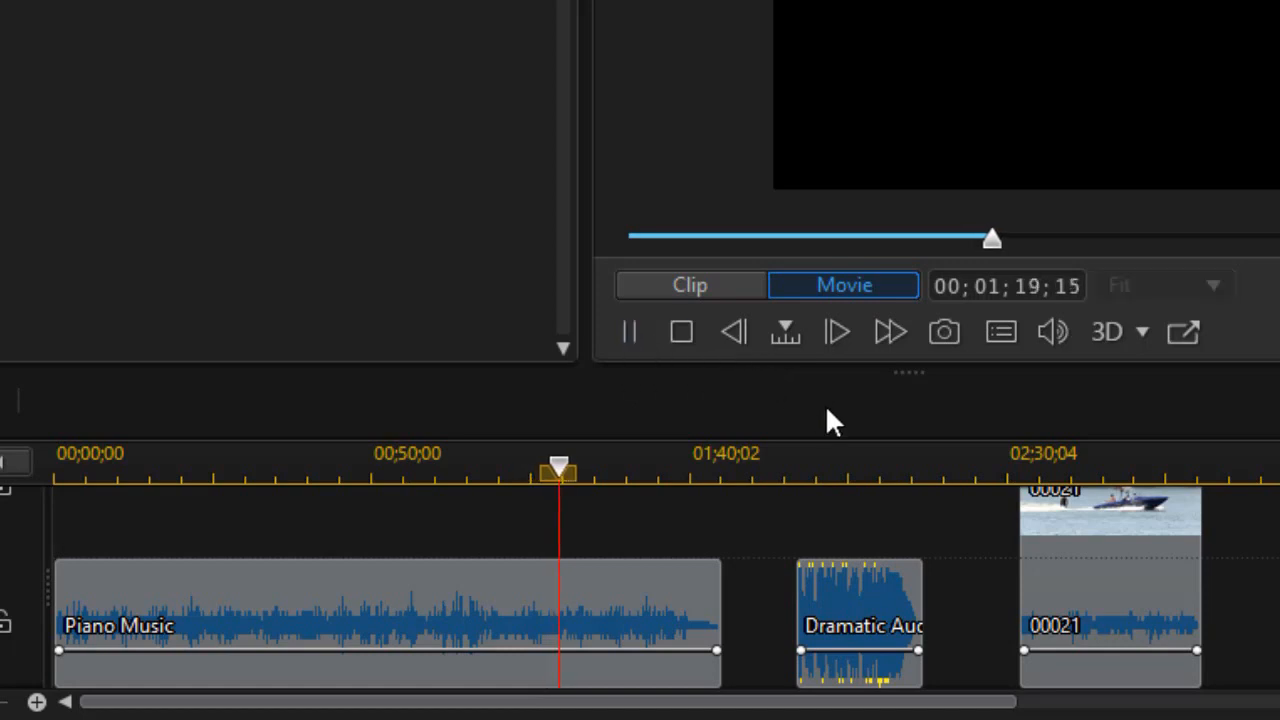
{"action": "left_click_drag", "start_coordinate": [560, 467], "coordinate": [835, 467]}
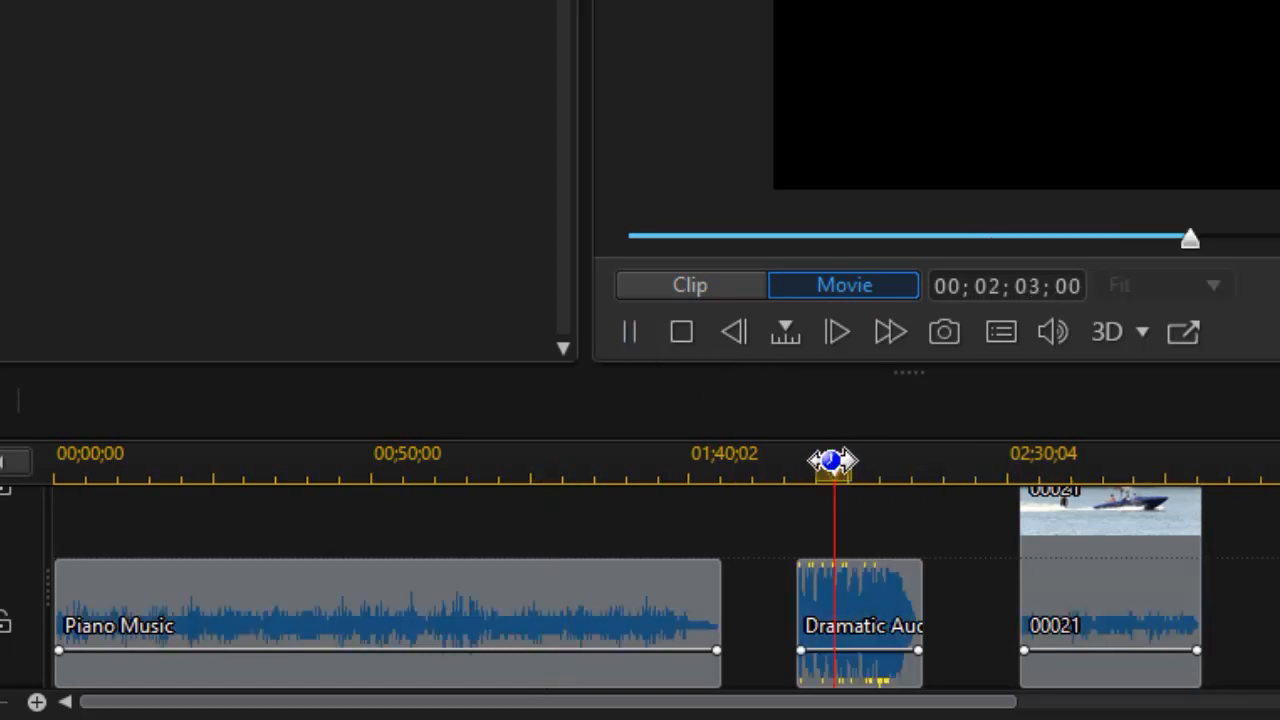
{"action": "left_click", "coordinate": [681, 332]}
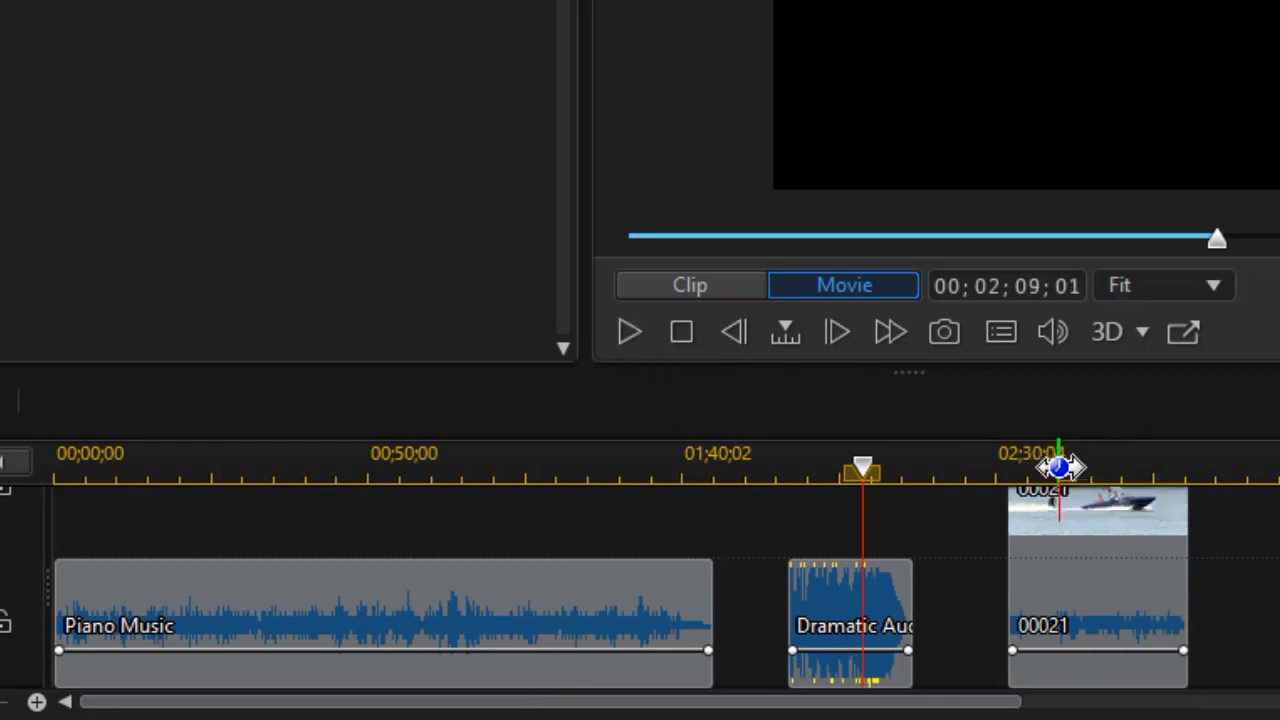
{"action": "left_click", "coordinate": [628, 332]}
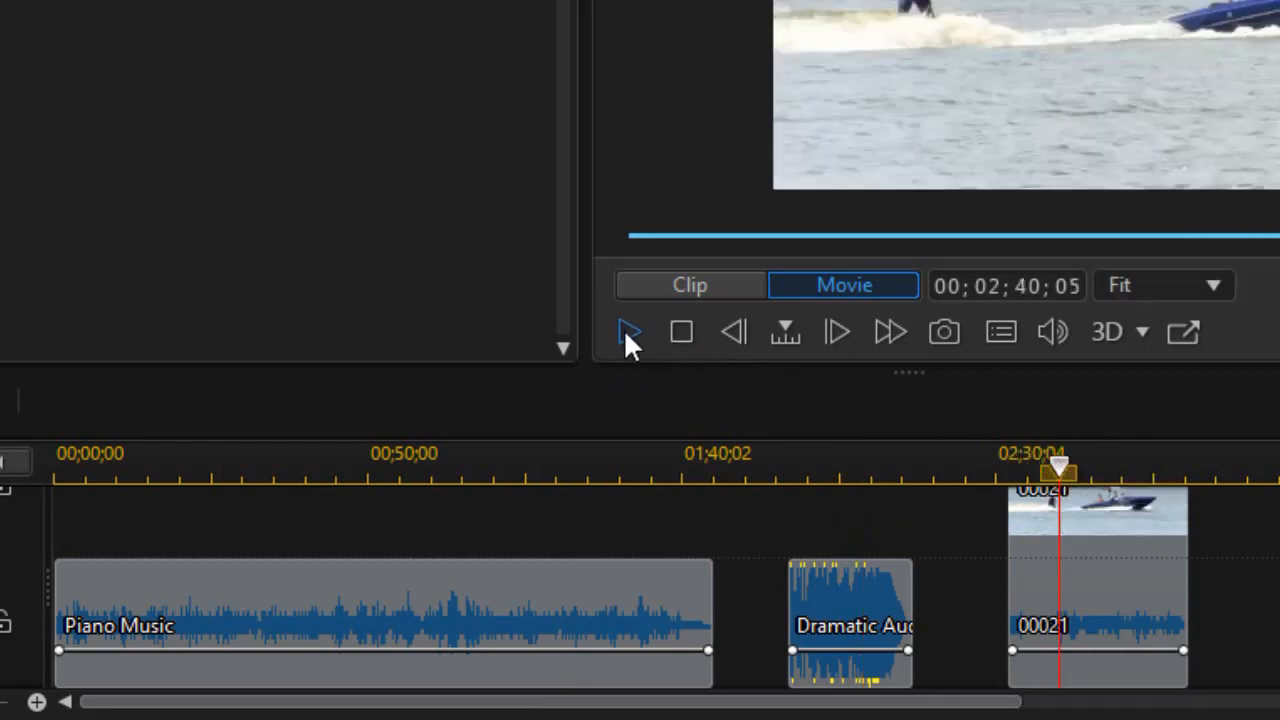
{"action": "left_click", "coordinate": [628, 332]}
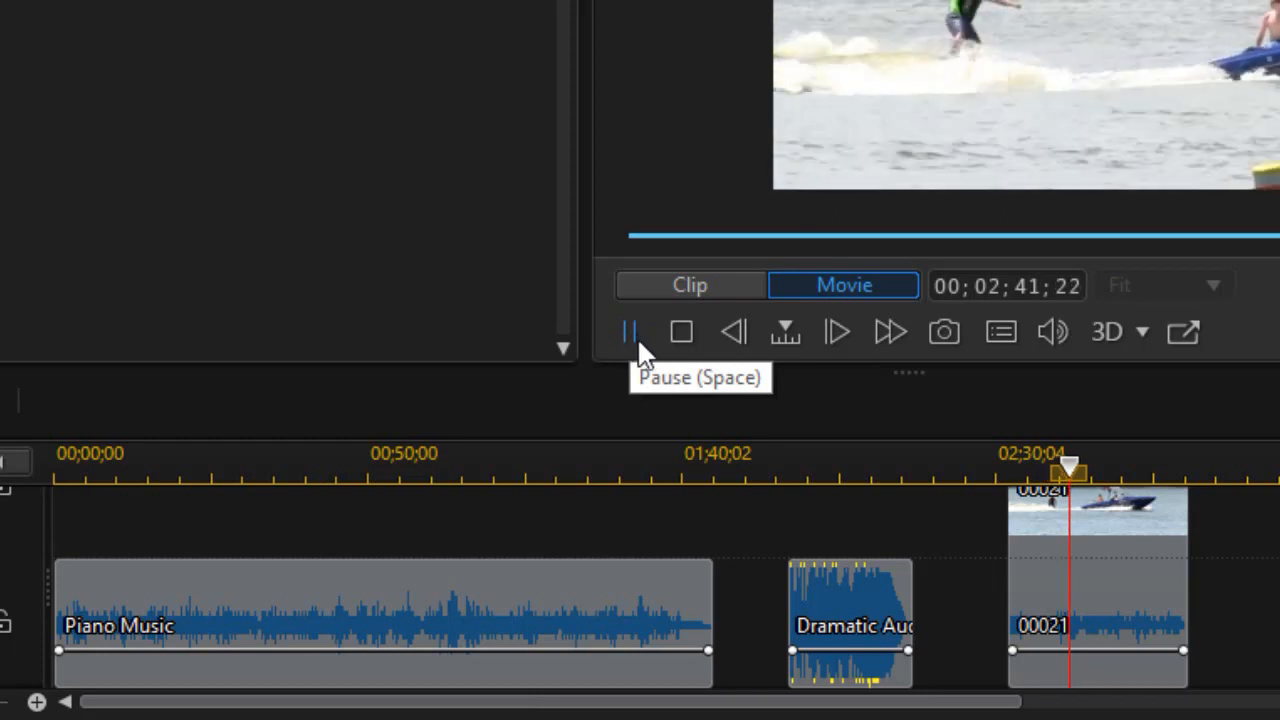
{"action": "left_click", "coordinate": [628, 331]}
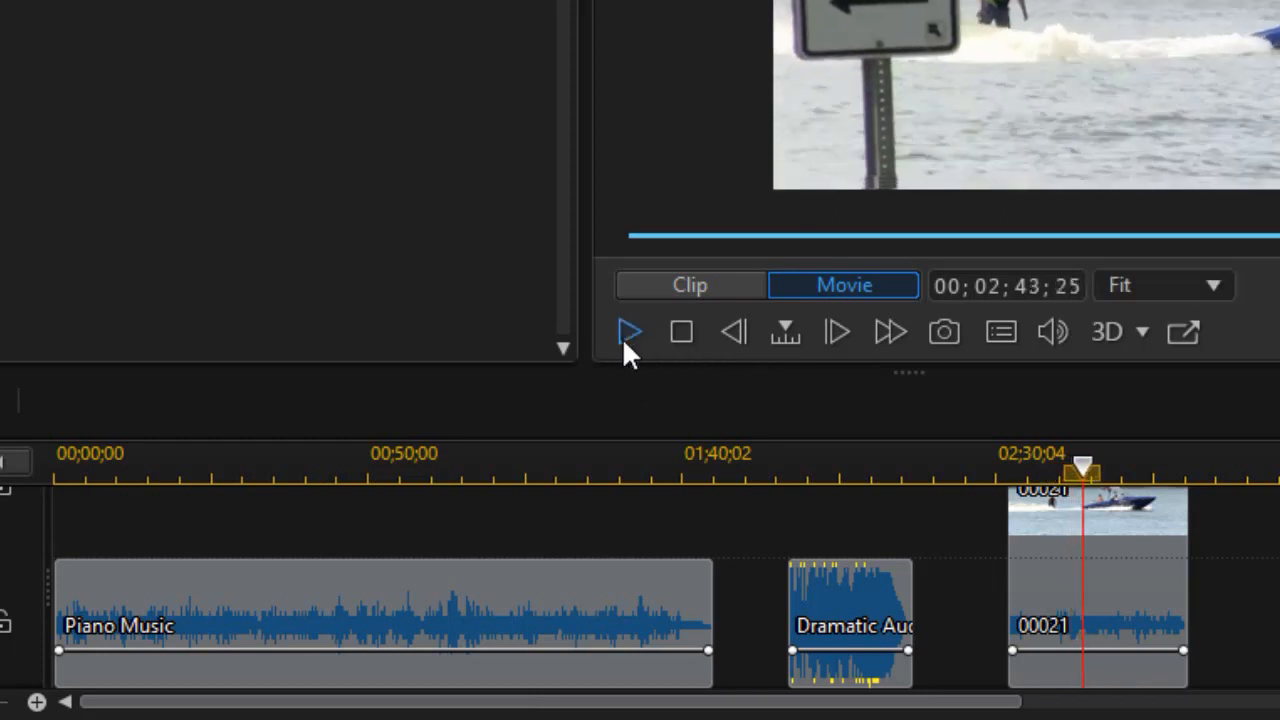
{"action": "mouse_move", "coordinate": [360, 555]}
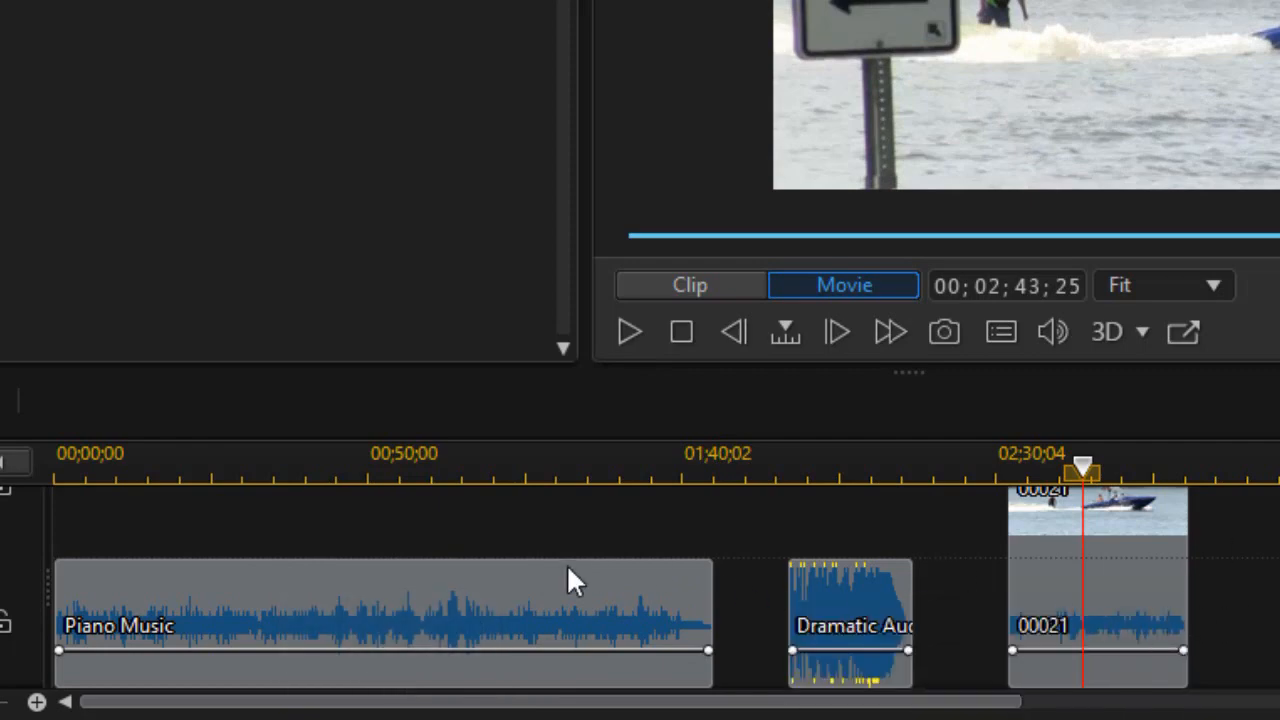
{"action": "mouse_move", "coordinate": [444, 538]}
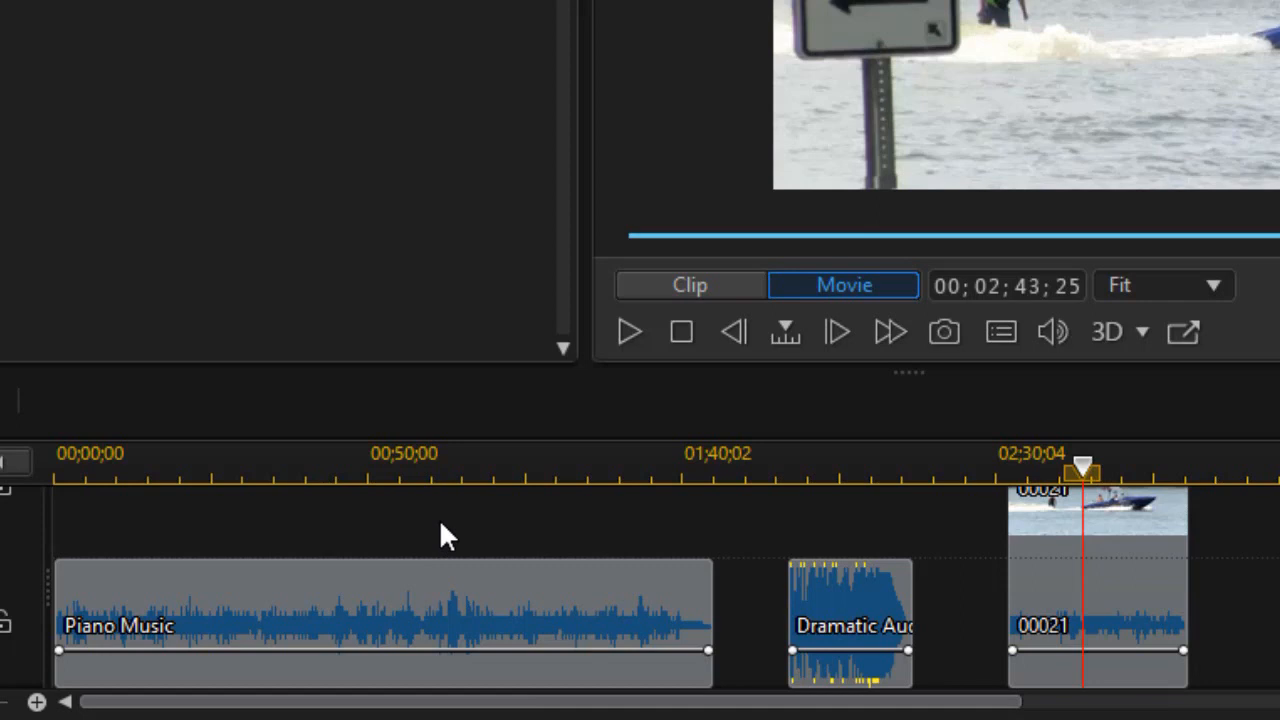
{"action": "mouse_move", "coordinate": [901, 375]}
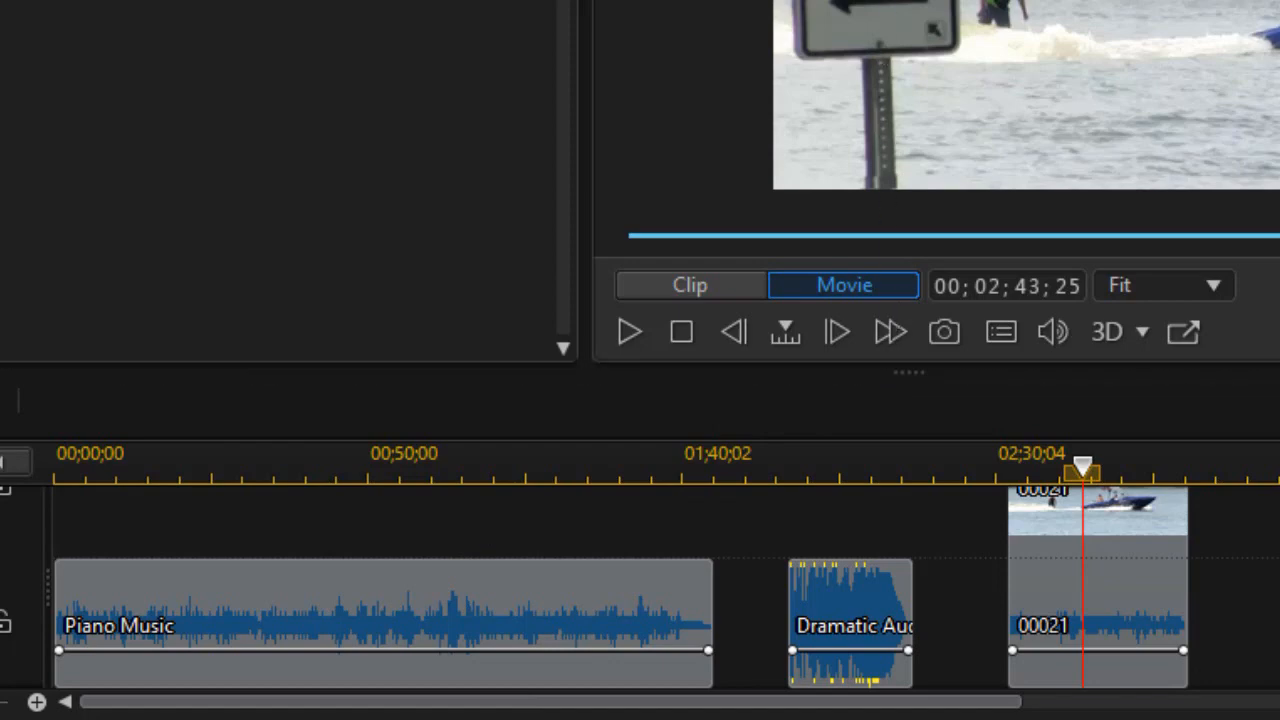
{"action": "scroll", "scroll_direction": "down", "scroll_amount": 3}
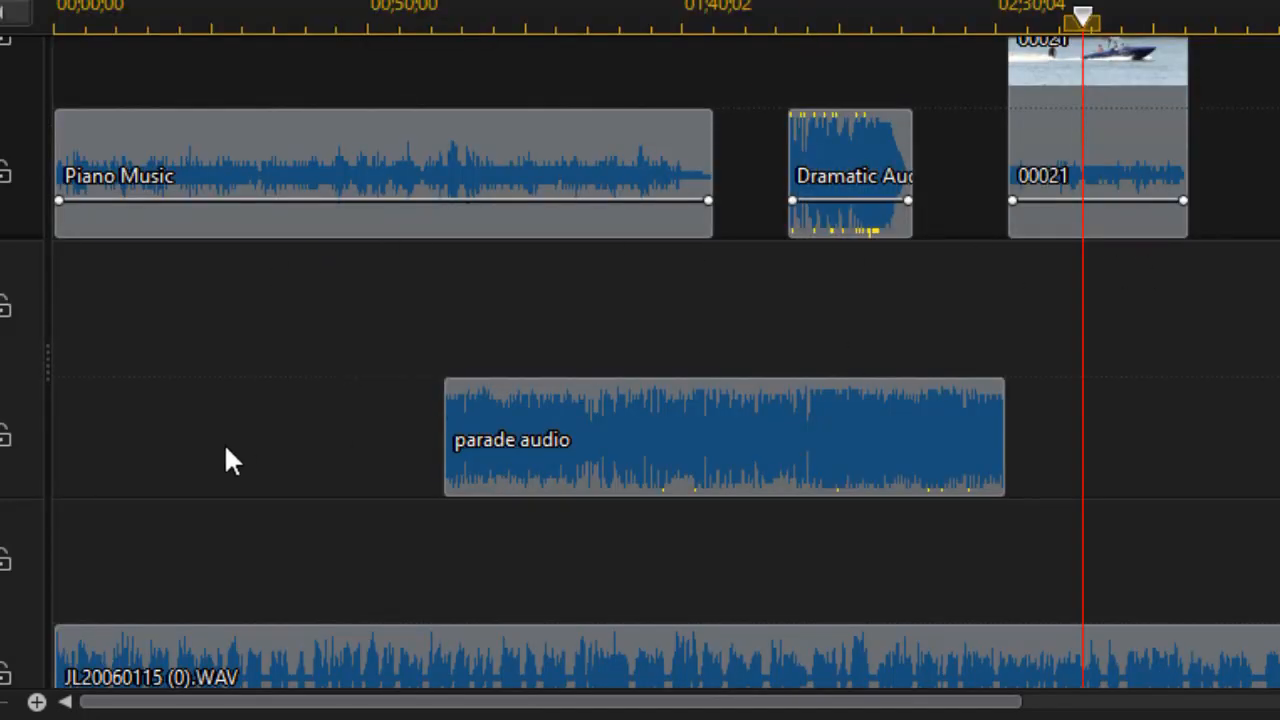
{"action": "mouse_move", "coordinate": [670, 458]}
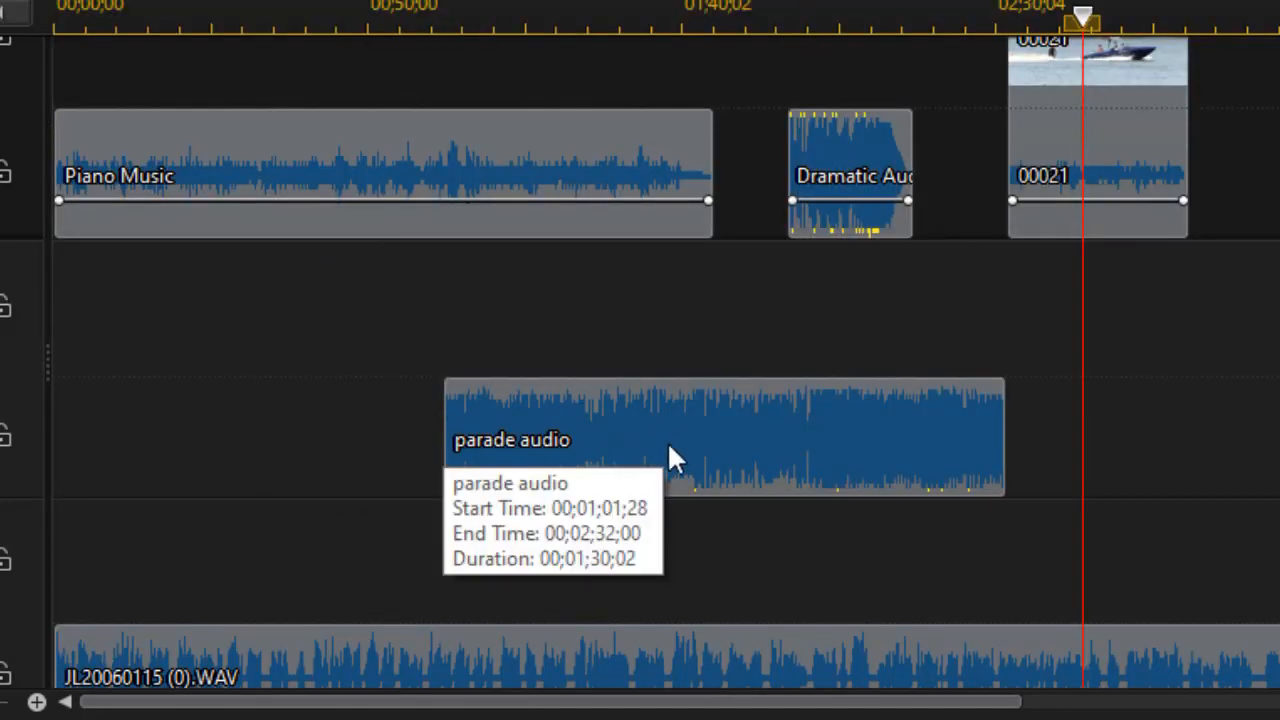
{"action": "mouse_move", "coordinate": [703, 449]}
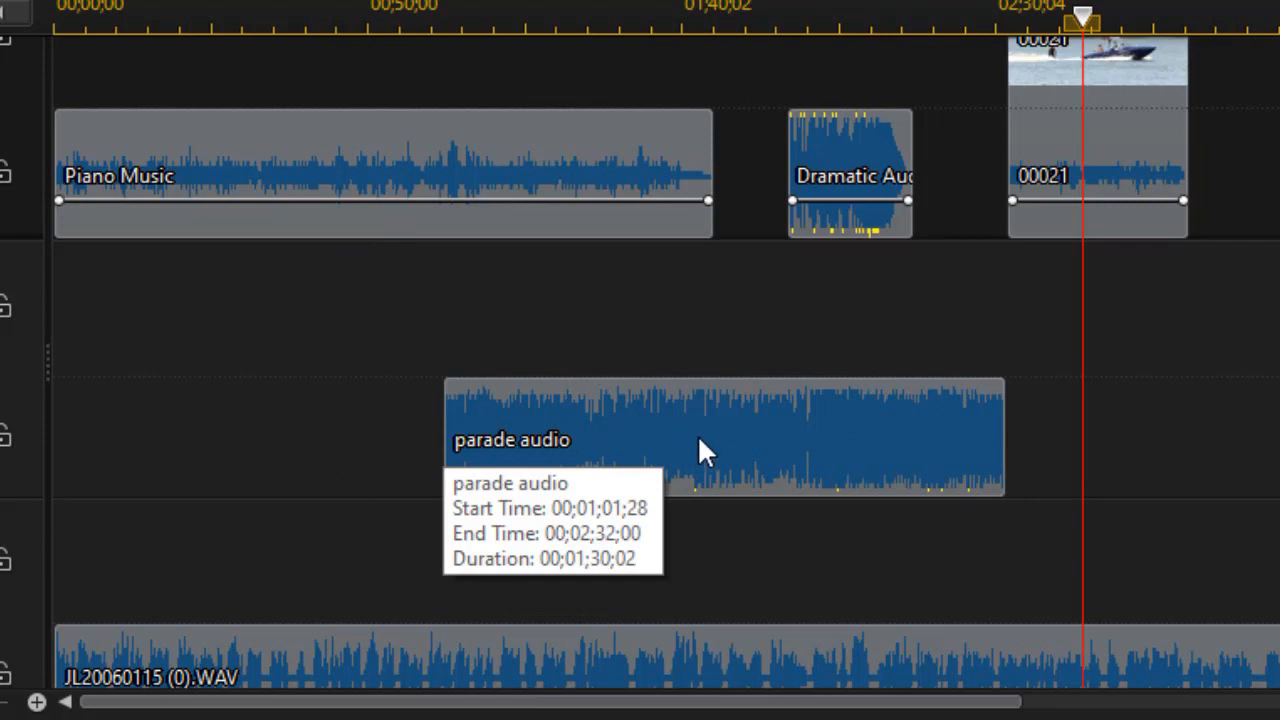
{"action": "mouse_move", "coordinate": [715, 640]}
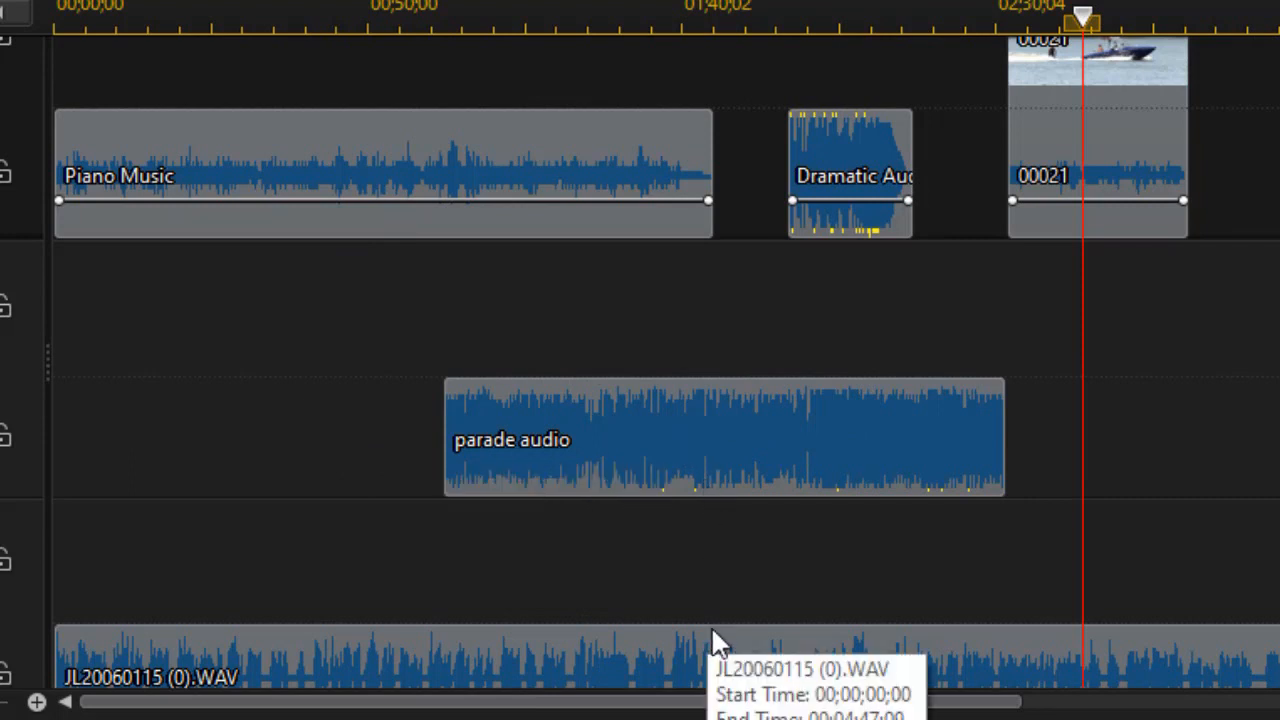
{"action": "mouse_move", "coordinate": [687, 568]}
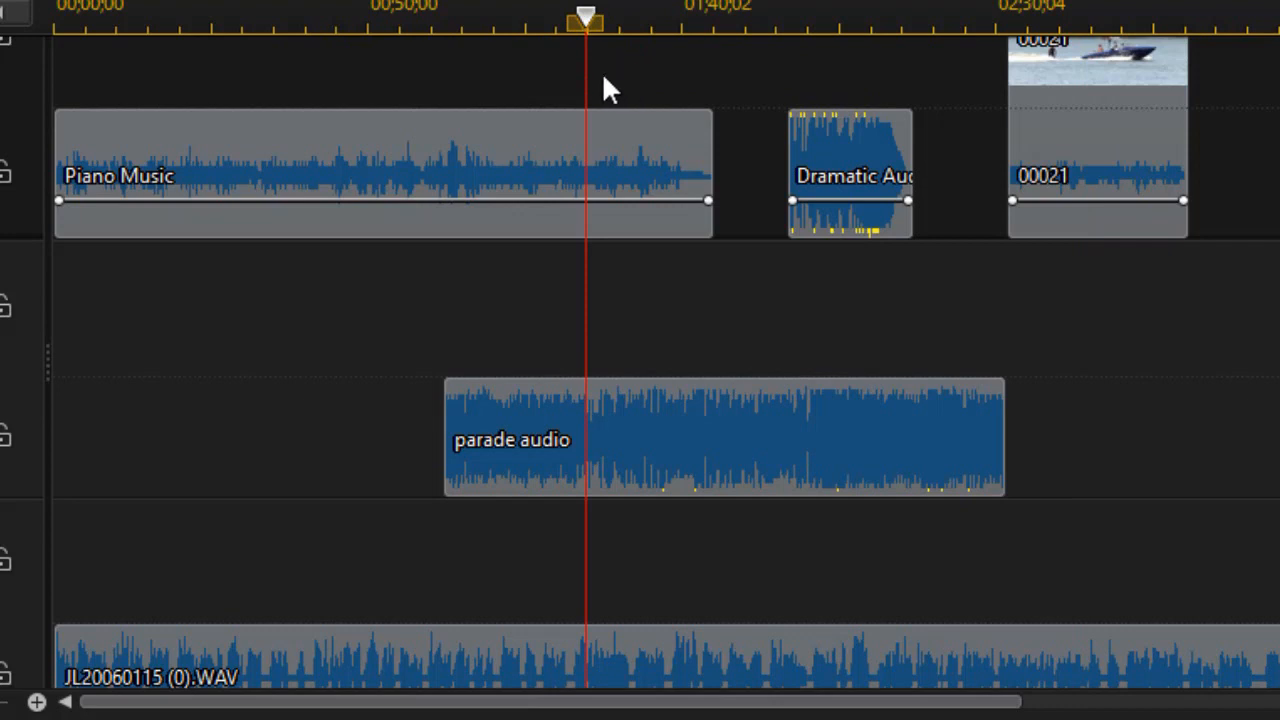
{"action": "mouse_move", "coordinate": [548, 280]}
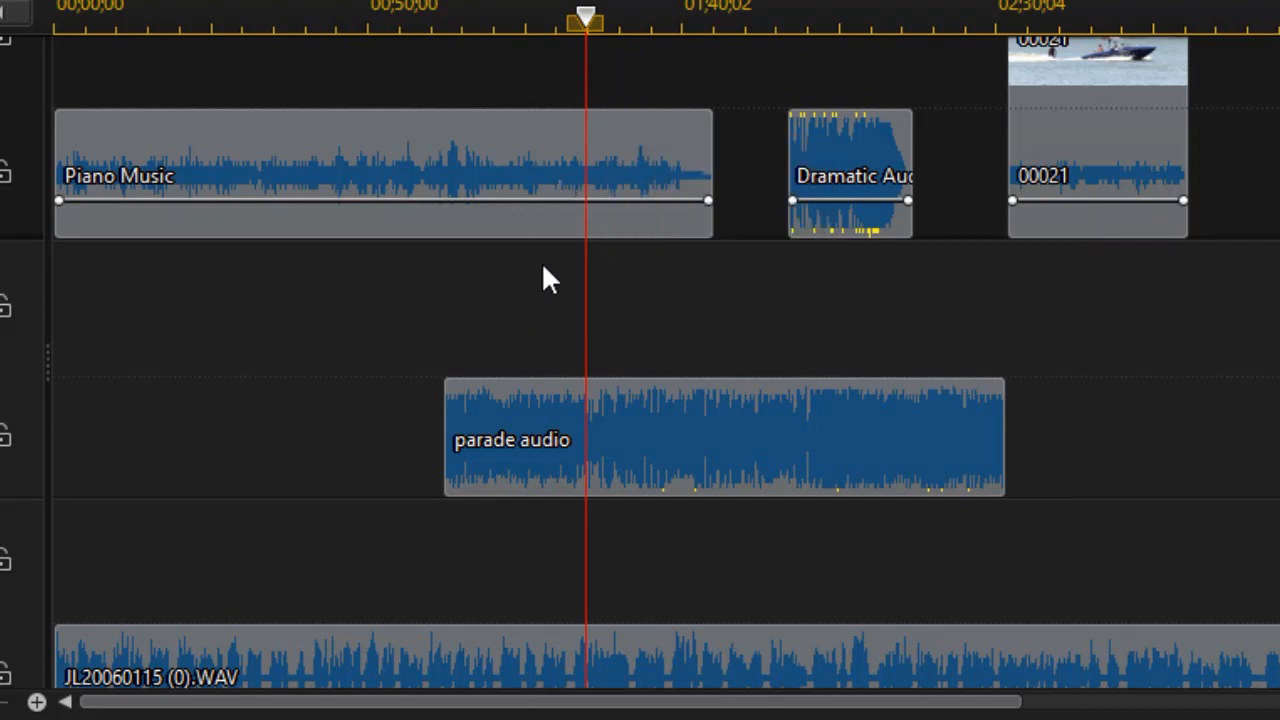
{"action": "mouse_move", "coordinate": [620, 180]}
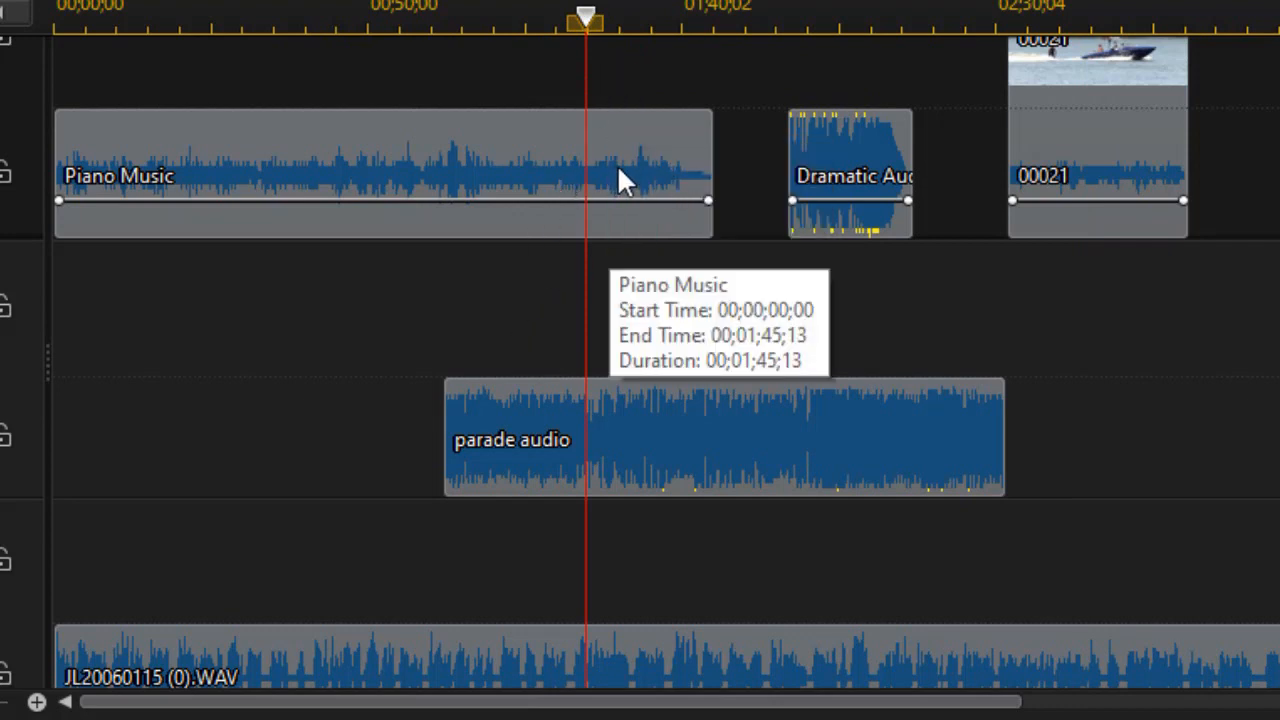
{"action": "mouse_move", "coordinate": [613, 185]}
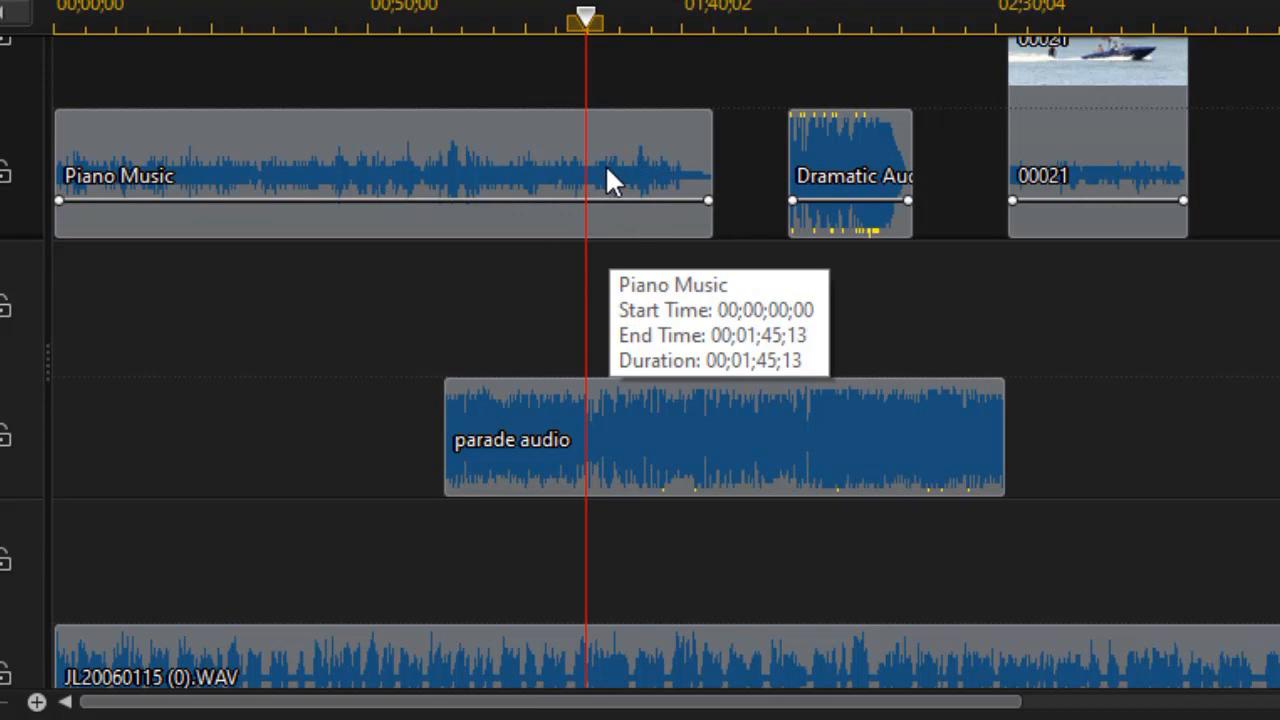
{"action": "mouse_move", "coordinate": [600, 600]}
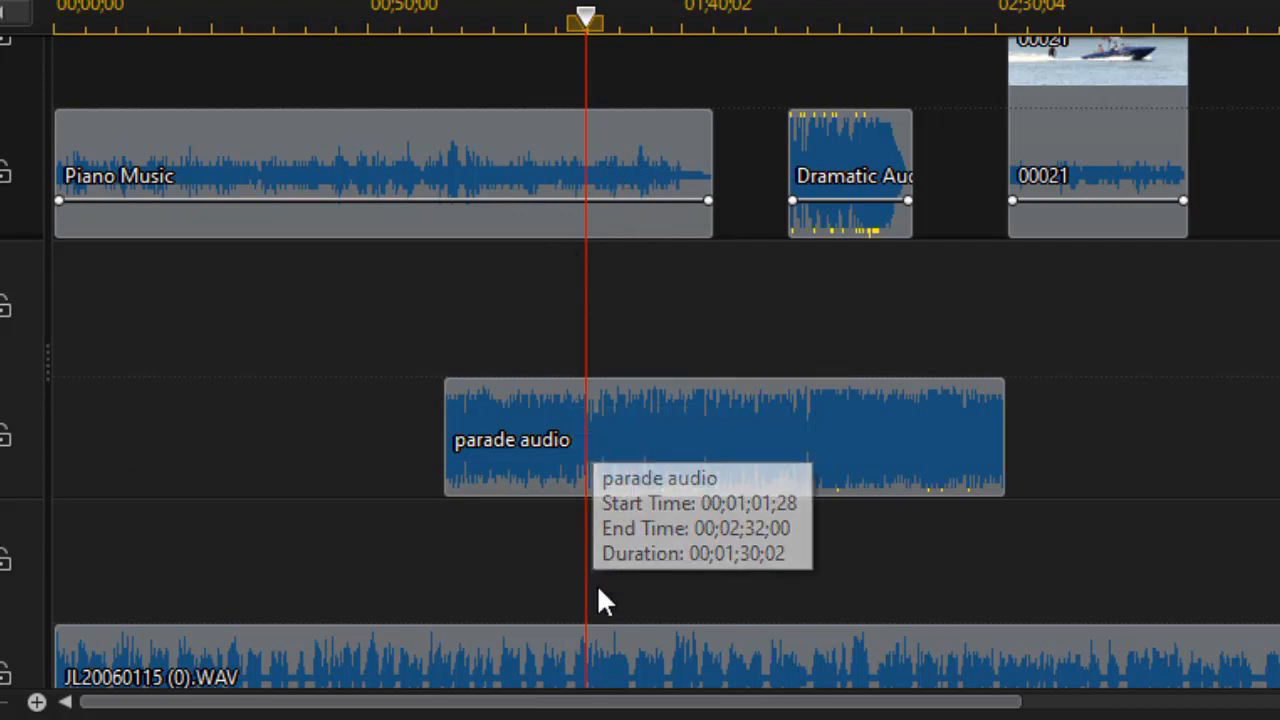
{"action": "mouse_move", "coordinate": [630, 680]}
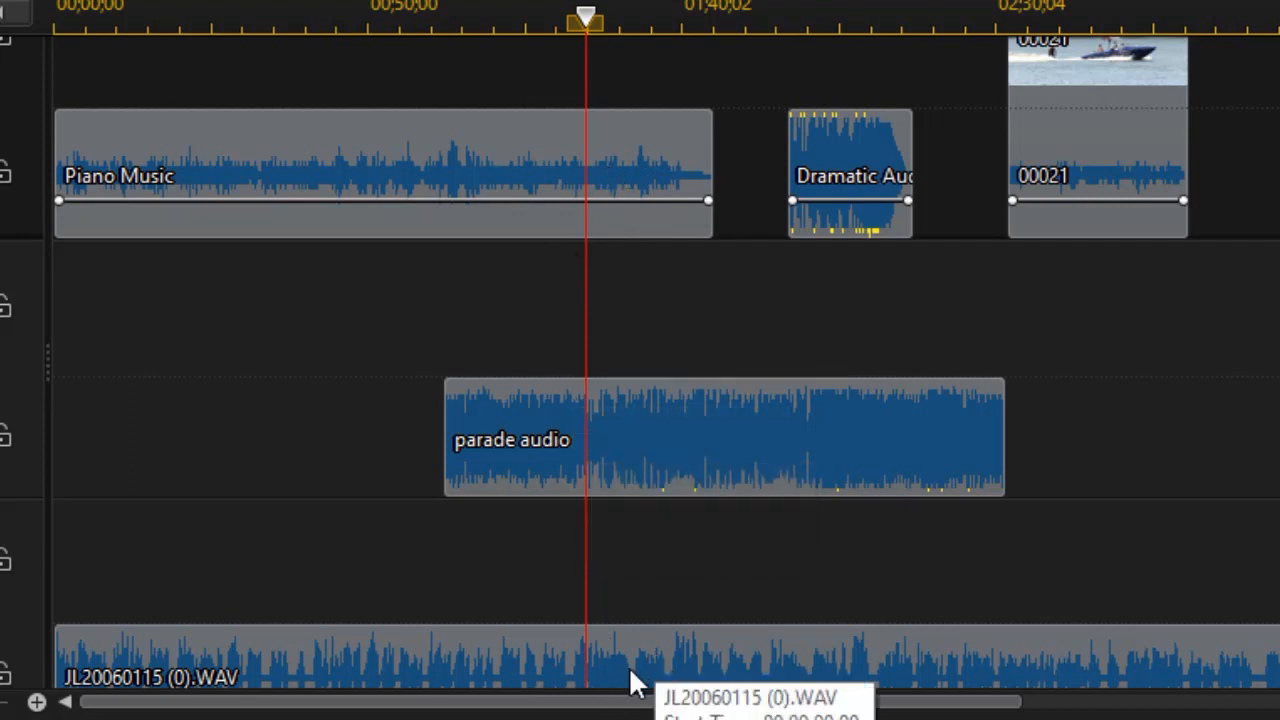
{"action": "mouse_move", "coordinate": [620, 630]}
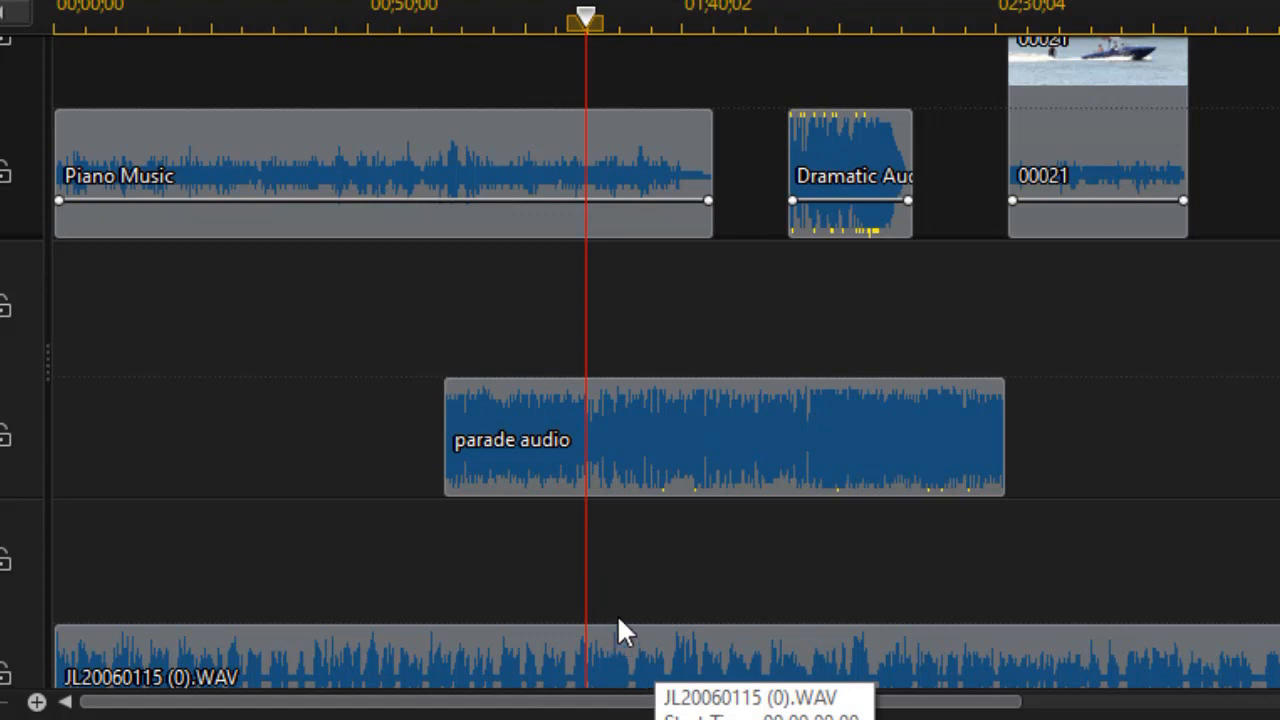
{"action": "mouse_move", "coordinate": [620, 335]}
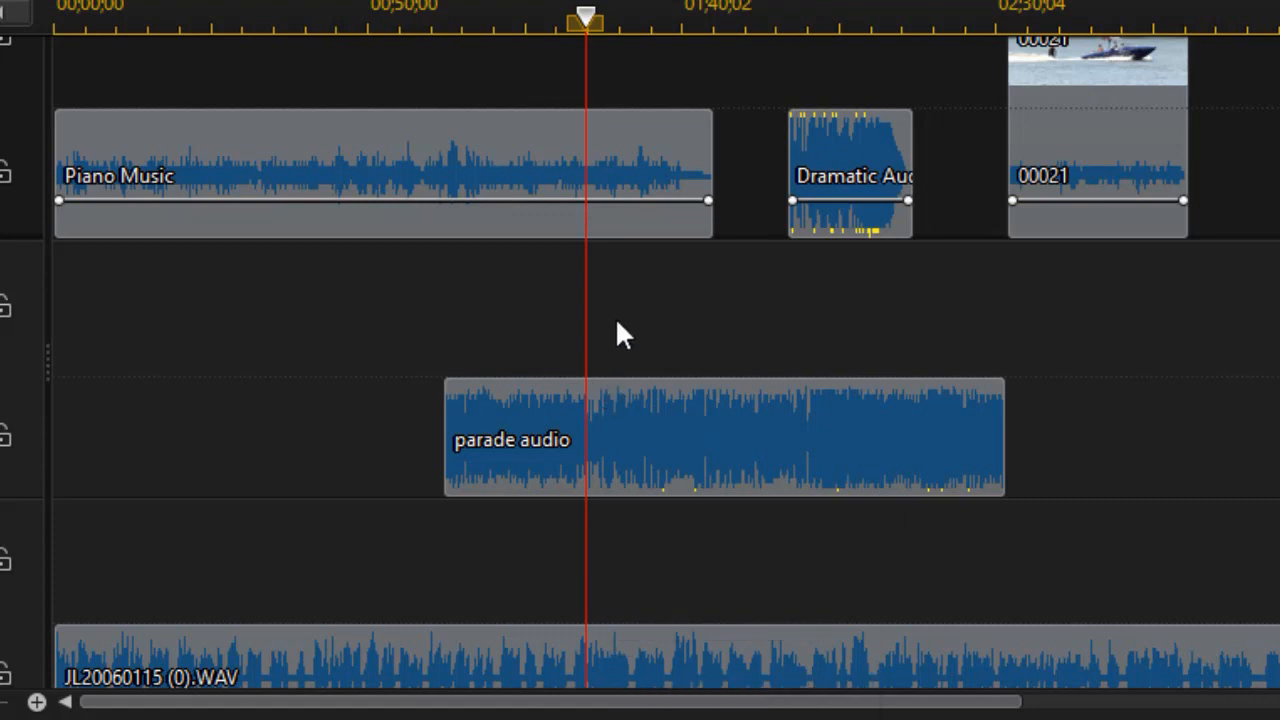
{"action": "mouse_move", "coordinate": [618, 350]}
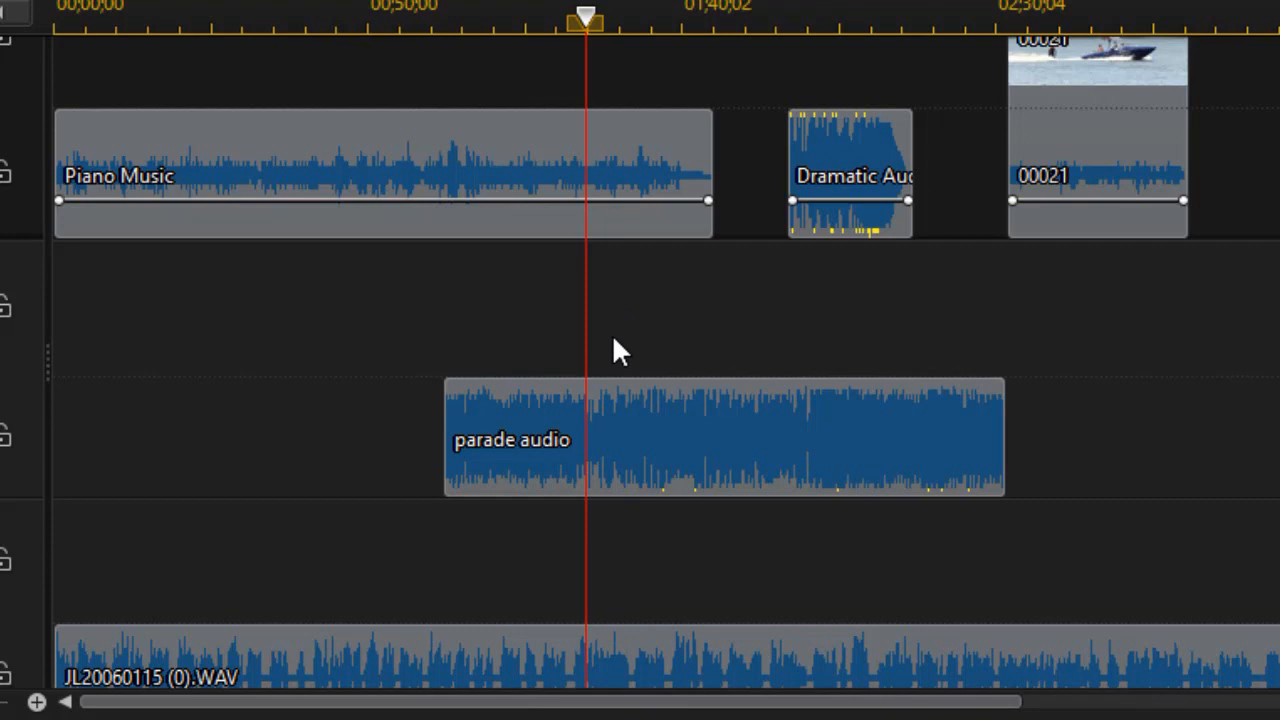
{"action": "mouse_move", "coordinate": [240, 250]}
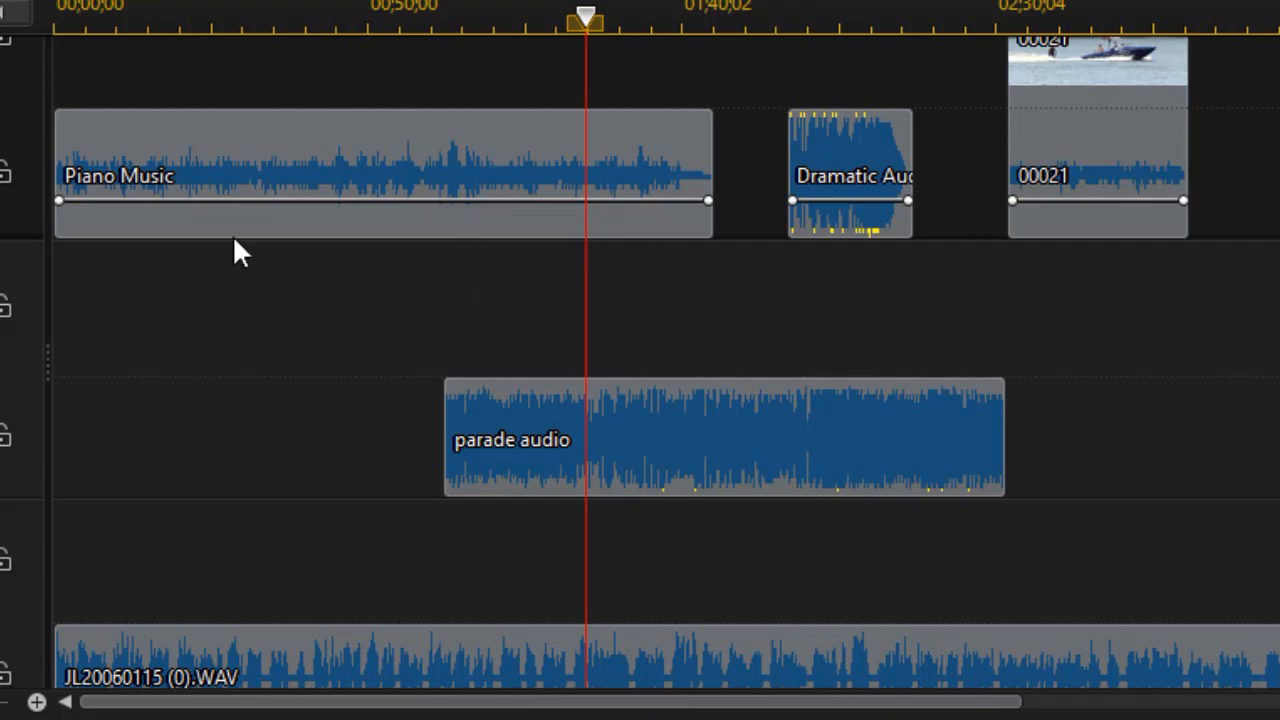
{"action": "mouse_move", "coordinate": [418, 330]}
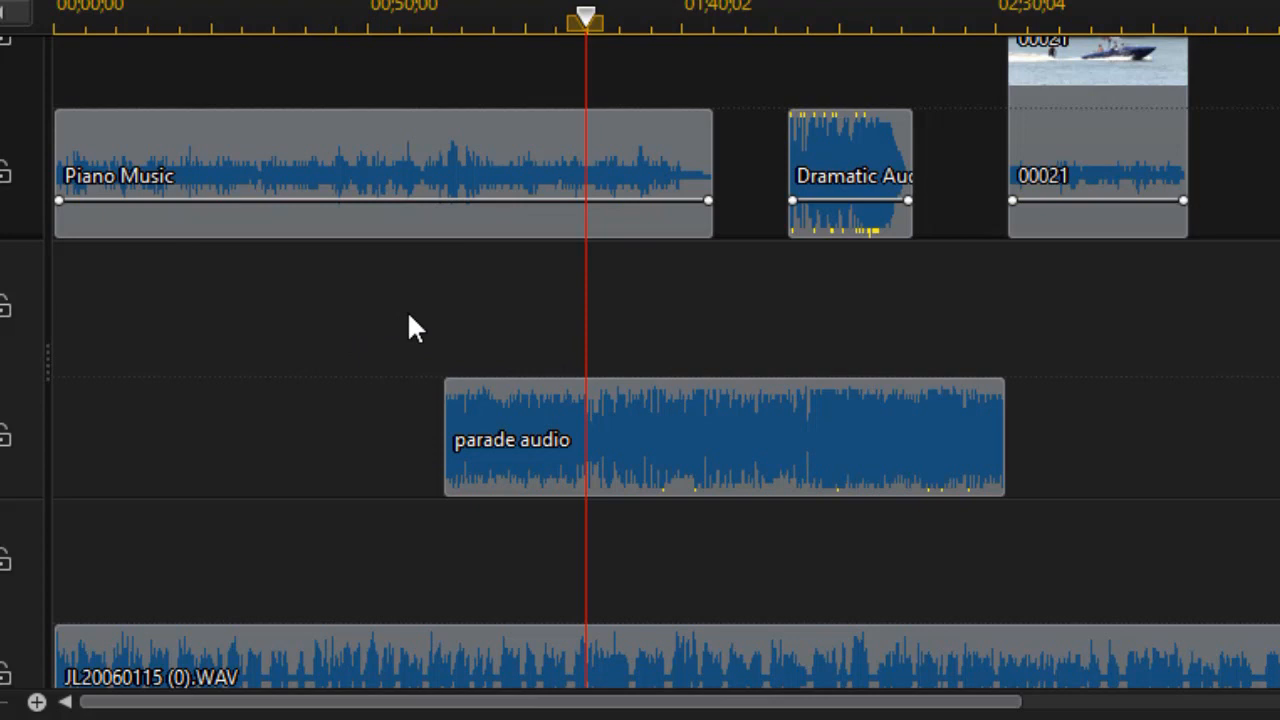
{"action": "mouse_move", "coordinate": [113, 213]}
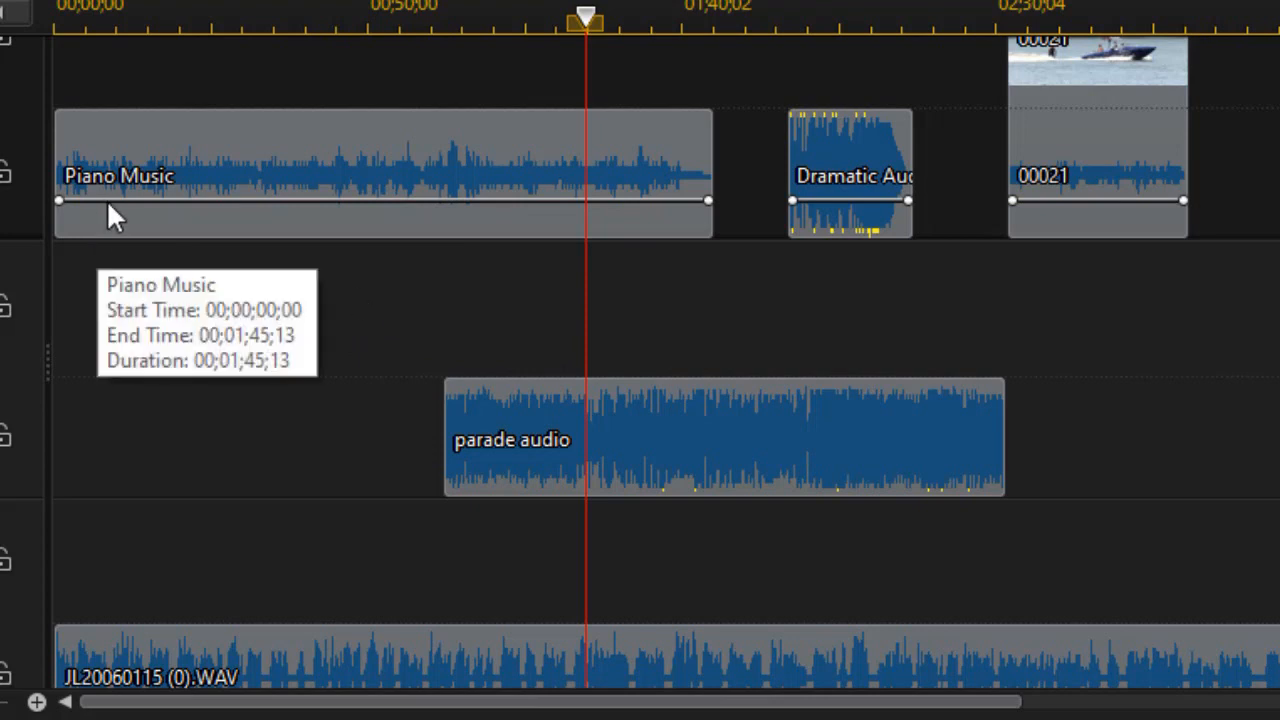
{"action": "mouse_move", "coordinate": [120, 205]}
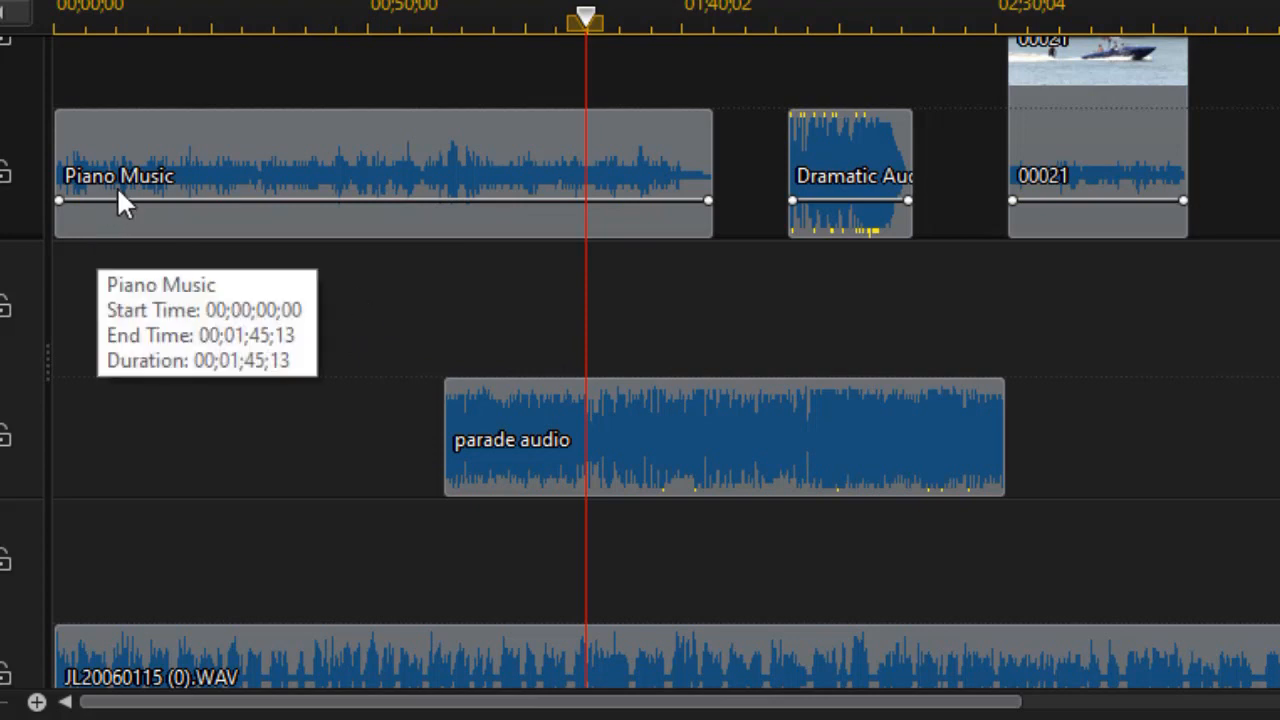
{"action": "mouse_move", "coordinate": [475, 332]}
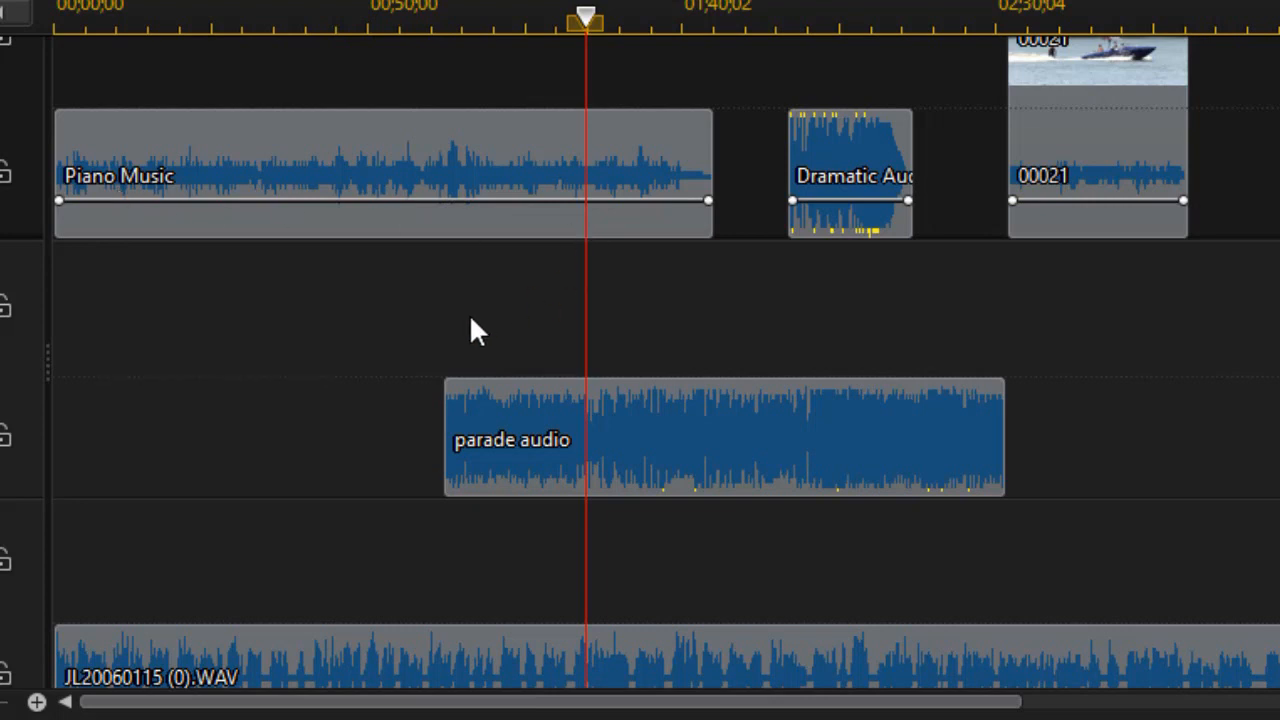
{"action": "mouse_move", "coordinate": [1185, 135]}
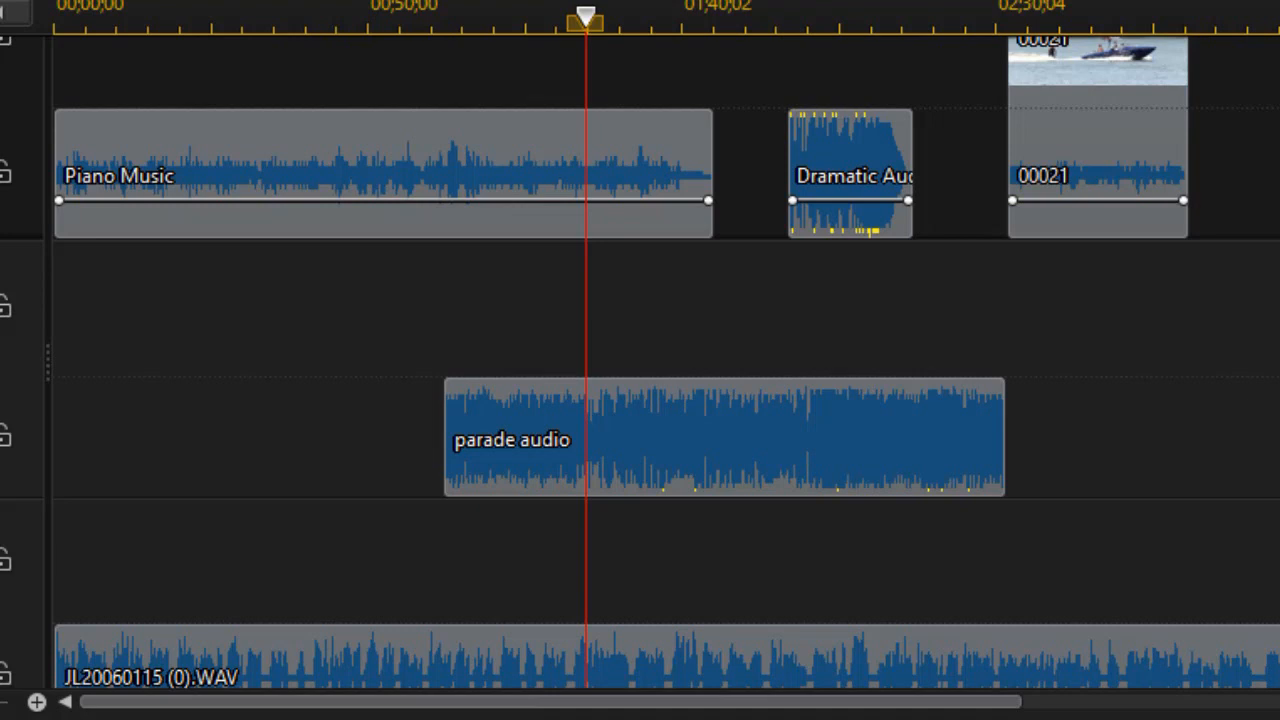
Scroll the timeline to show track 1's video and audio rows
{"action": "scroll", "scroll_direction": "down", "scroll_amount": 3}
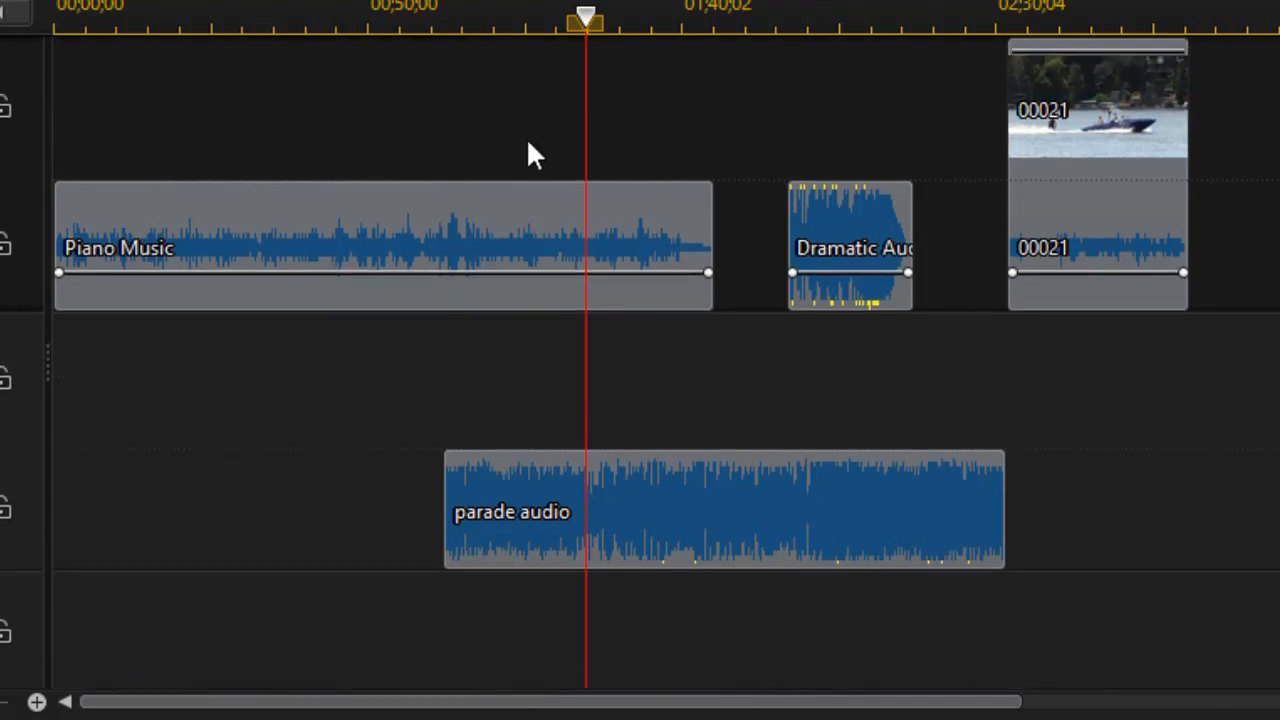
{"action": "mouse_move", "coordinate": [178, 298]}
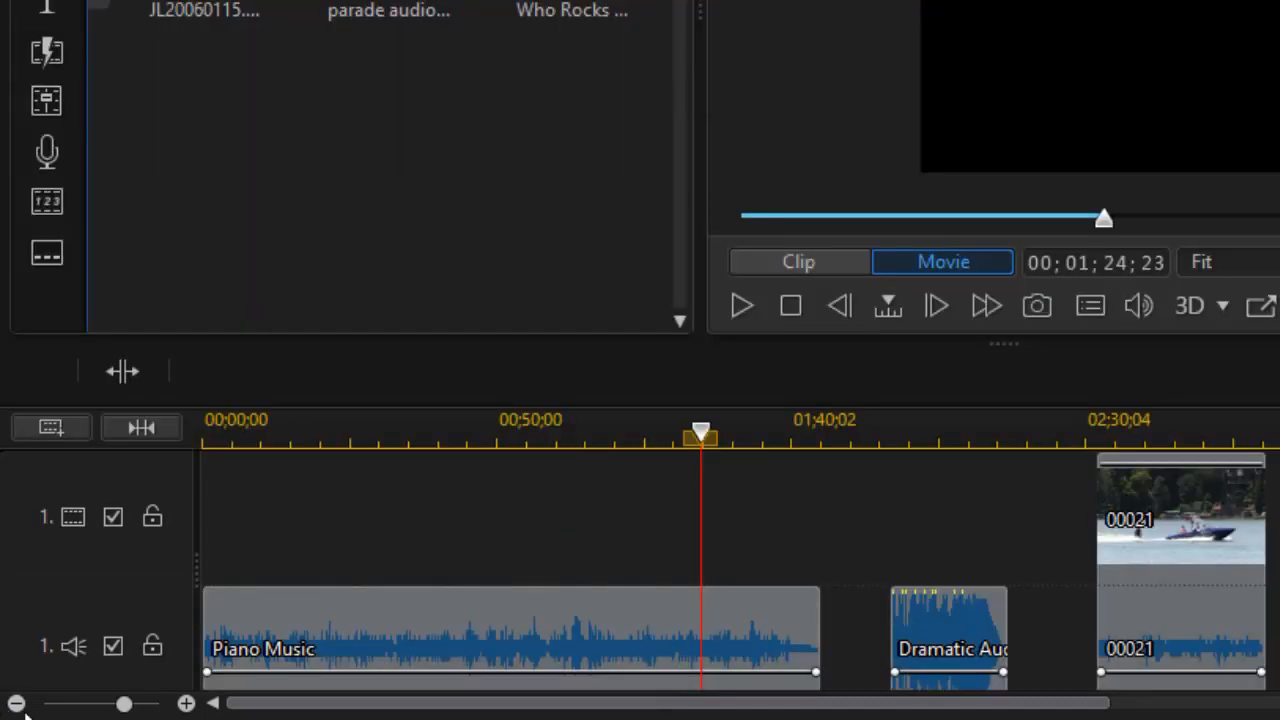
{"action": "mouse_move", "coordinate": [55, 690]}
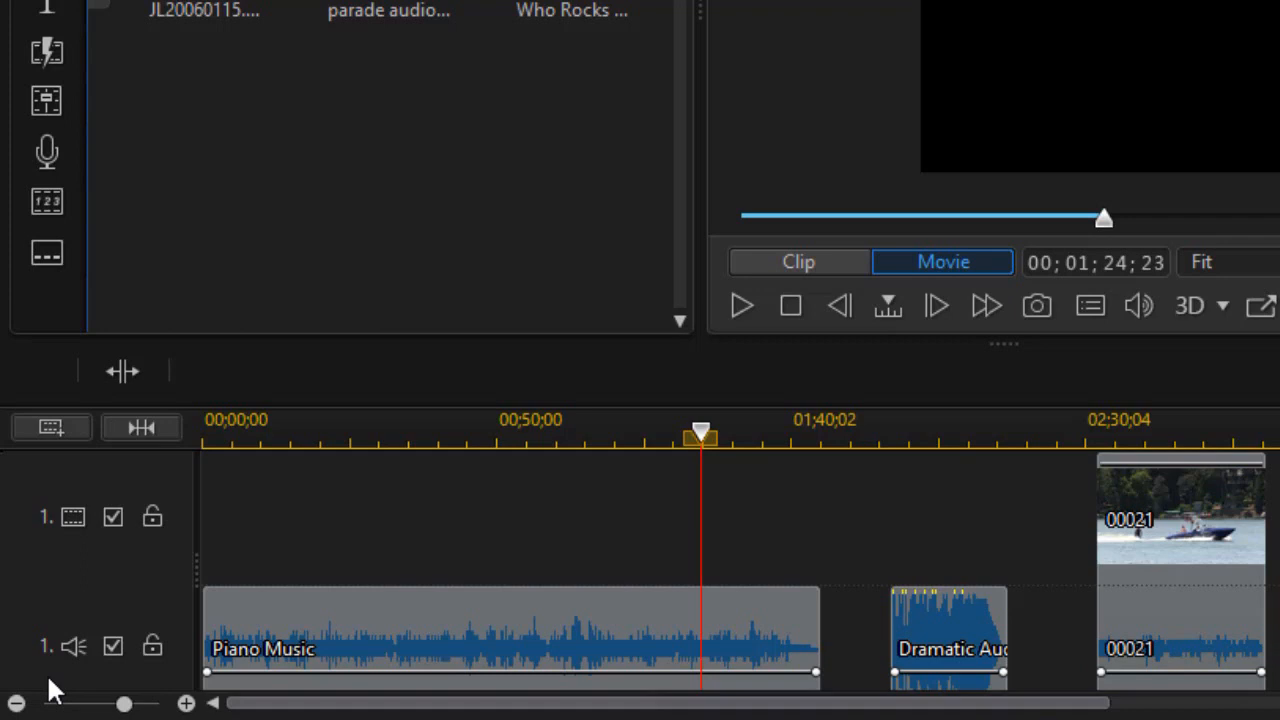
Apply Normalize this Audio Track from the track 1 audio header menu
{"action": "right_click", "coordinate": [70, 645]}
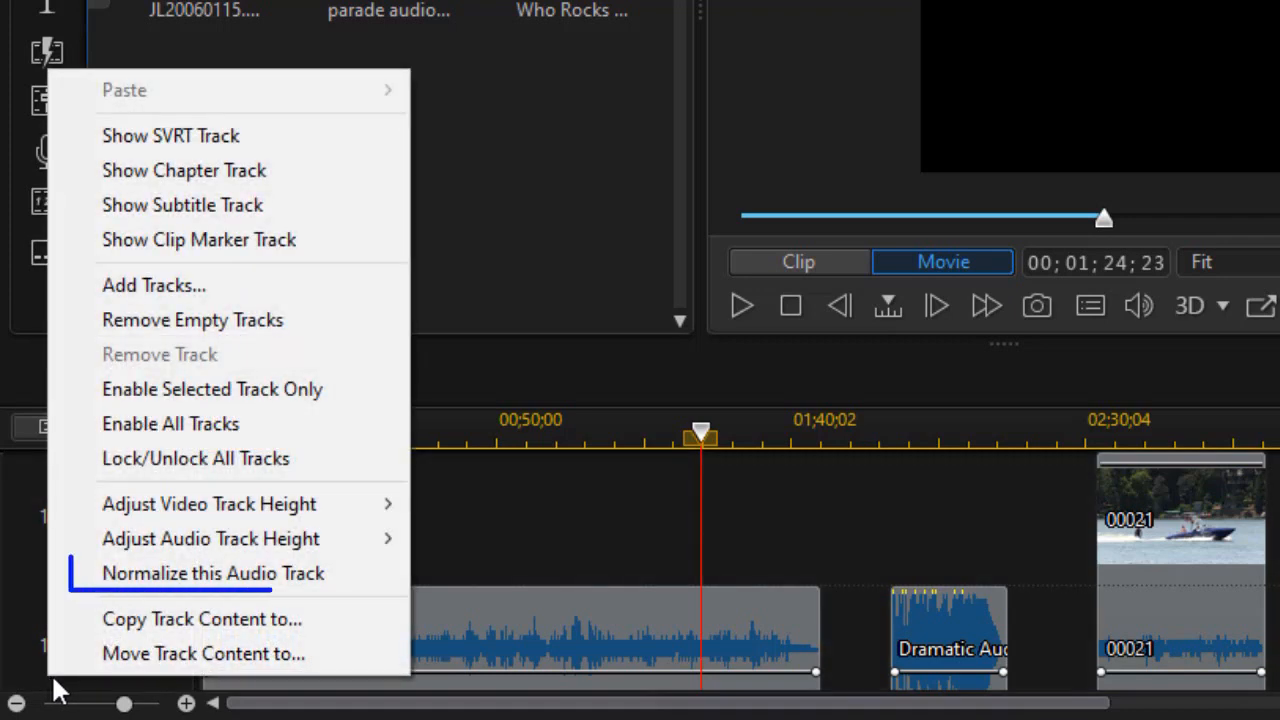
{"action": "mouse_move", "coordinate": [203, 653]}
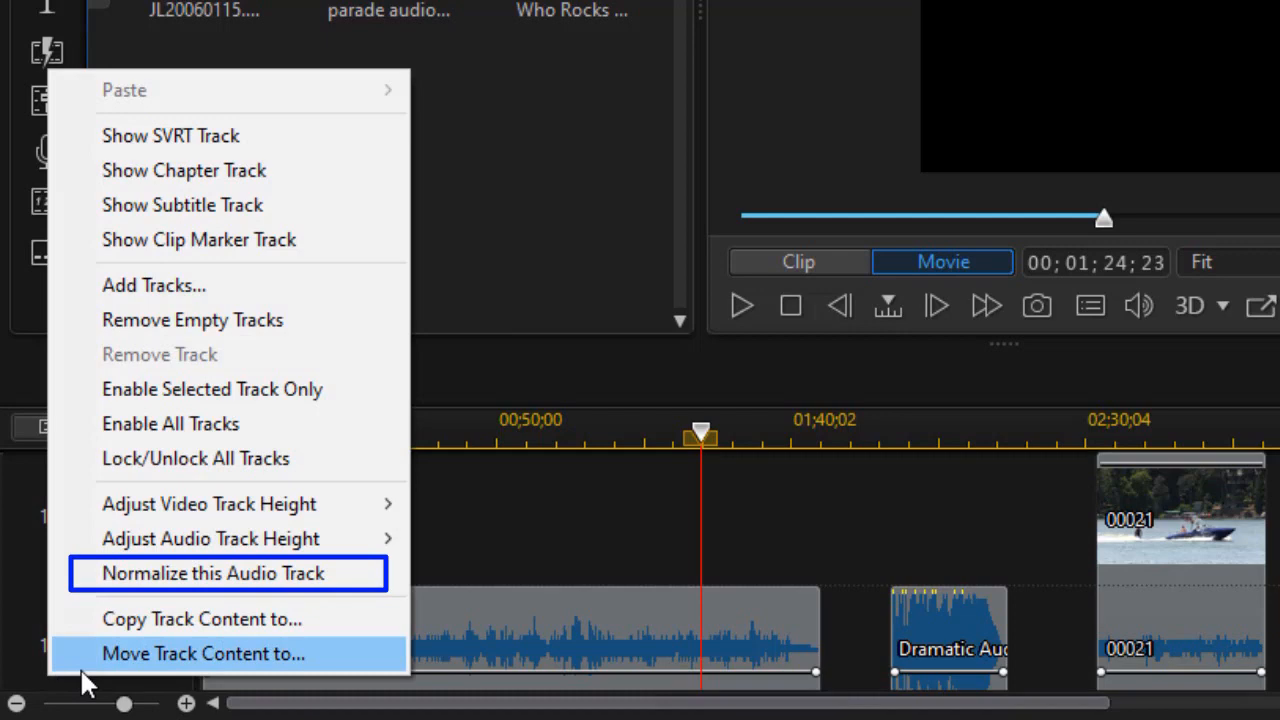
{"action": "mouse_move", "coordinate": [25, 595]}
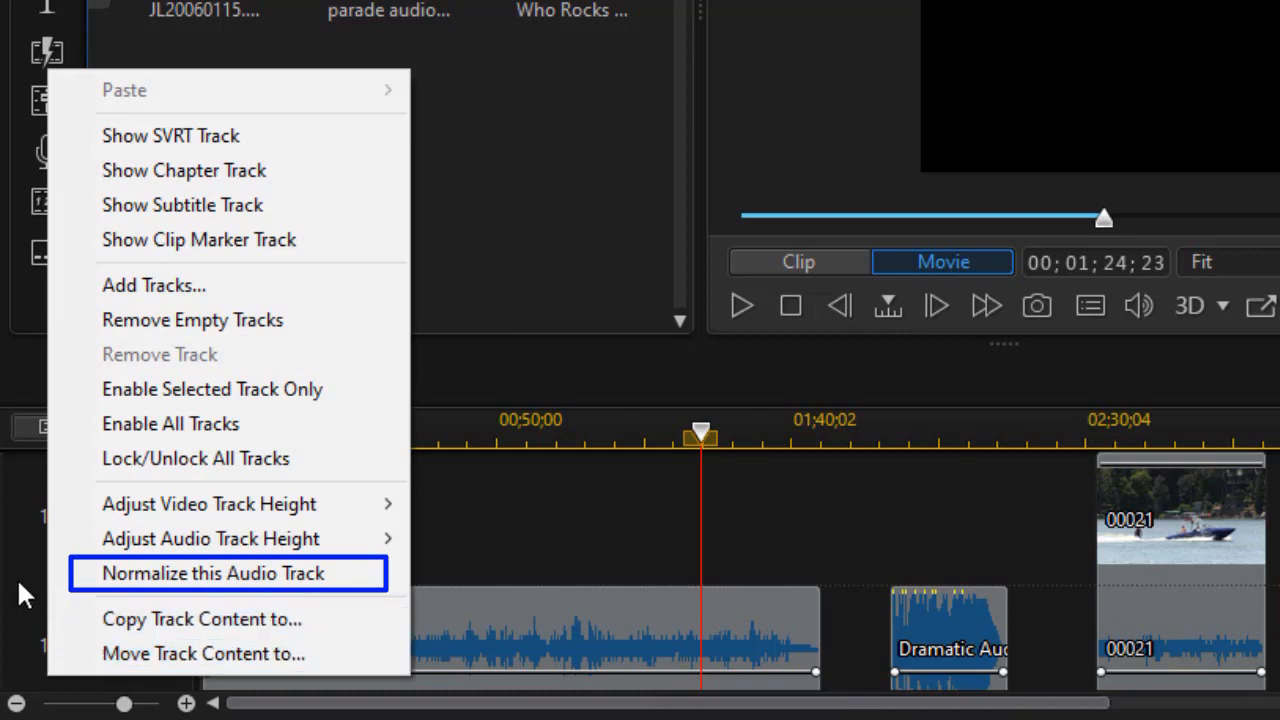
{"action": "mouse_move", "coordinate": [370, 580]}
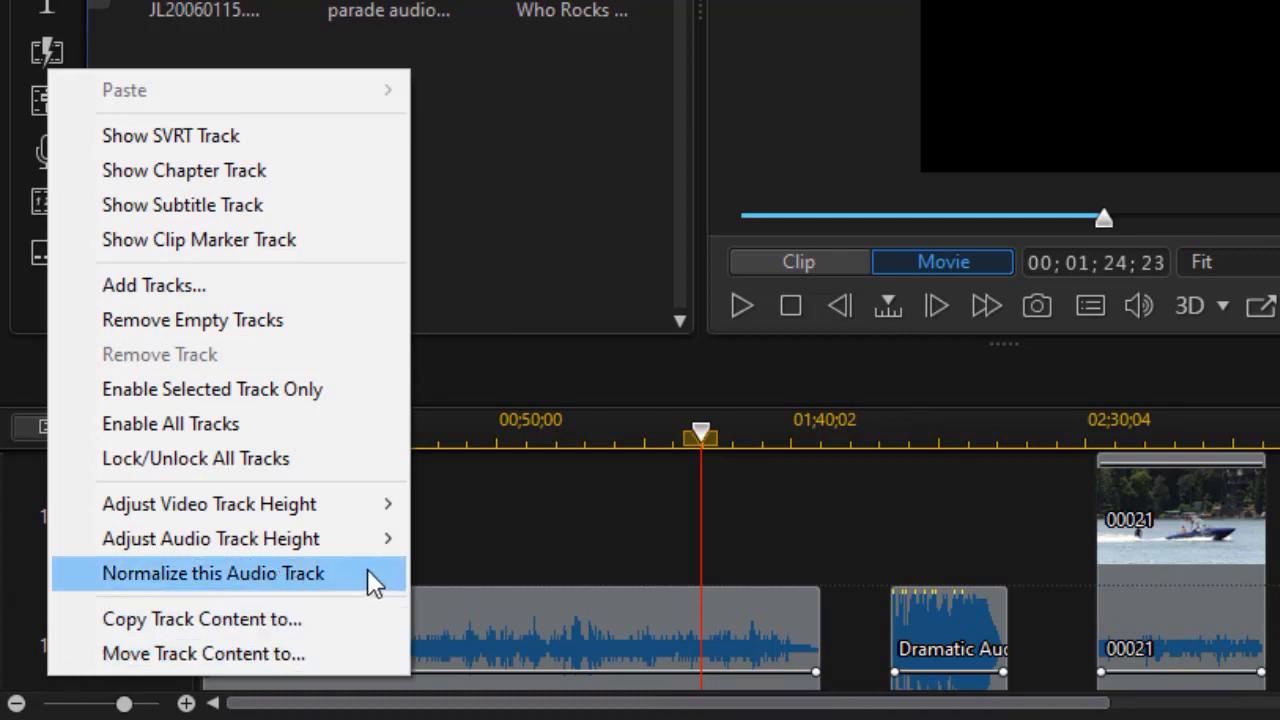
{"action": "mouse_move", "coordinate": [363, 588]}
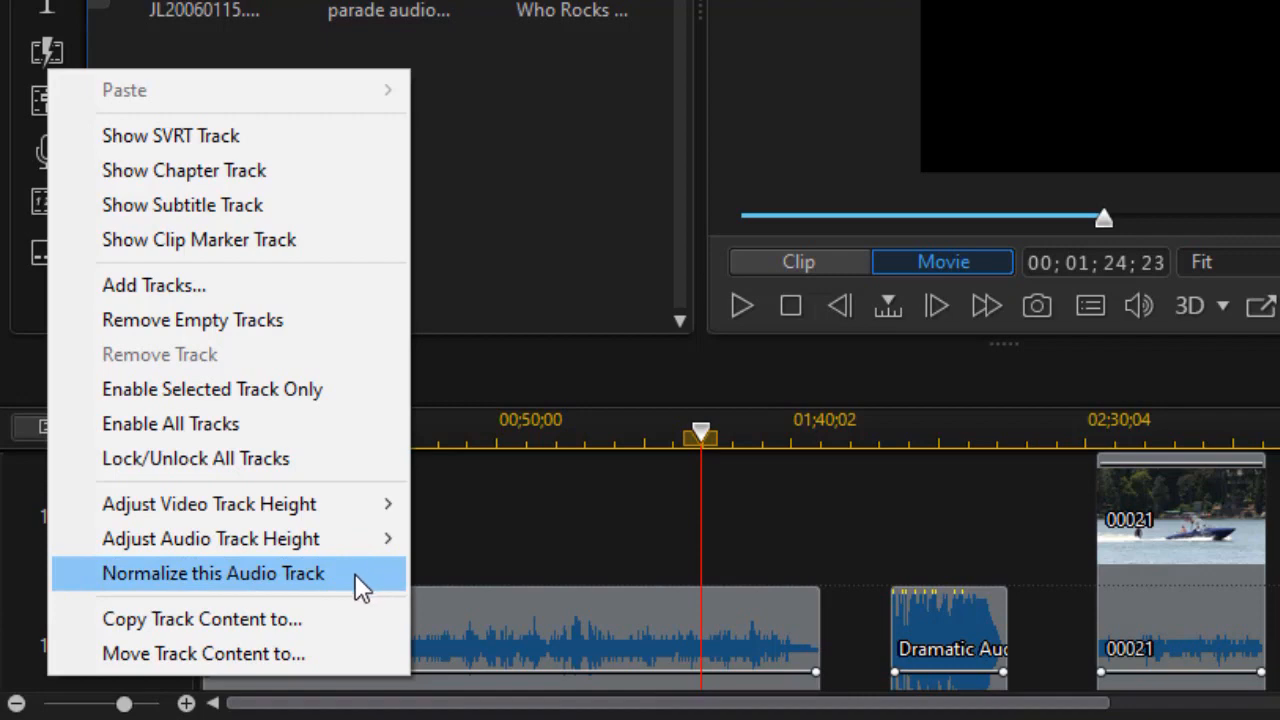
{"action": "mouse_move", "coordinate": [355, 588]}
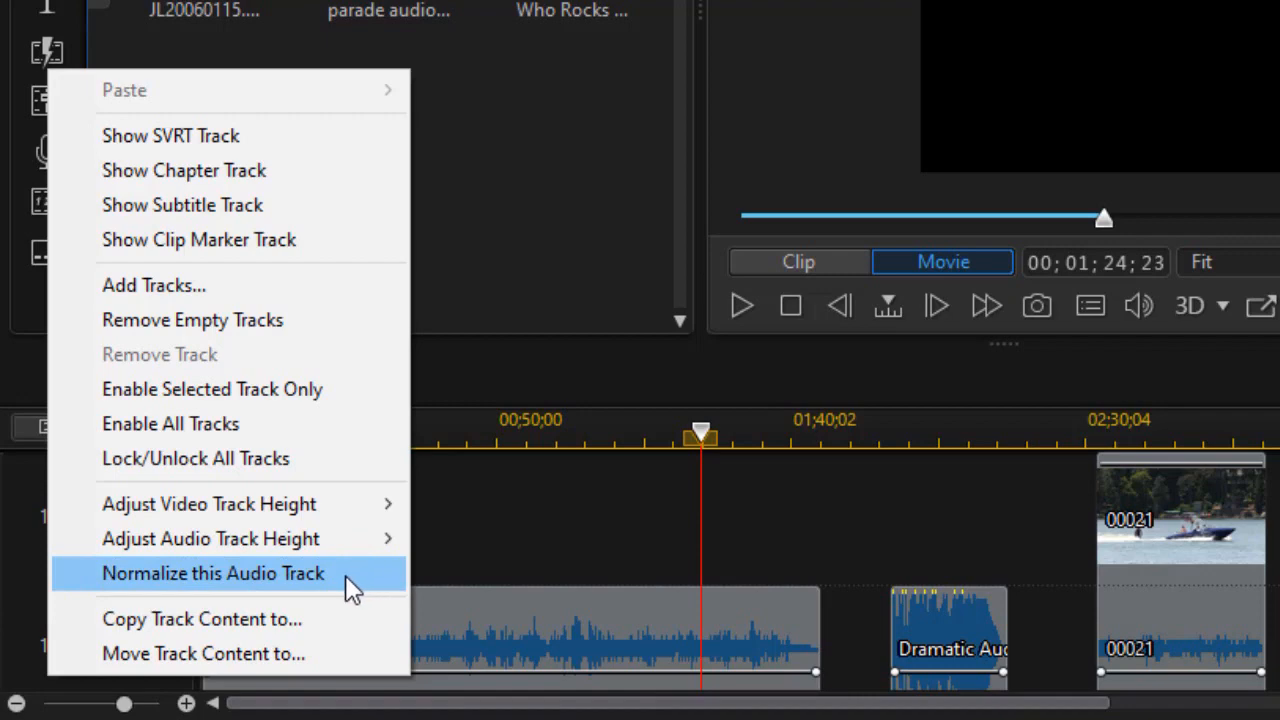
{"action": "left_click", "coordinate": [212, 573]}
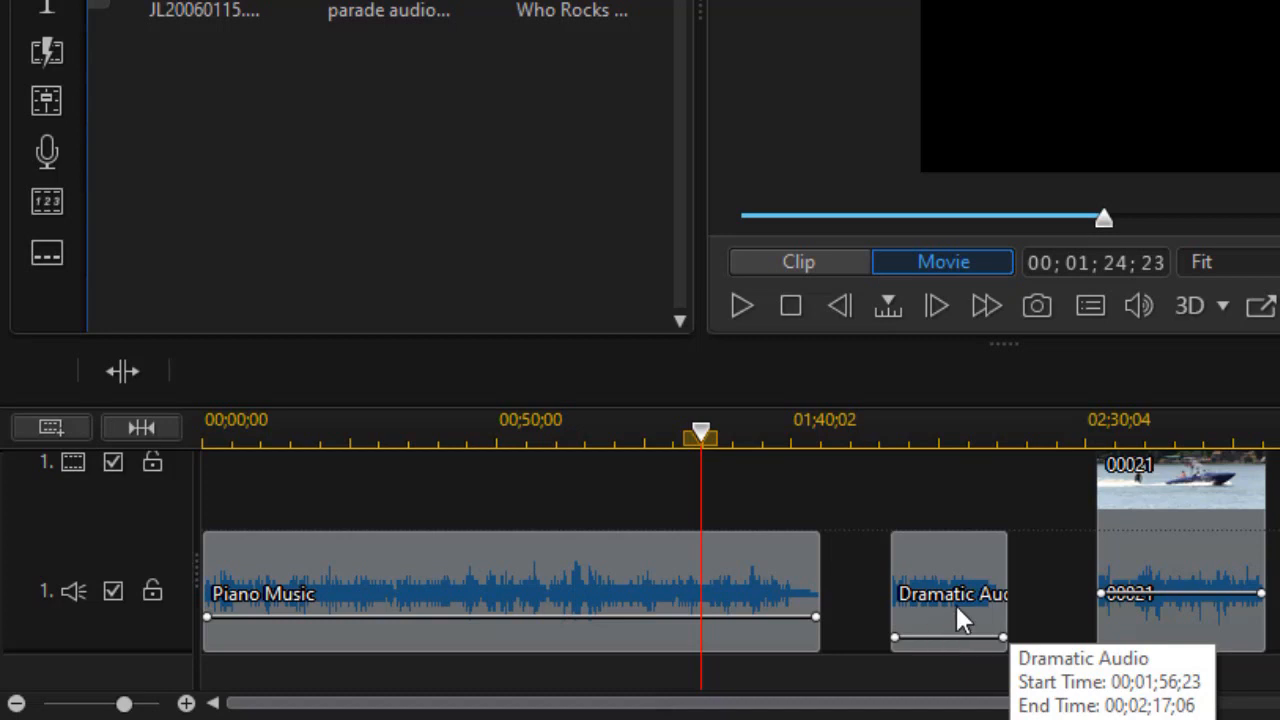
{"action": "mouse_move", "coordinate": [1030, 640]}
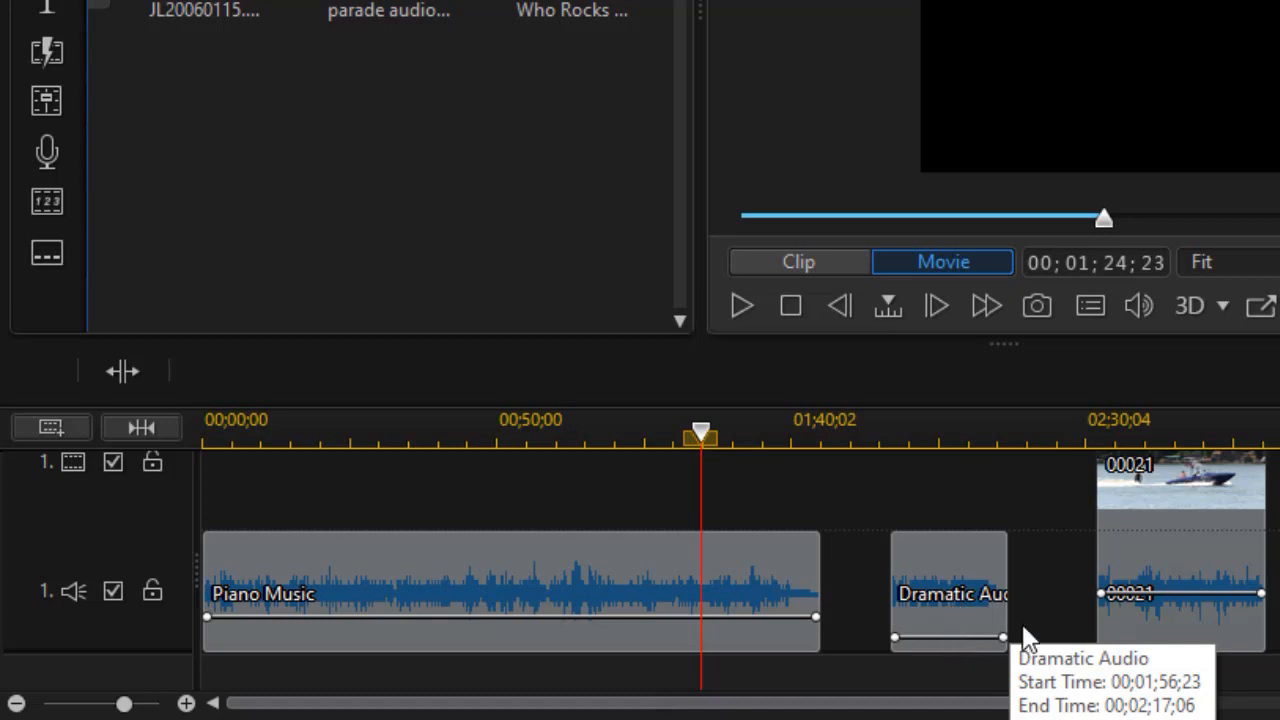
{"action": "mouse_move", "coordinate": [447, 593]}
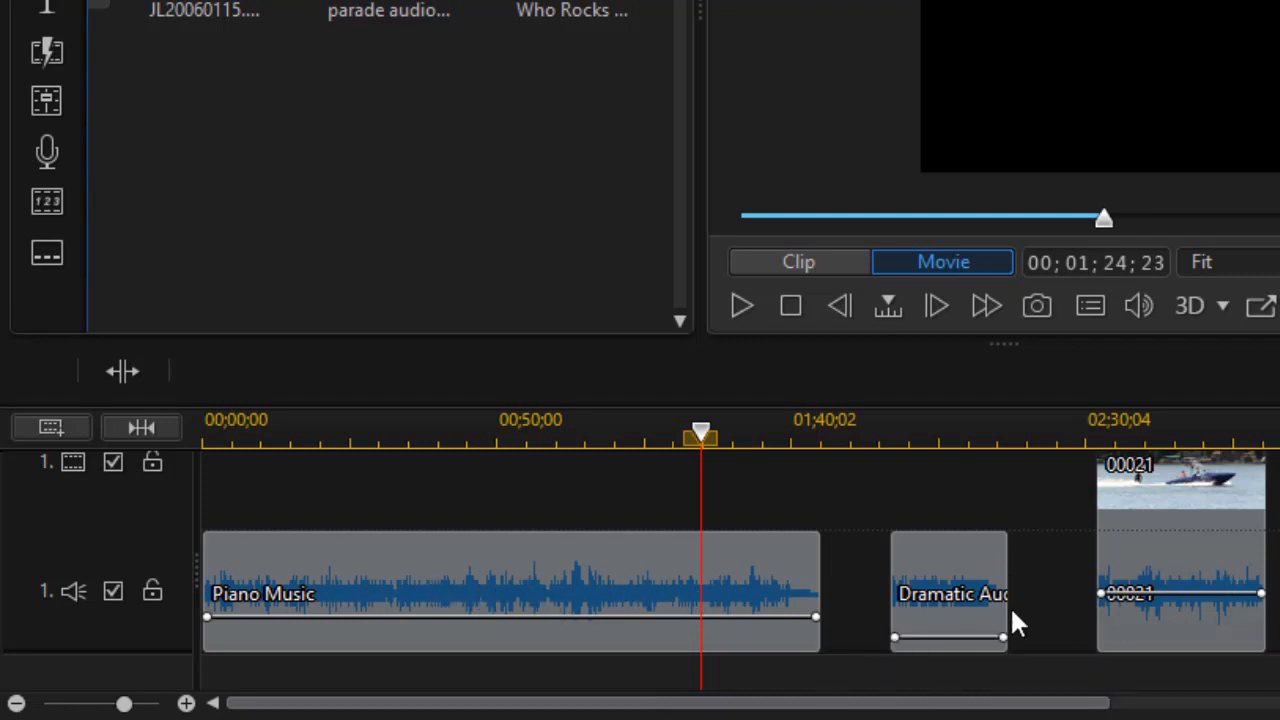
Undo the track 1 normalization
{"action": "left_click", "coordinate": [152, 462]}
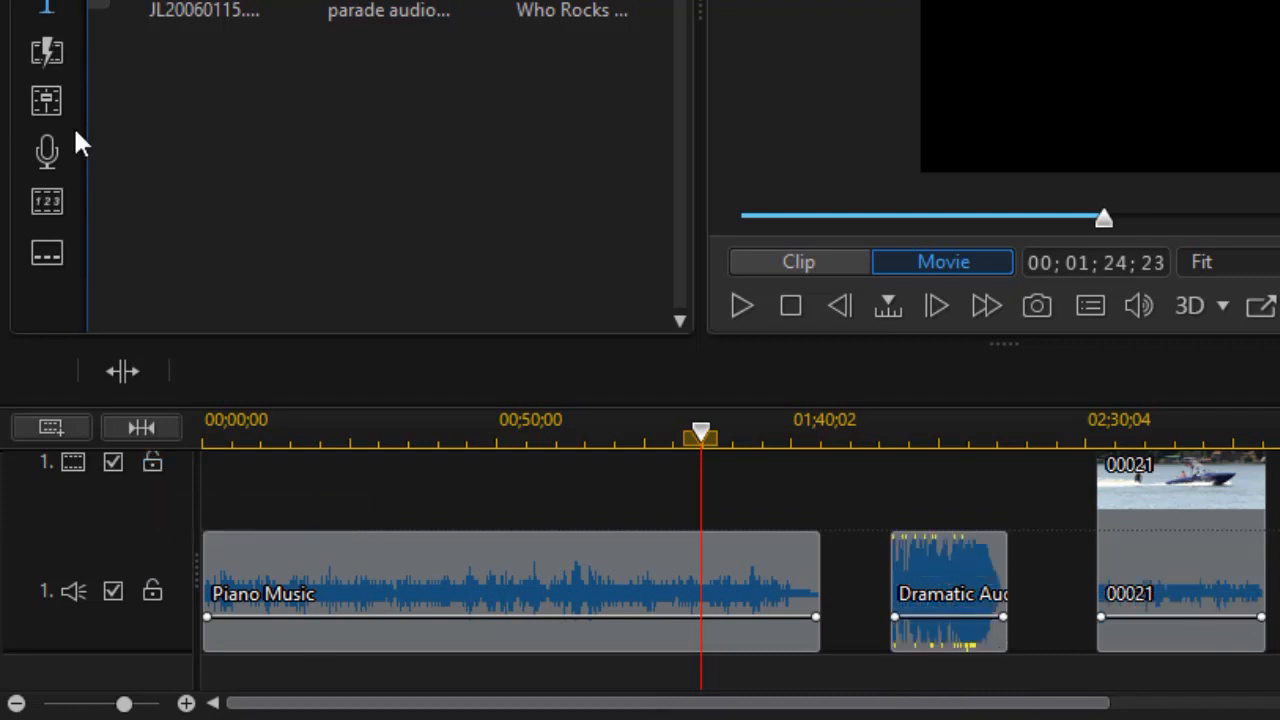
{"action": "mouse_move", "coordinate": [715, 105]}
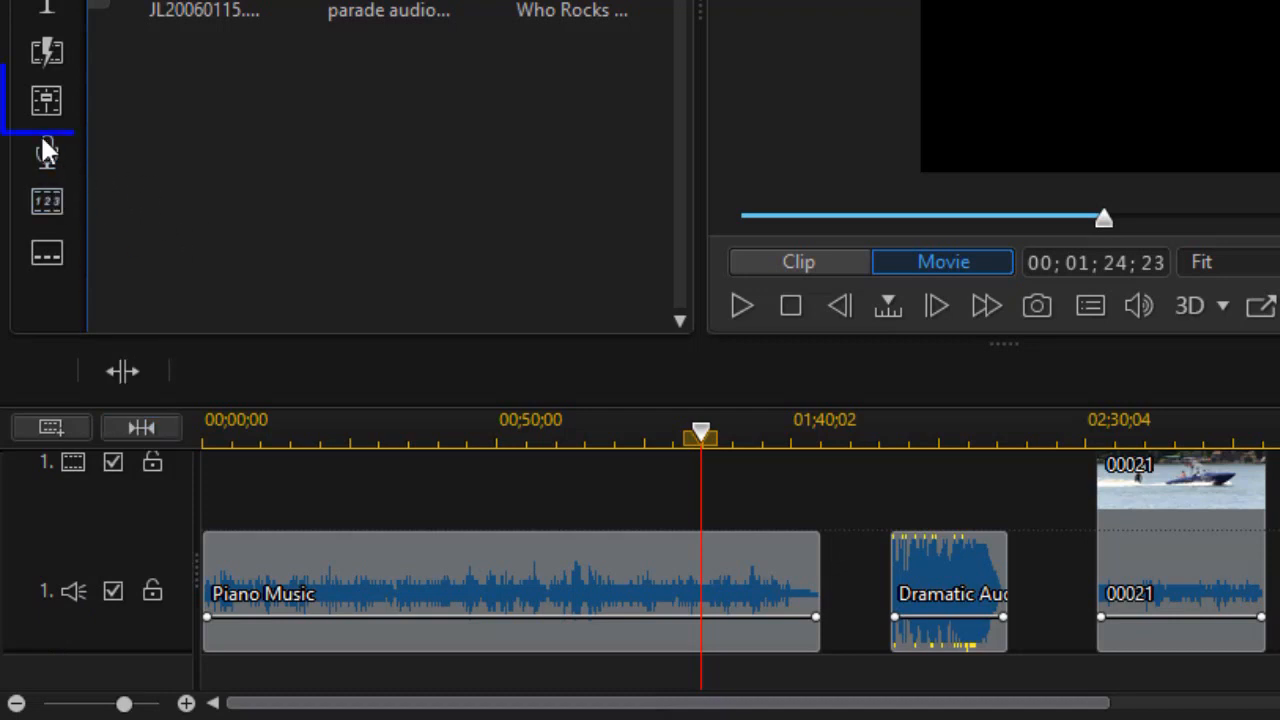
{"action": "mouse_move", "coordinate": [47, 100]}
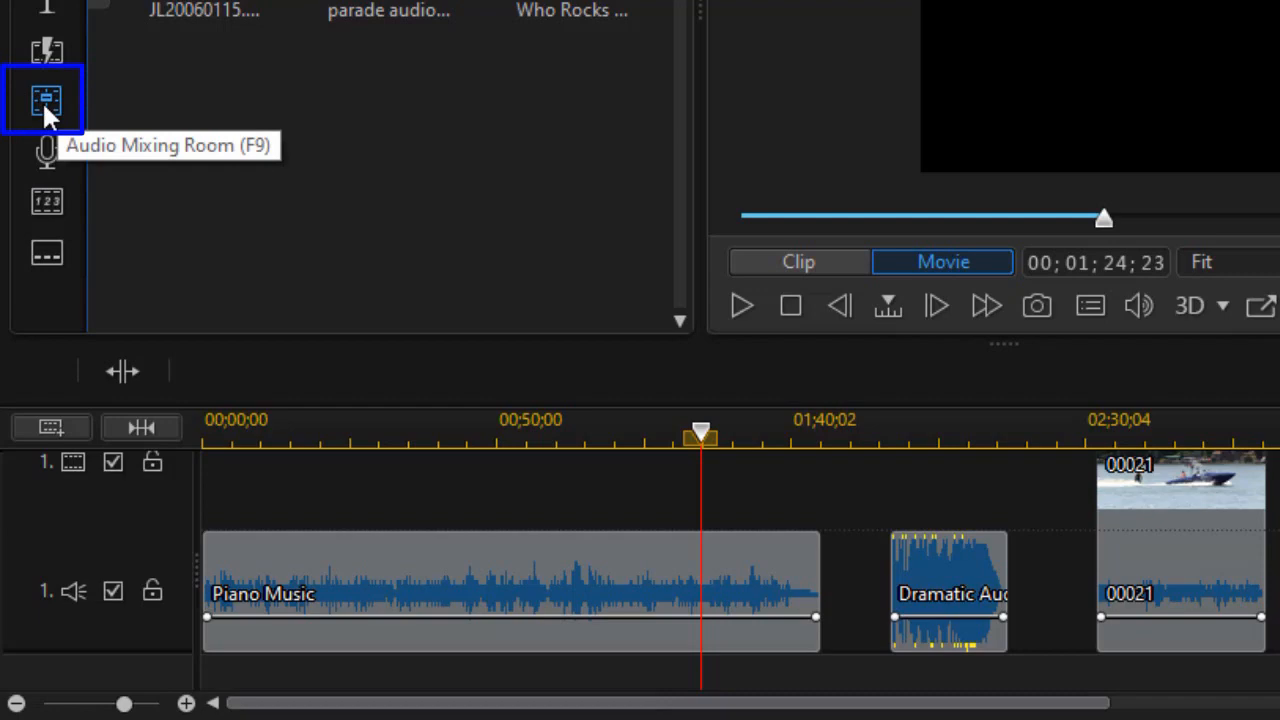
Switch to the Audio Mixing Room (F9)
{"action": "left_click", "coordinate": [46, 98]}
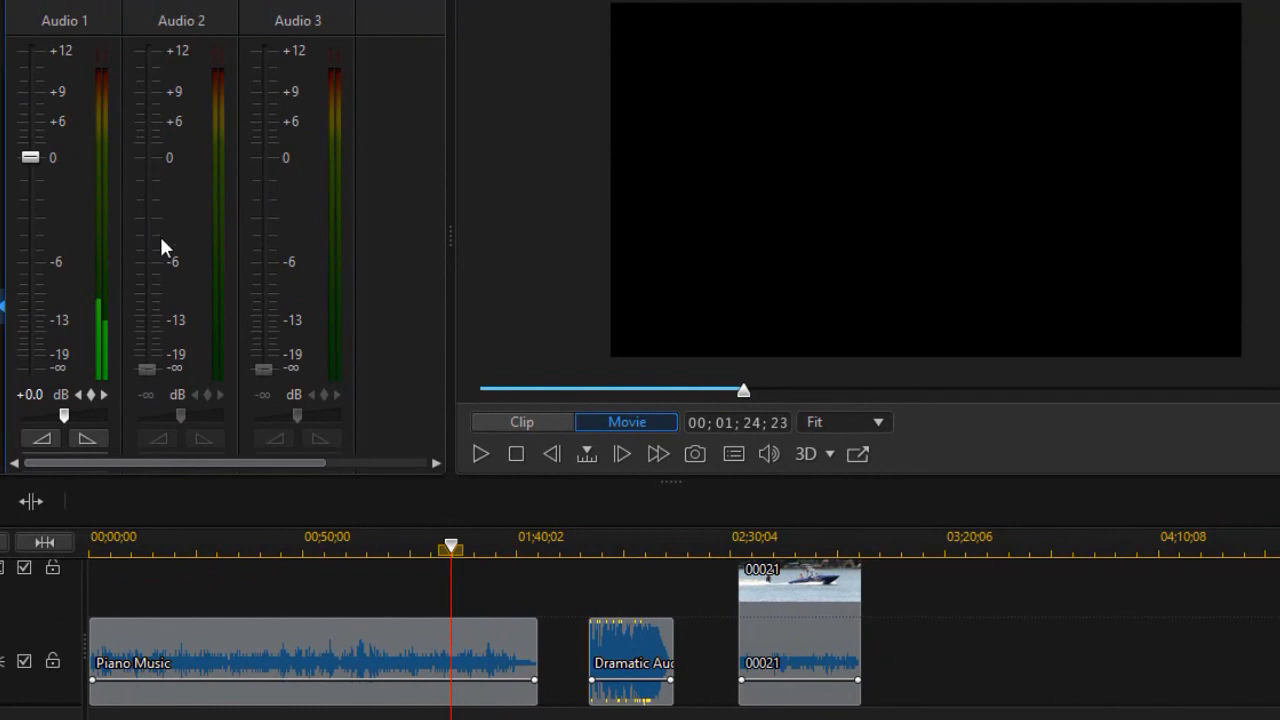
{"action": "mouse_move", "coordinate": [449, 480]}
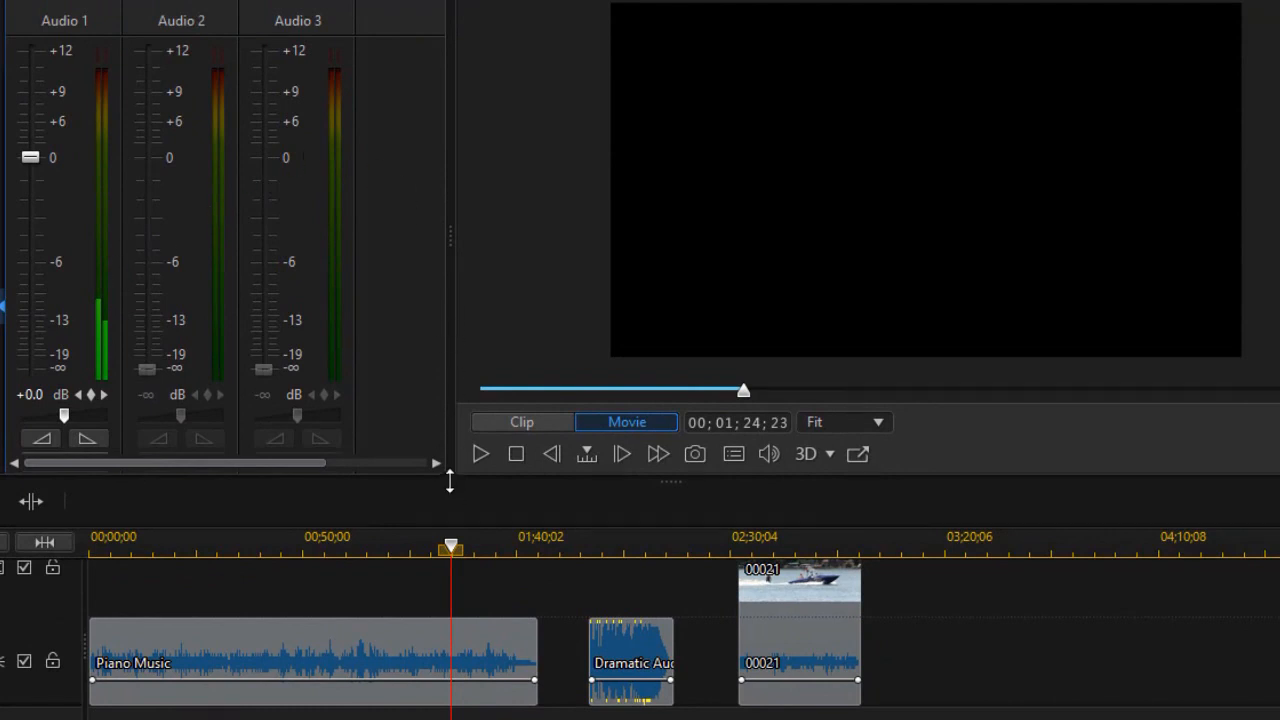
{"action": "mouse_move", "coordinate": [668, 497]}
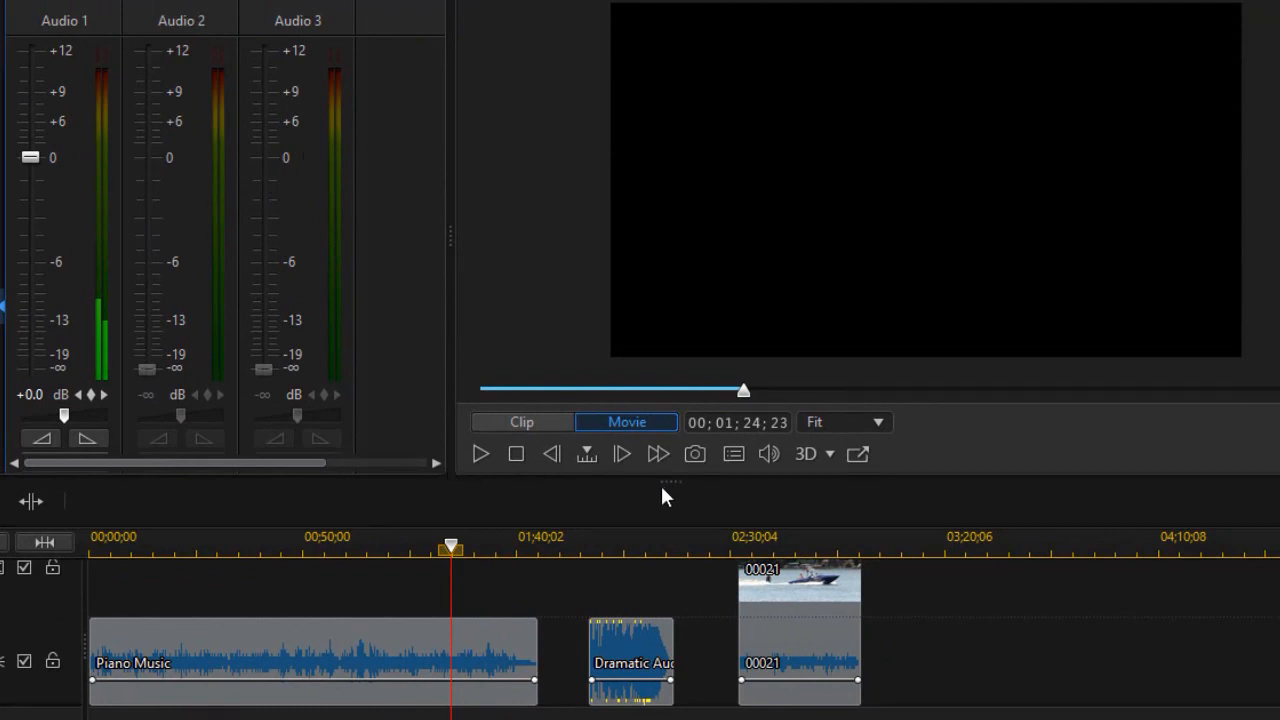
{"action": "mouse_move", "coordinate": [675, 493]}
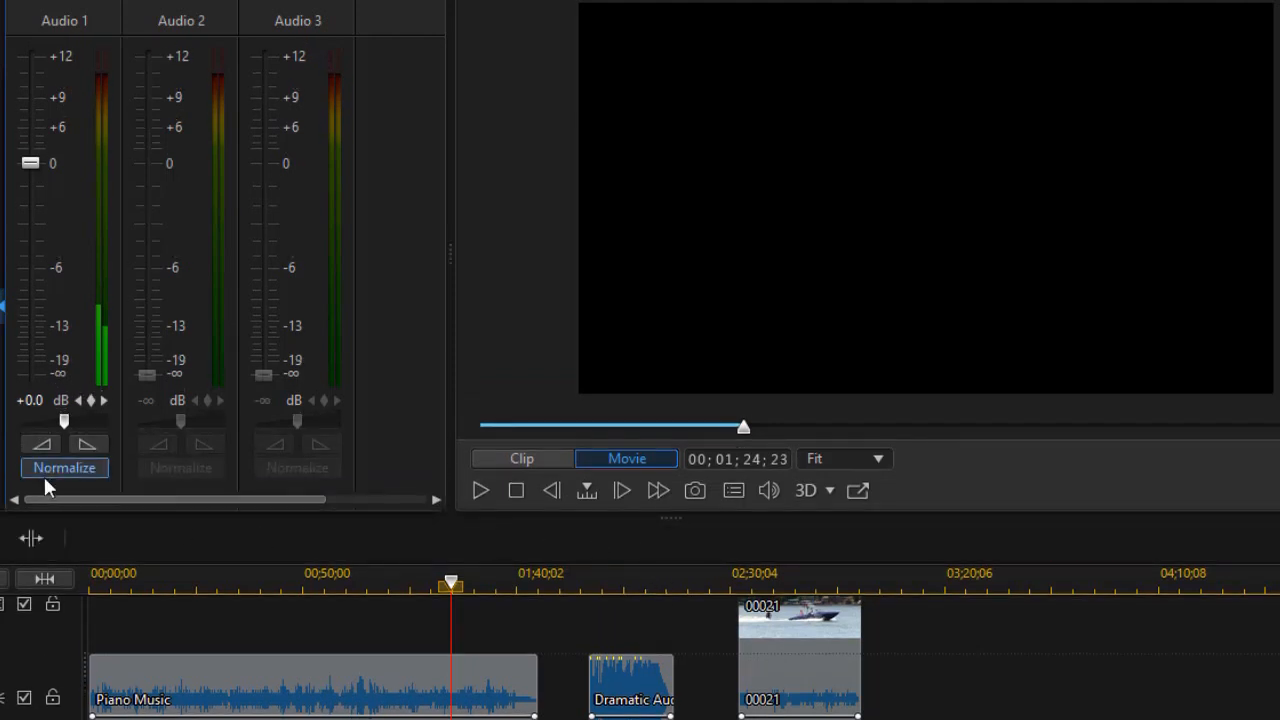
{"action": "mouse_move", "coordinate": [287, 473]}
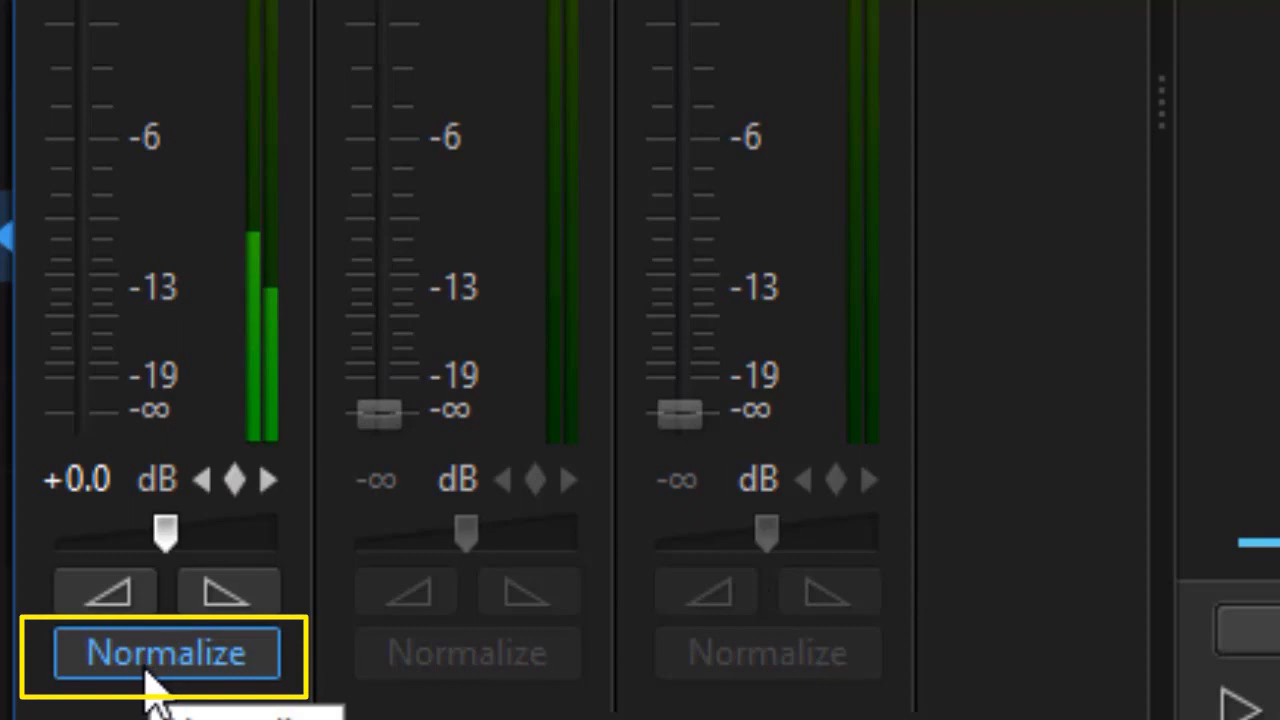
{"action": "mouse_move", "coordinate": [165, 690]}
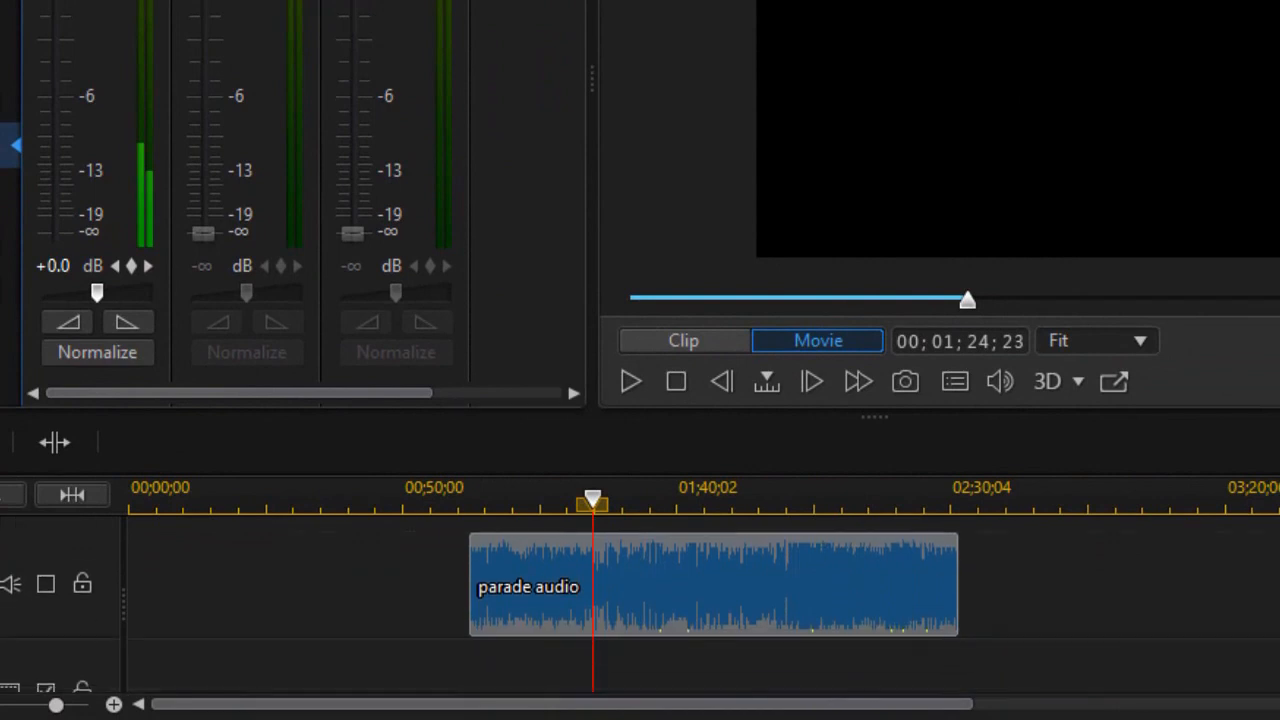
{"action": "mouse_move", "coordinate": [1230, 580]}
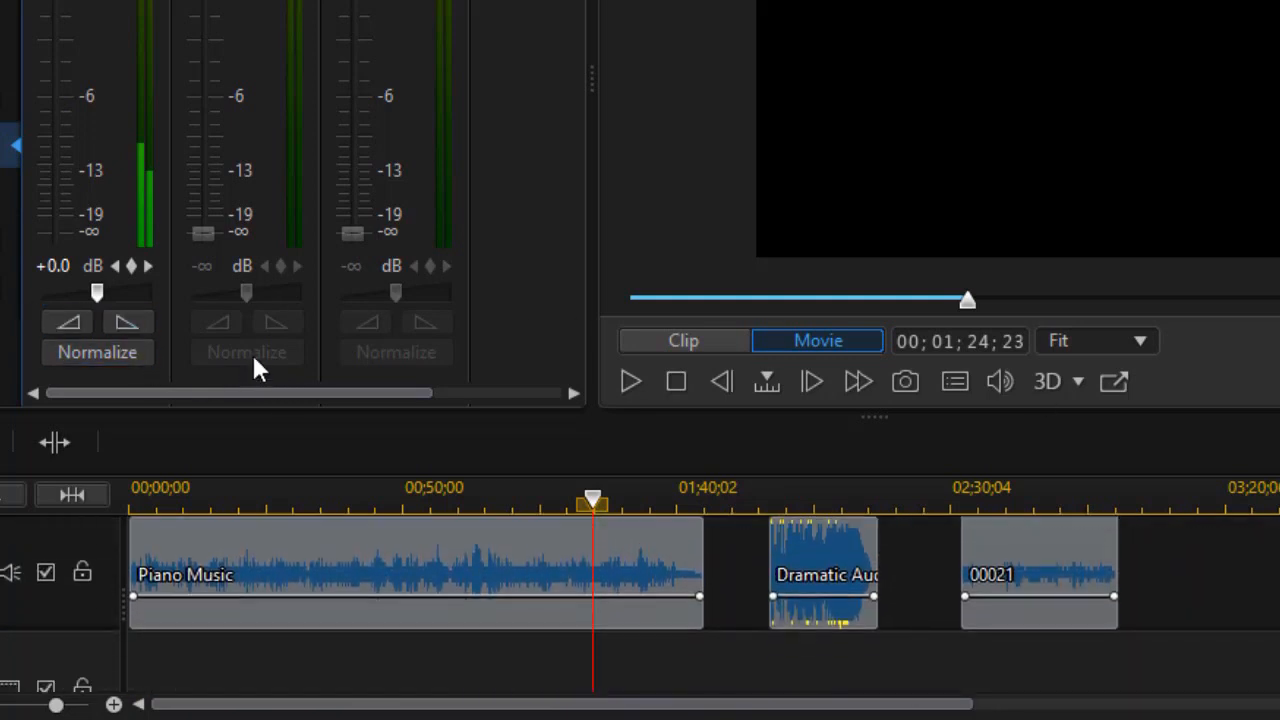
{"action": "mouse_move", "coordinate": [247, 360]}
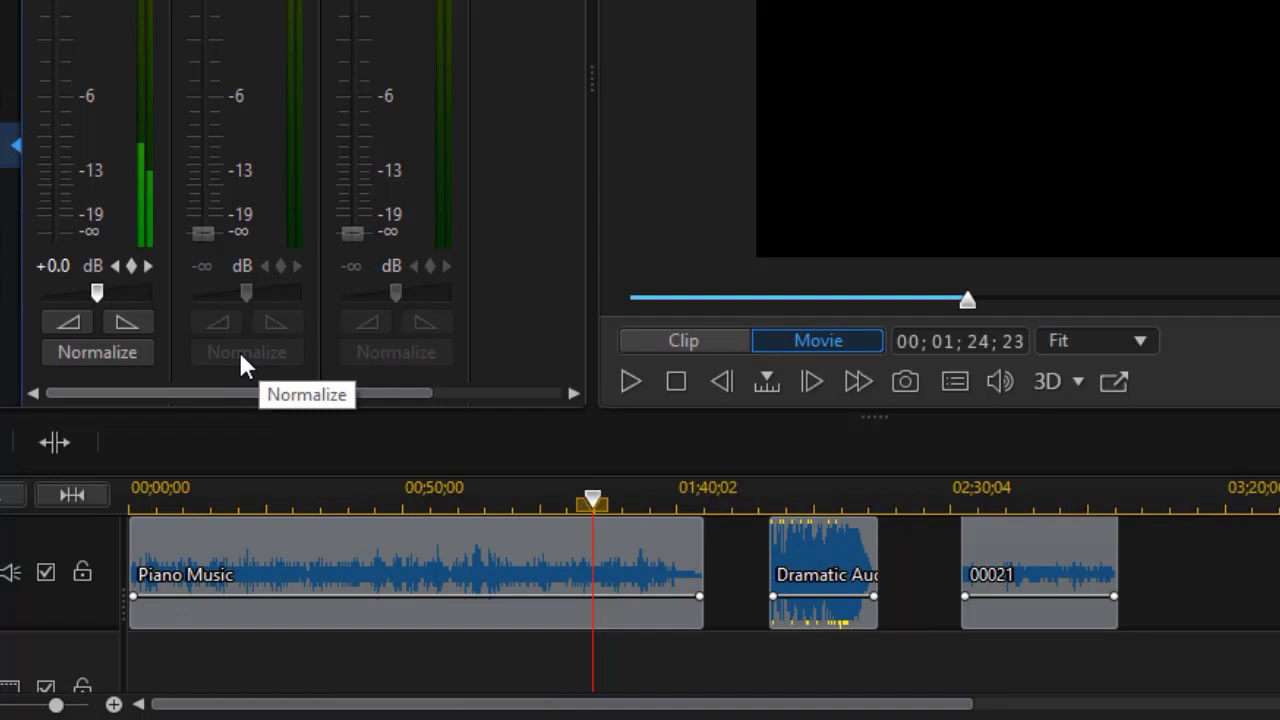
{"action": "mouse_move", "coordinate": [258, 360]}
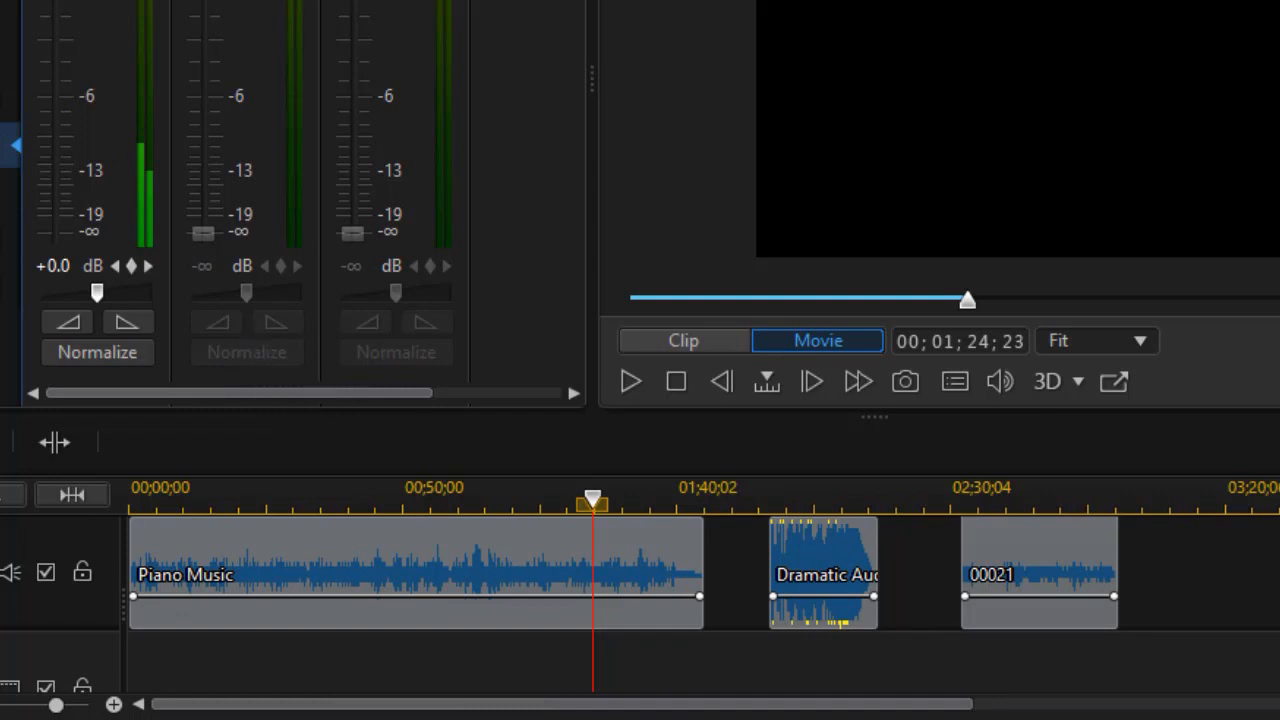
{"action": "mouse_move", "coordinate": [242, 362]}
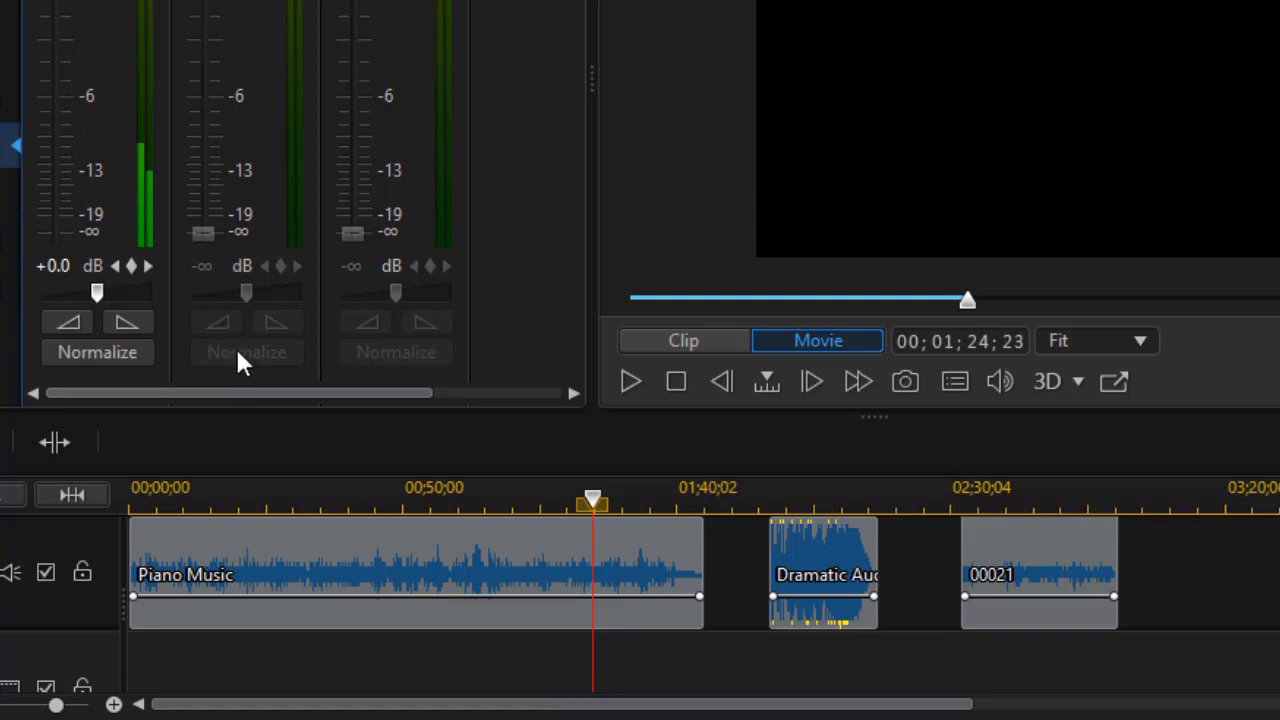
{"action": "mouse_move", "coordinate": [622, 468]}
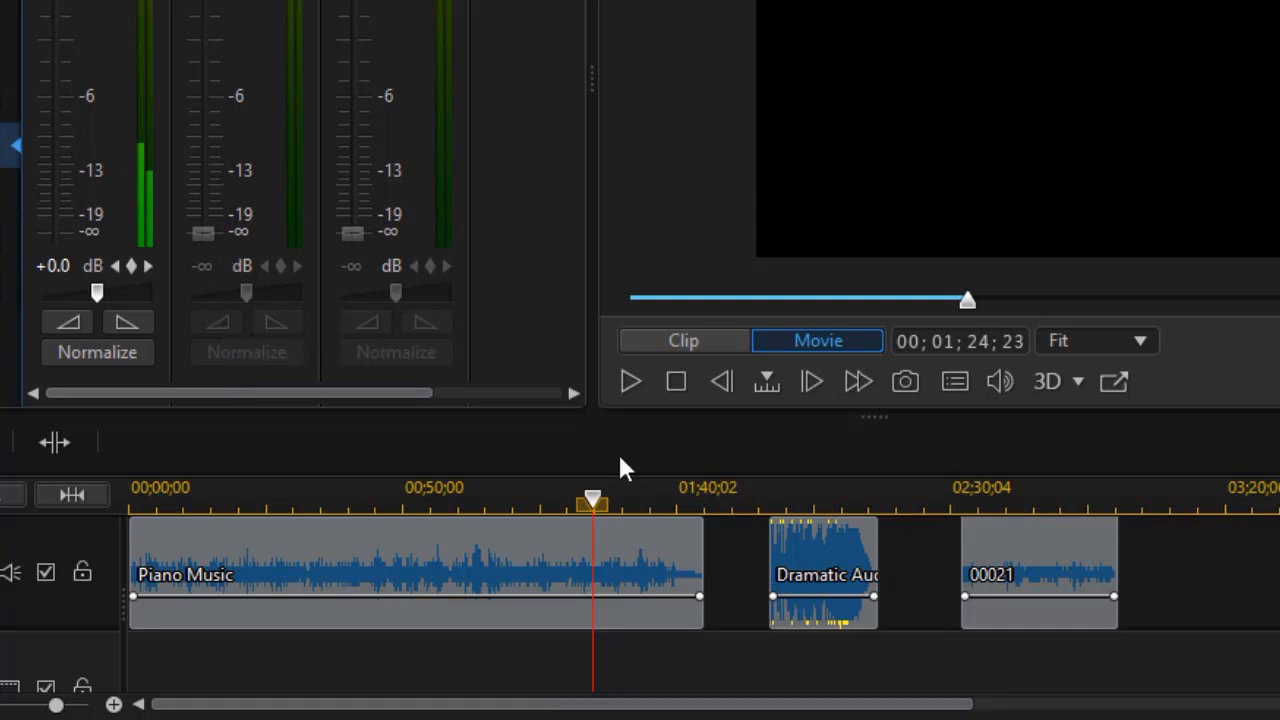
{"action": "mouse_move", "coordinate": [620, 470]}
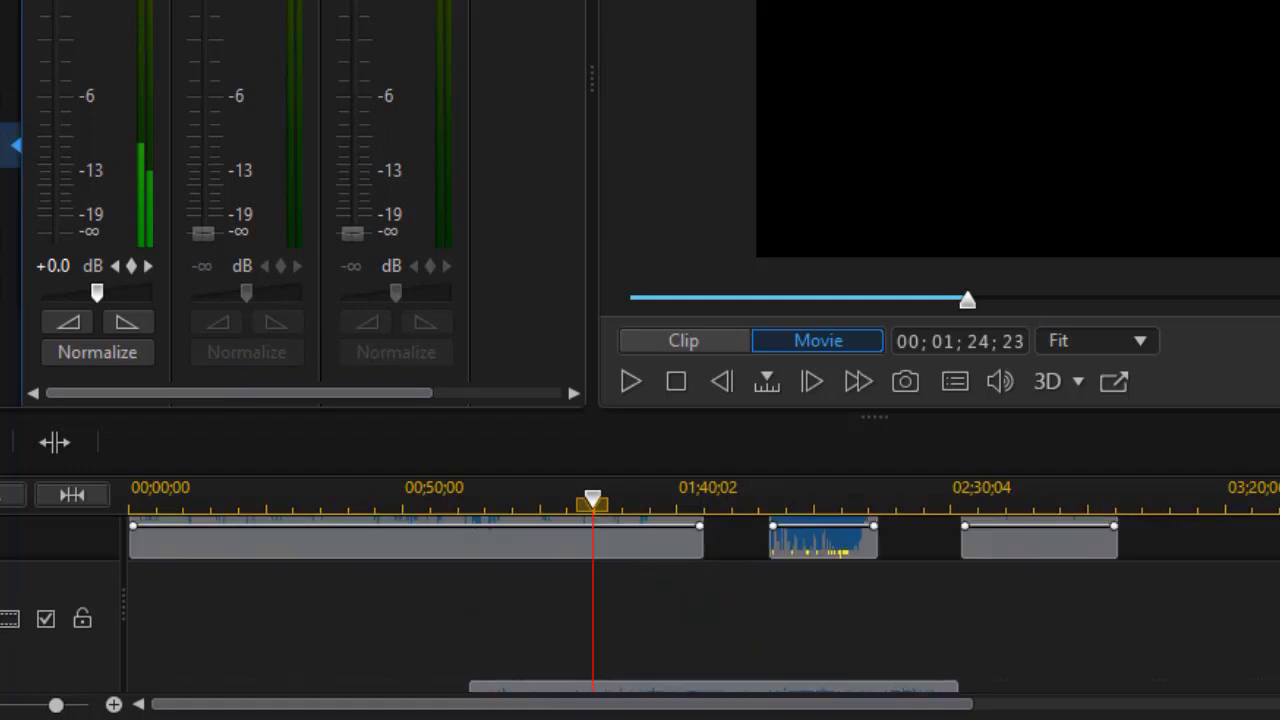
{"action": "mouse_move", "coordinate": [815, 540]}
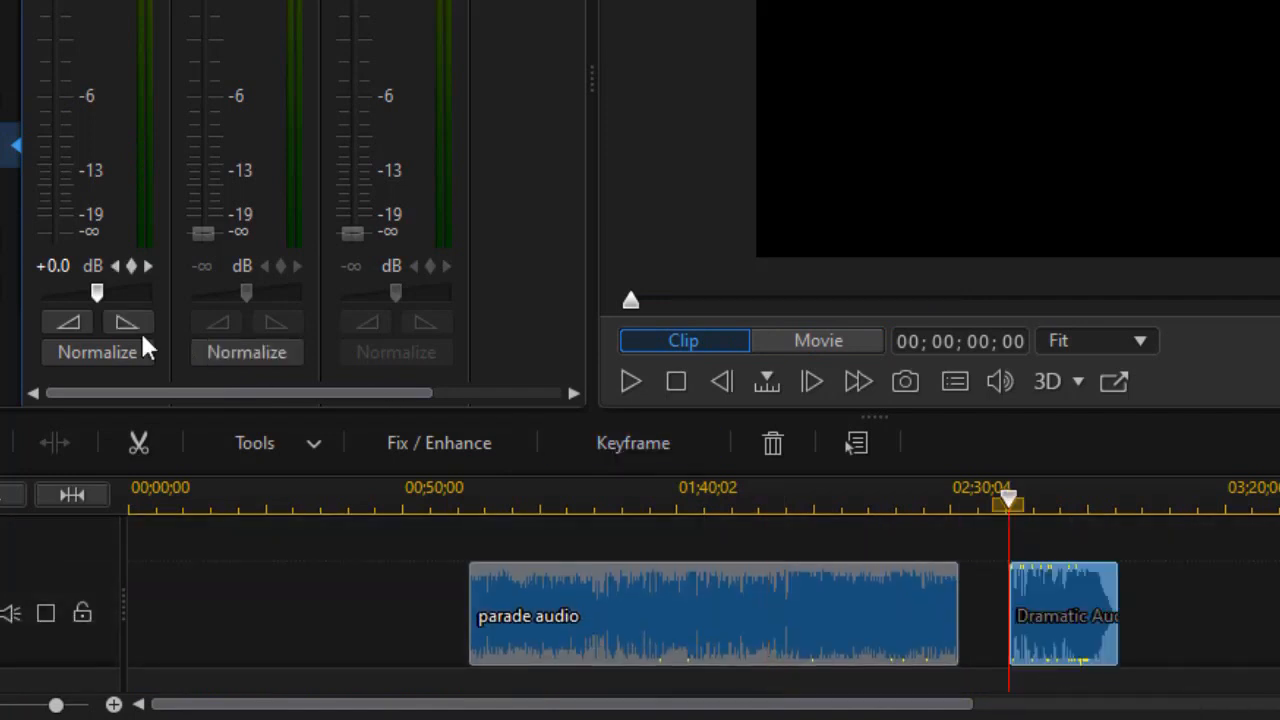
{"action": "left_click", "coordinate": [246, 352]}
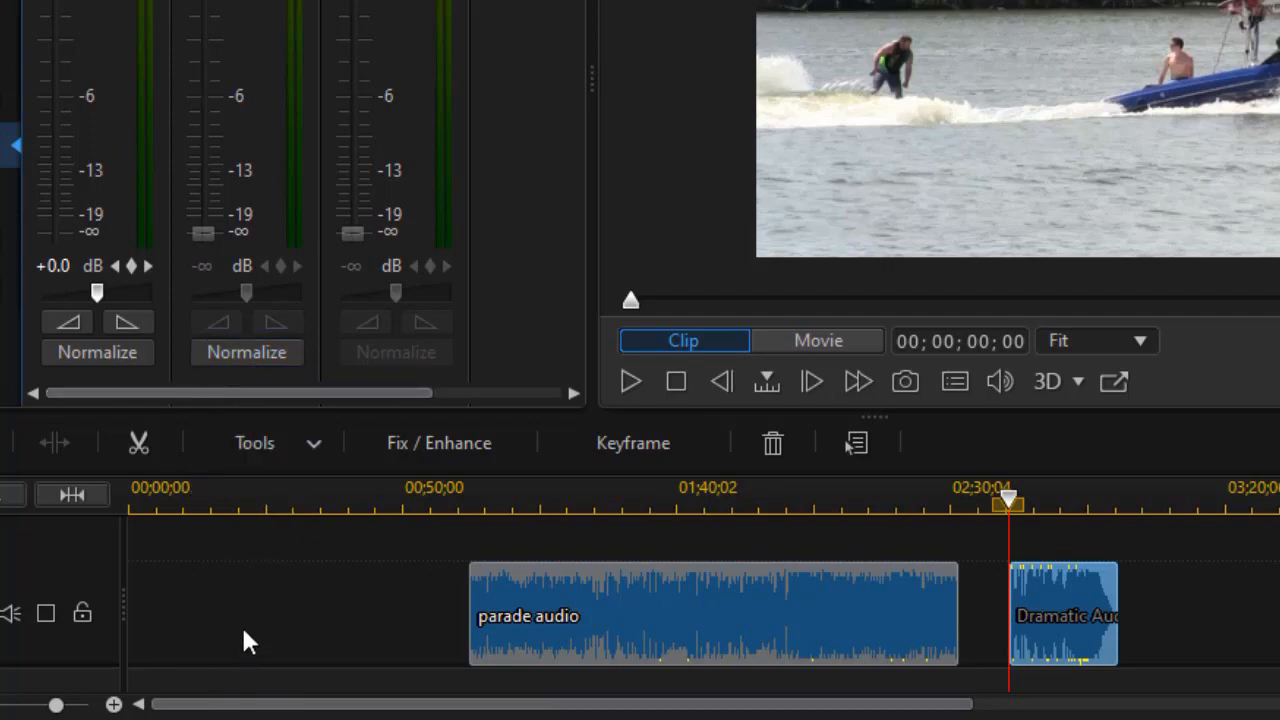
{"action": "mouse_move", "coordinate": [262, 603]}
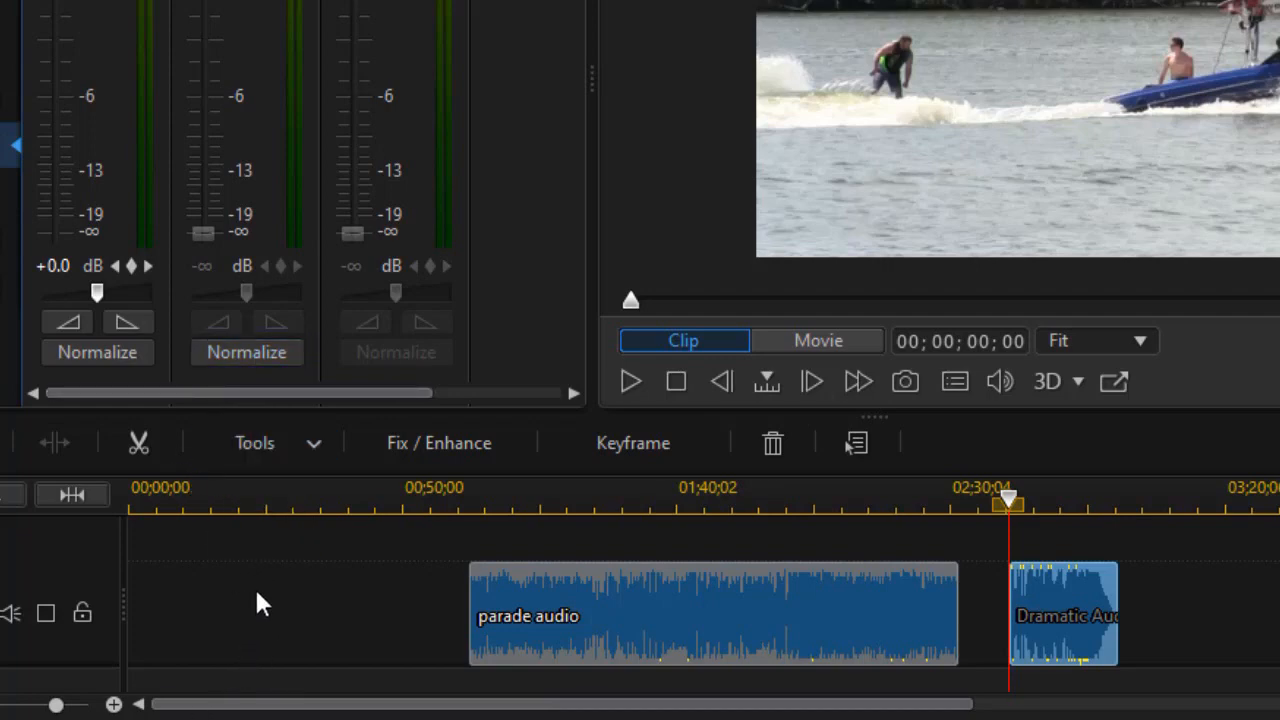
{"action": "mouse_move", "coordinate": [233, 610]}
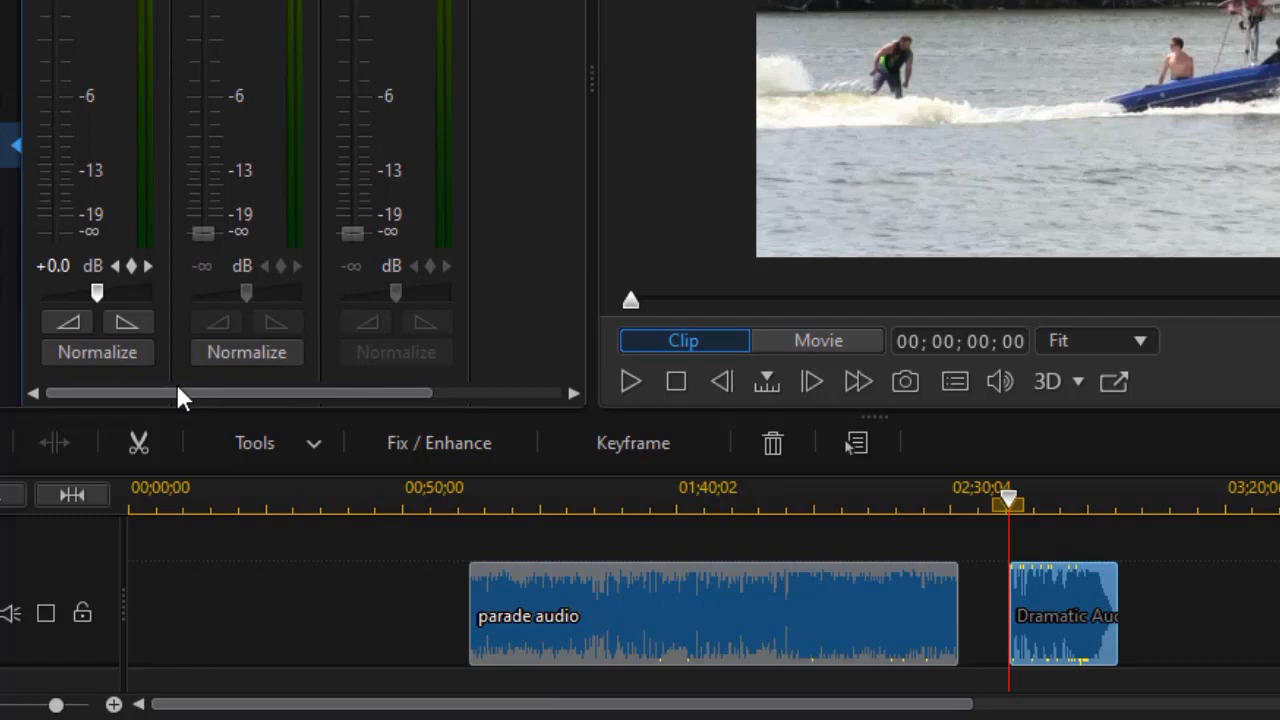
{"action": "mouse_move", "coordinate": [305, 543]}
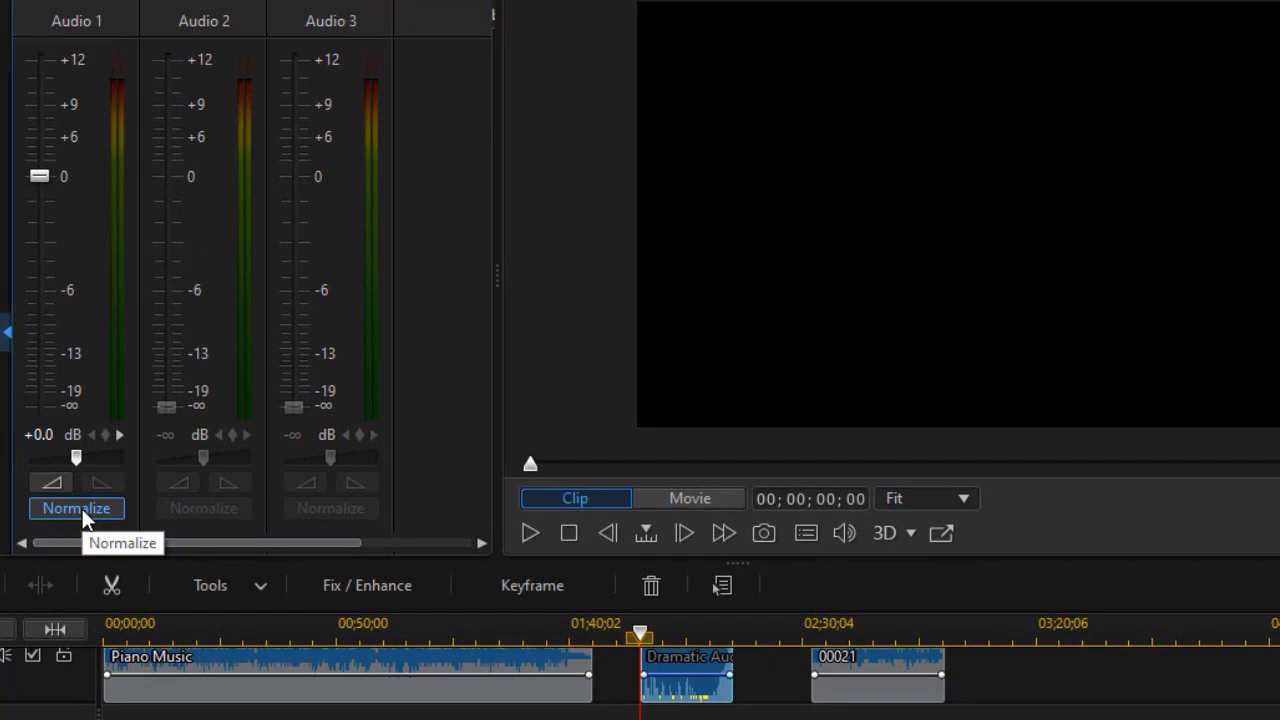
Normalize the Audio 1 channel, bringing it to -12.4 dB
{"action": "left_click", "coordinate": [76, 508]}
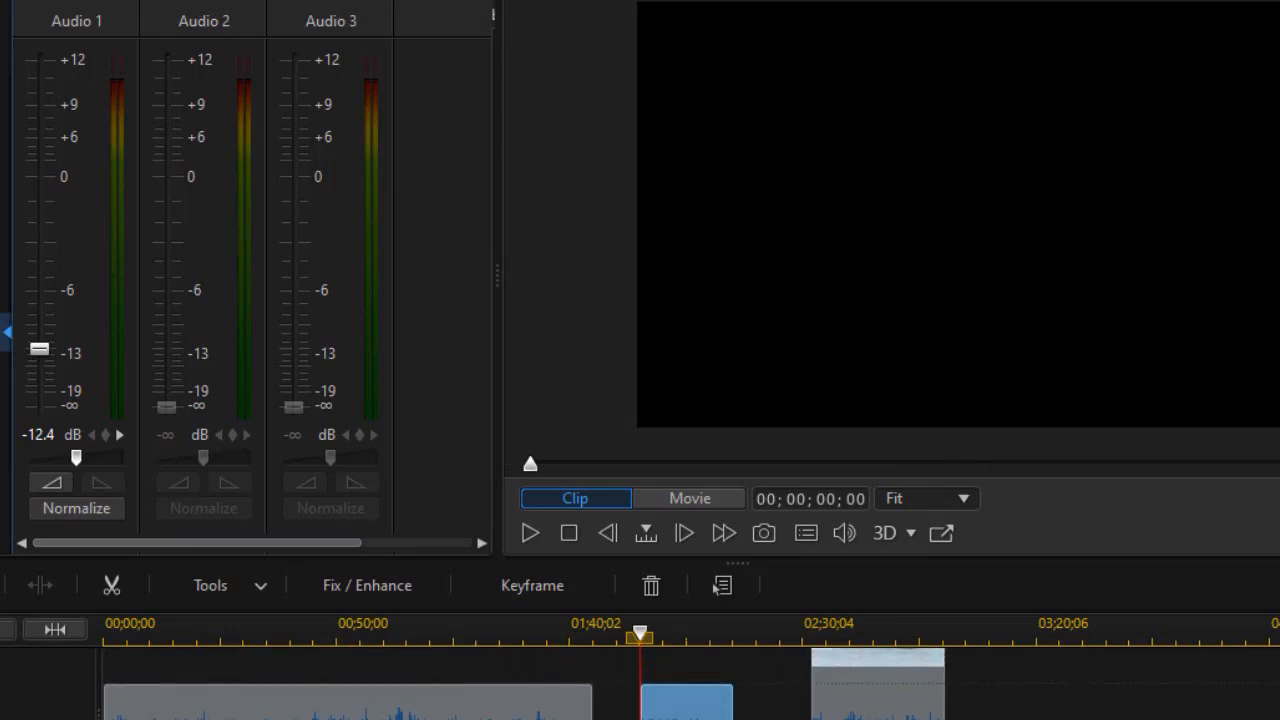
{"action": "scroll", "scroll_direction": "down", "scroll_amount": 3}
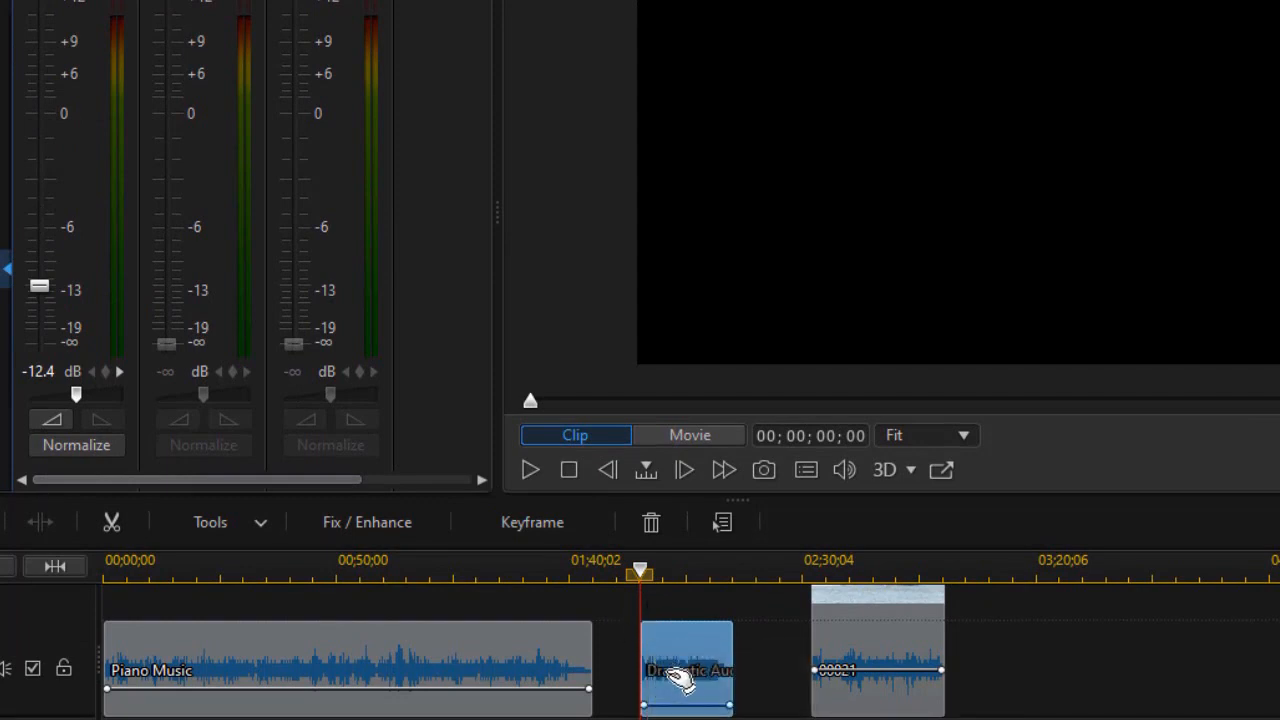
{"action": "mouse_move", "coordinate": [686, 680]}
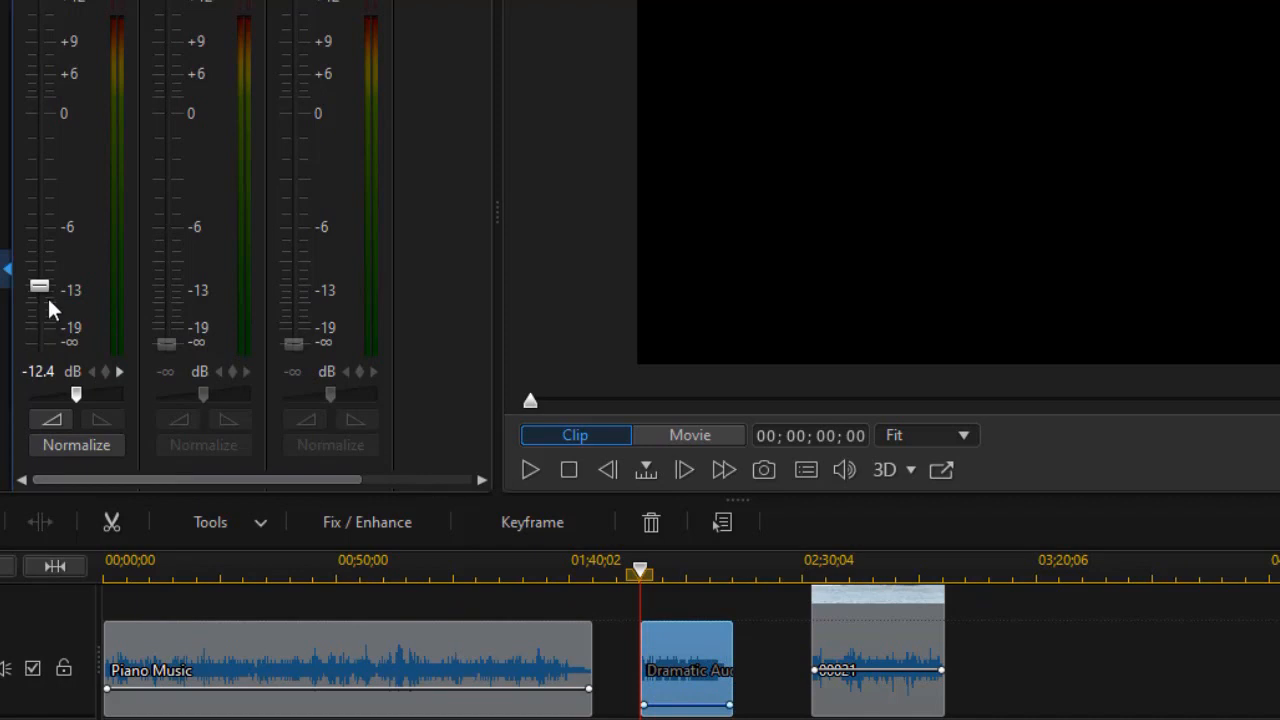
{"action": "mouse_move", "coordinate": [40, 288]}
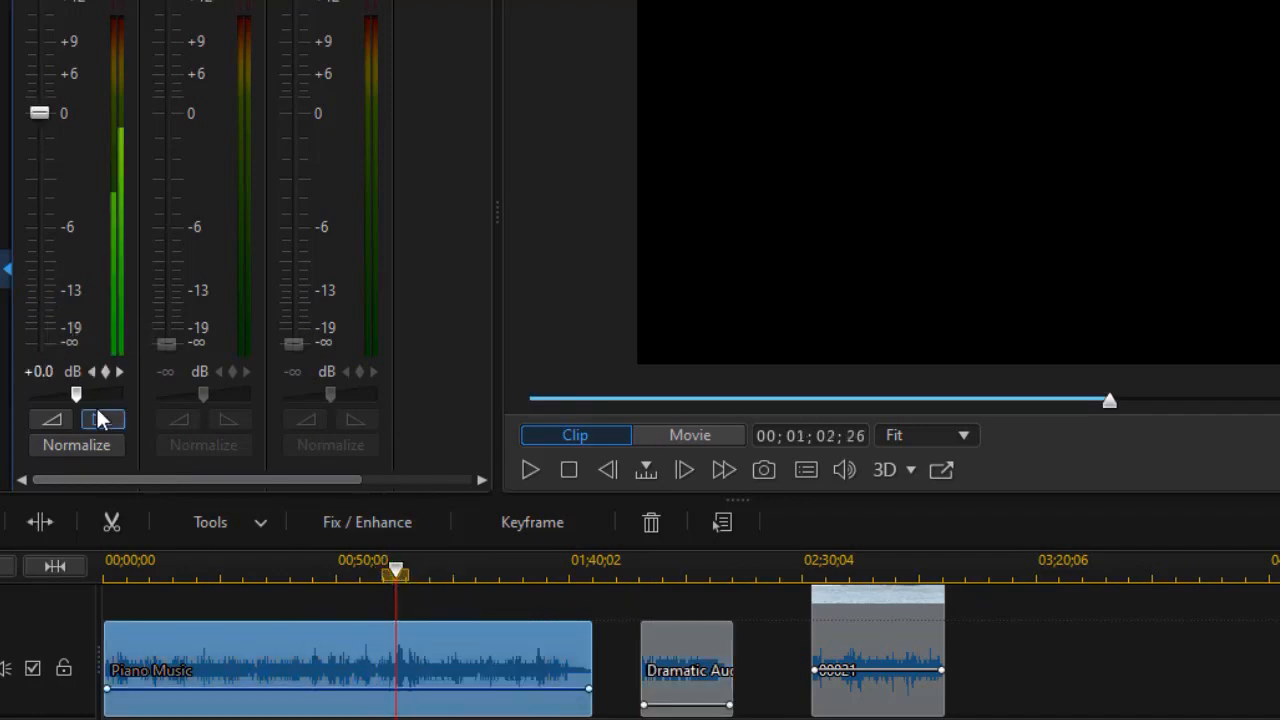
{"action": "mouse_move", "coordinate": [40, 113]}
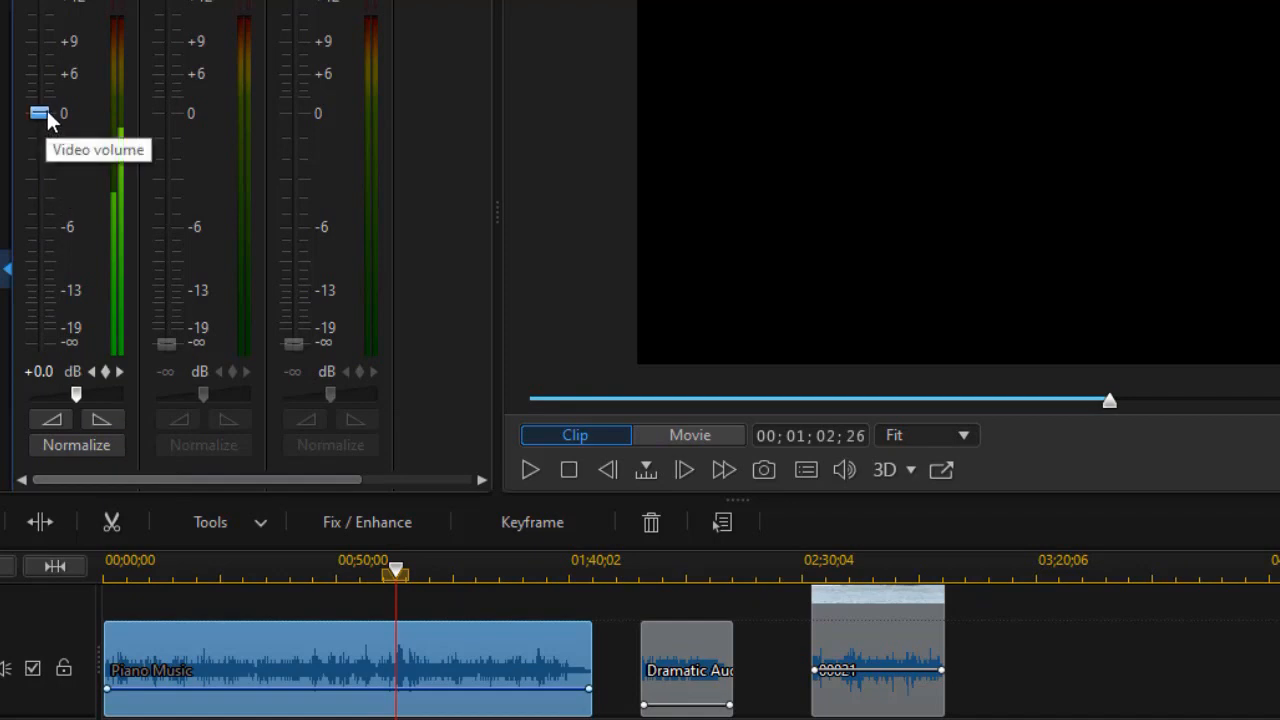
{"action": "mouse_move", "coordinate": [872, 560]}
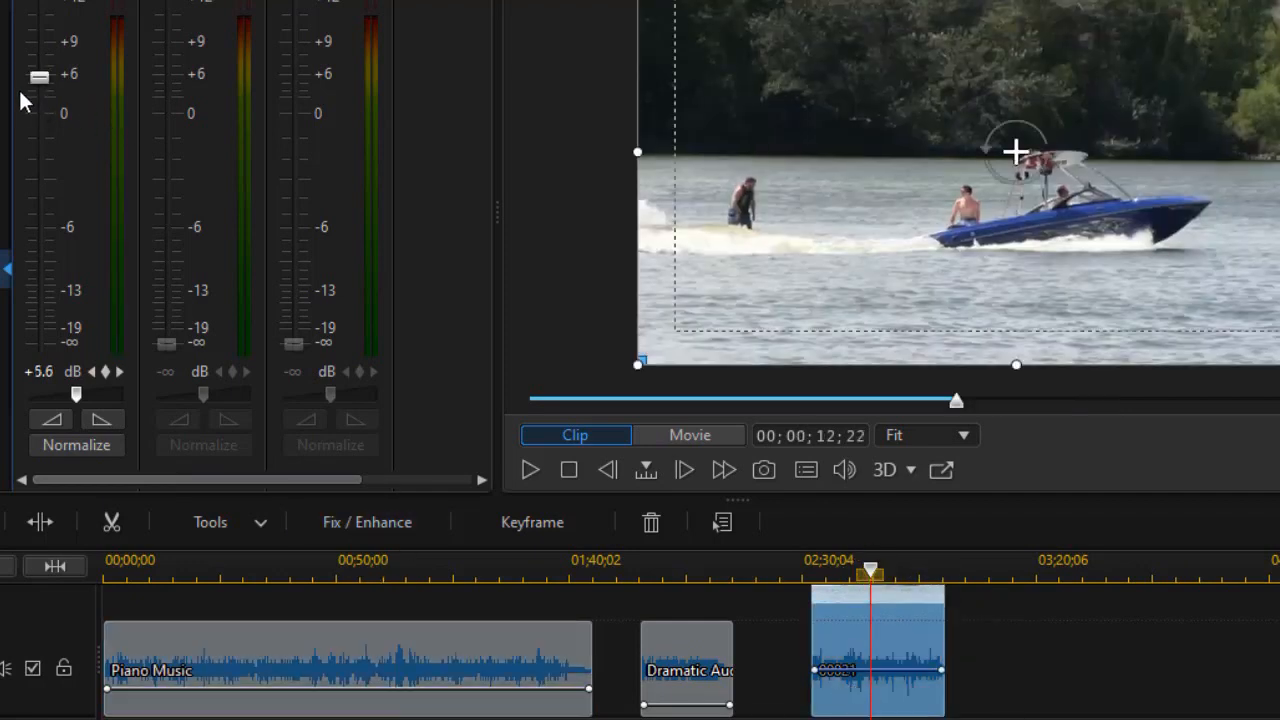
{"action": "mouse_move", "coordinate": [40, 78]}
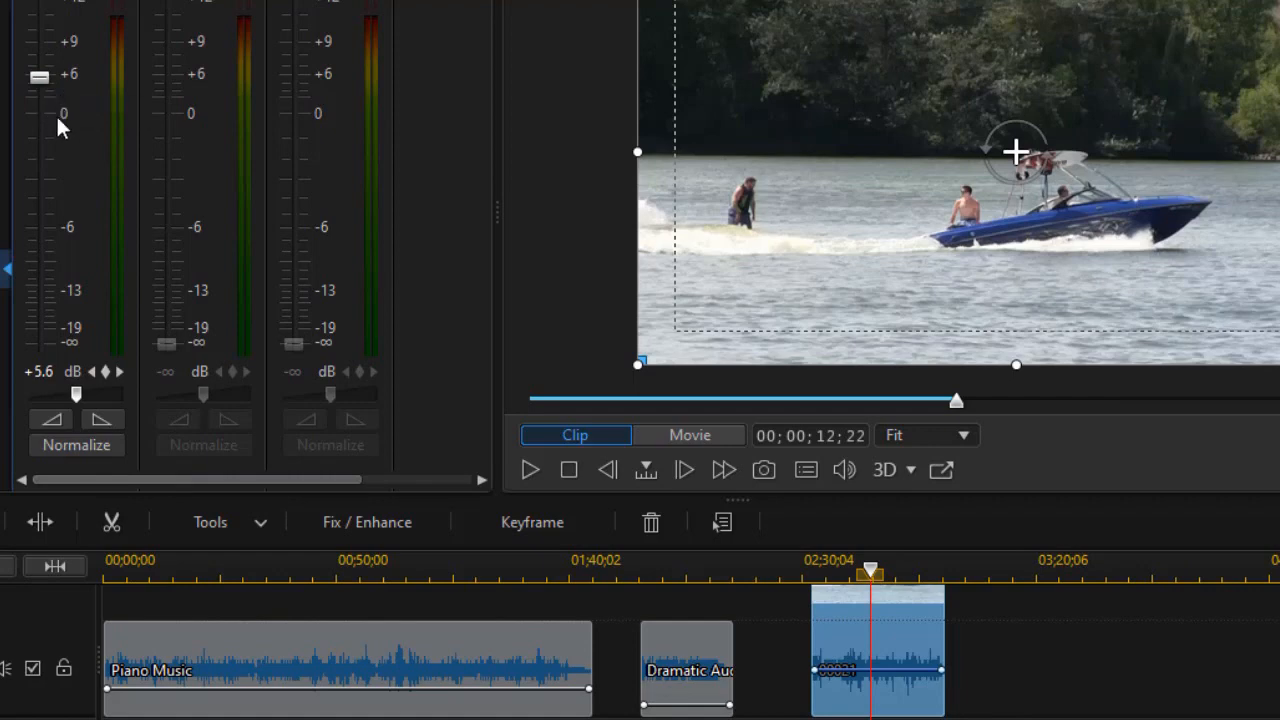
{"action": "mouse_move", "coordinate": [40, 80]}
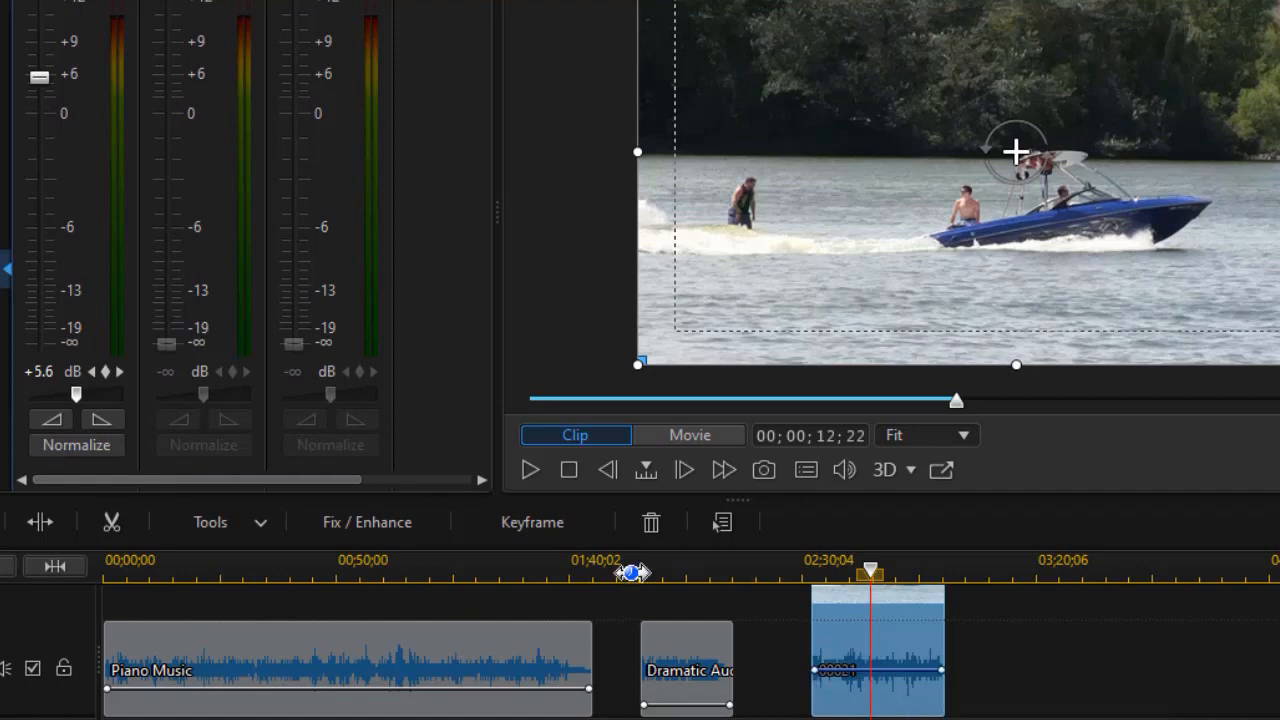
{"action": "mouse_move", "coordinate": [250, 642]}
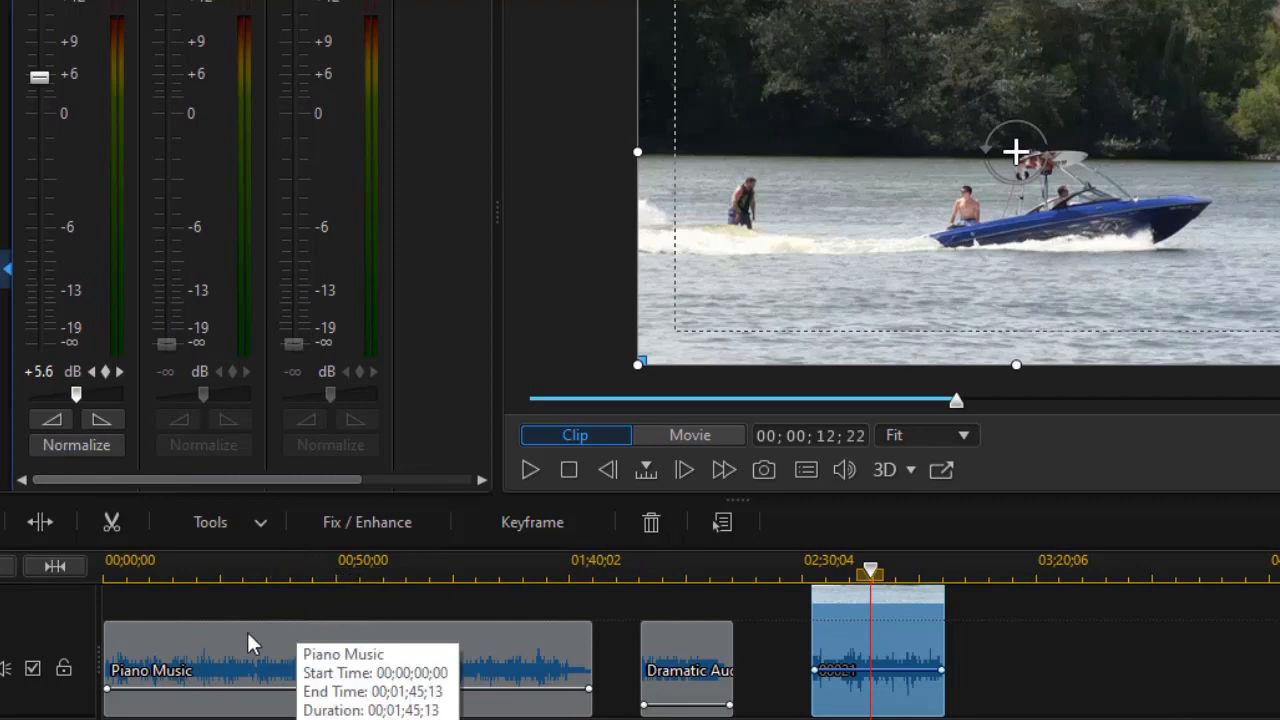
{"action": "mouse_move", "coordinate": [610, 675]}
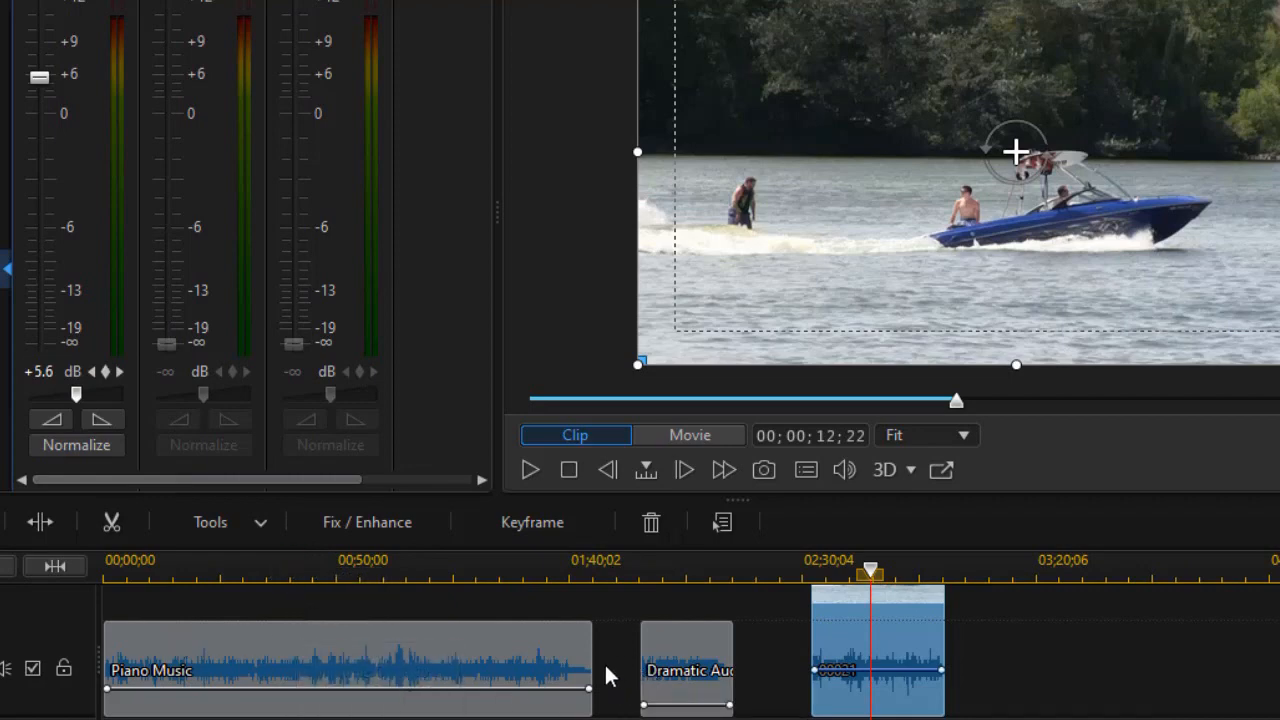
Adjust the Audio 1 gain slider toward 50
{"action": "left_click", "coordinate": [367, 521]}
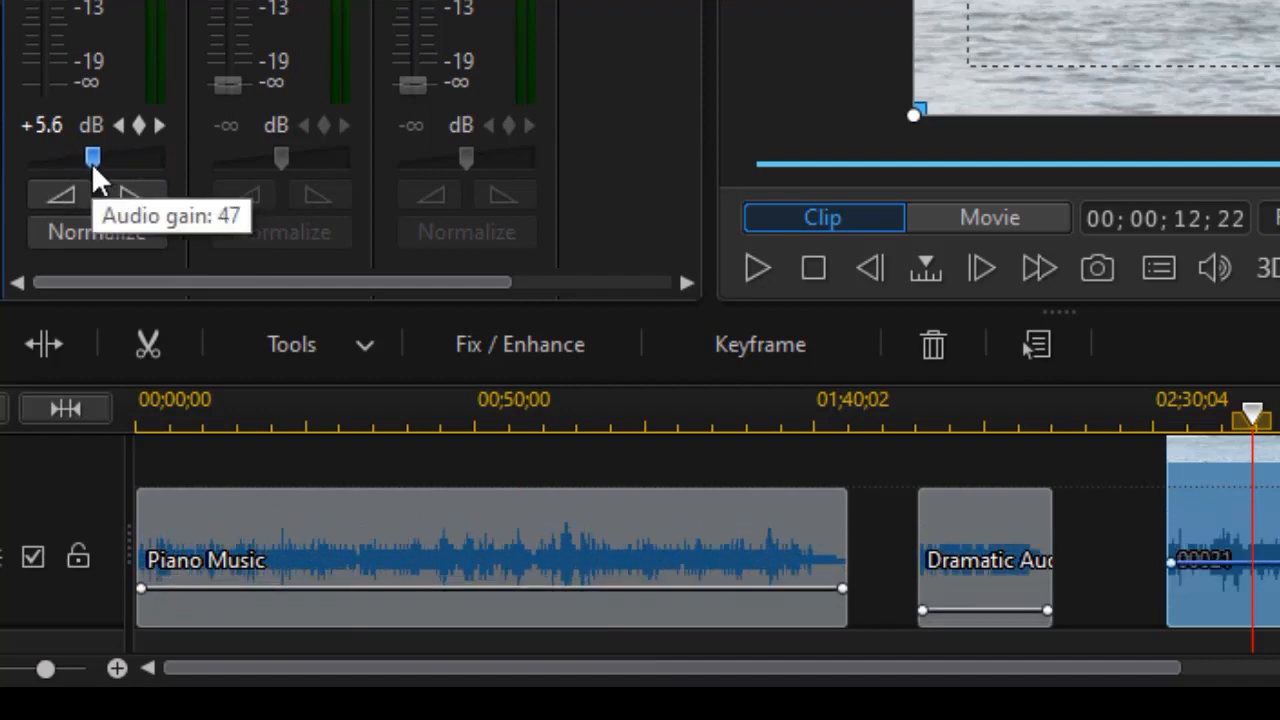
{"action": "mouse_move", "coordinate": [660, 585]}
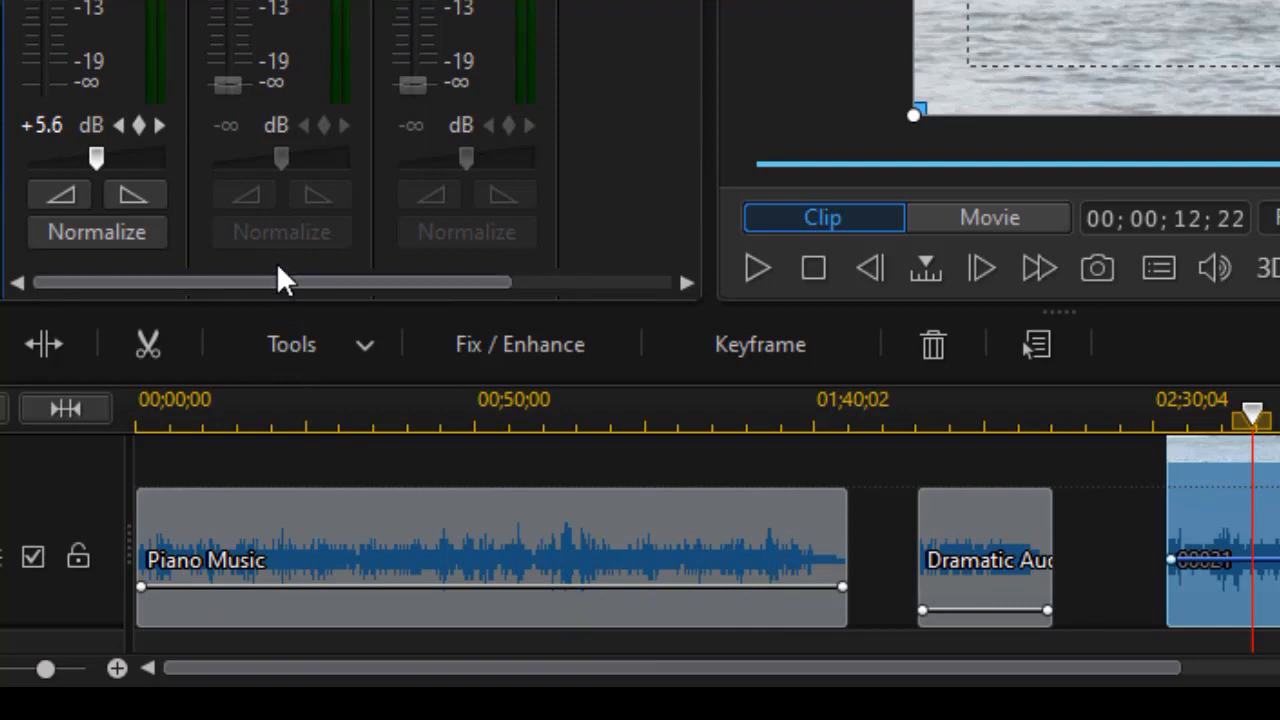
{"action": "mouse_move", "coordinate": [348, 310]}
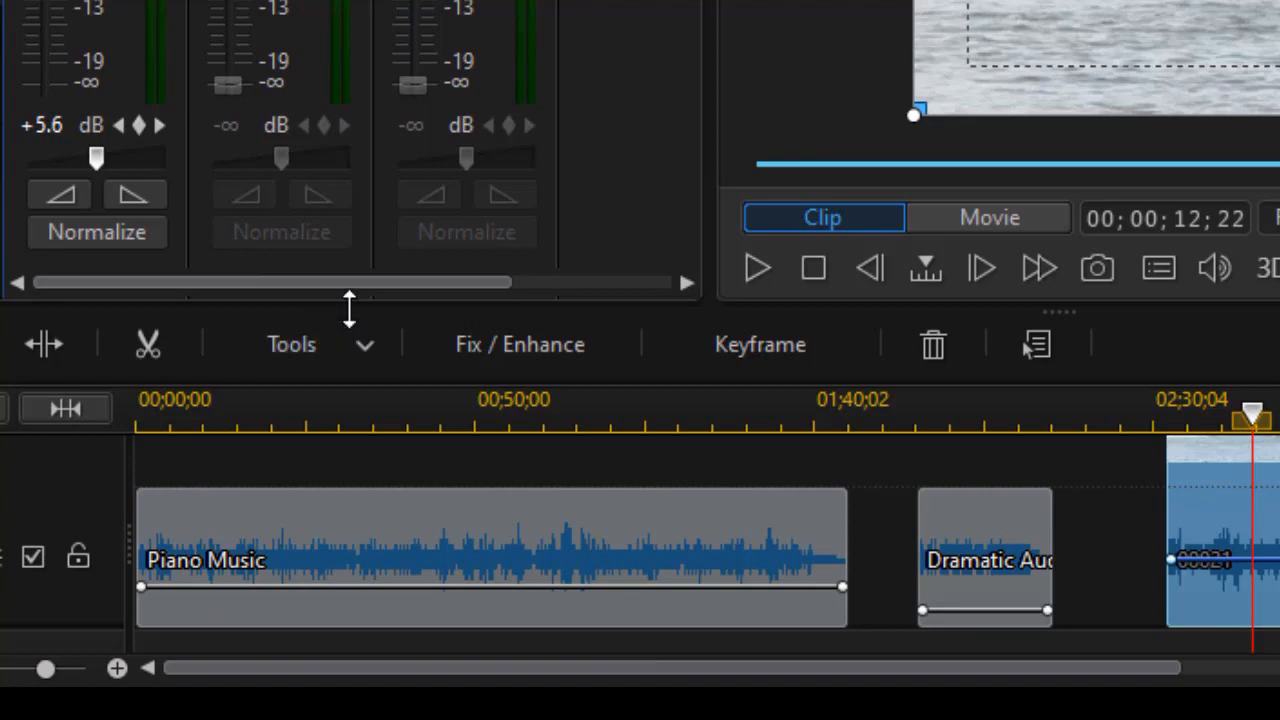
{"action": "mouse_move", "coordinate": [97, 157]}
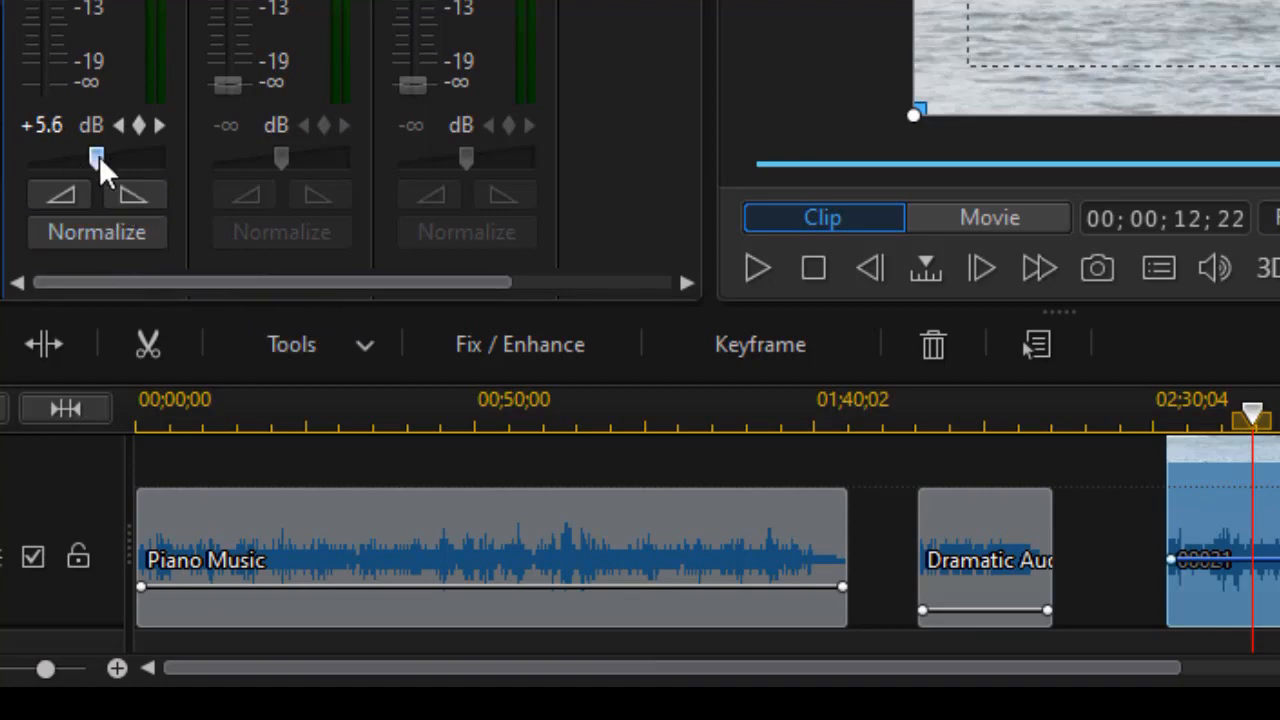
{"action": "mouse_move", "coordinate": [60, 185]}
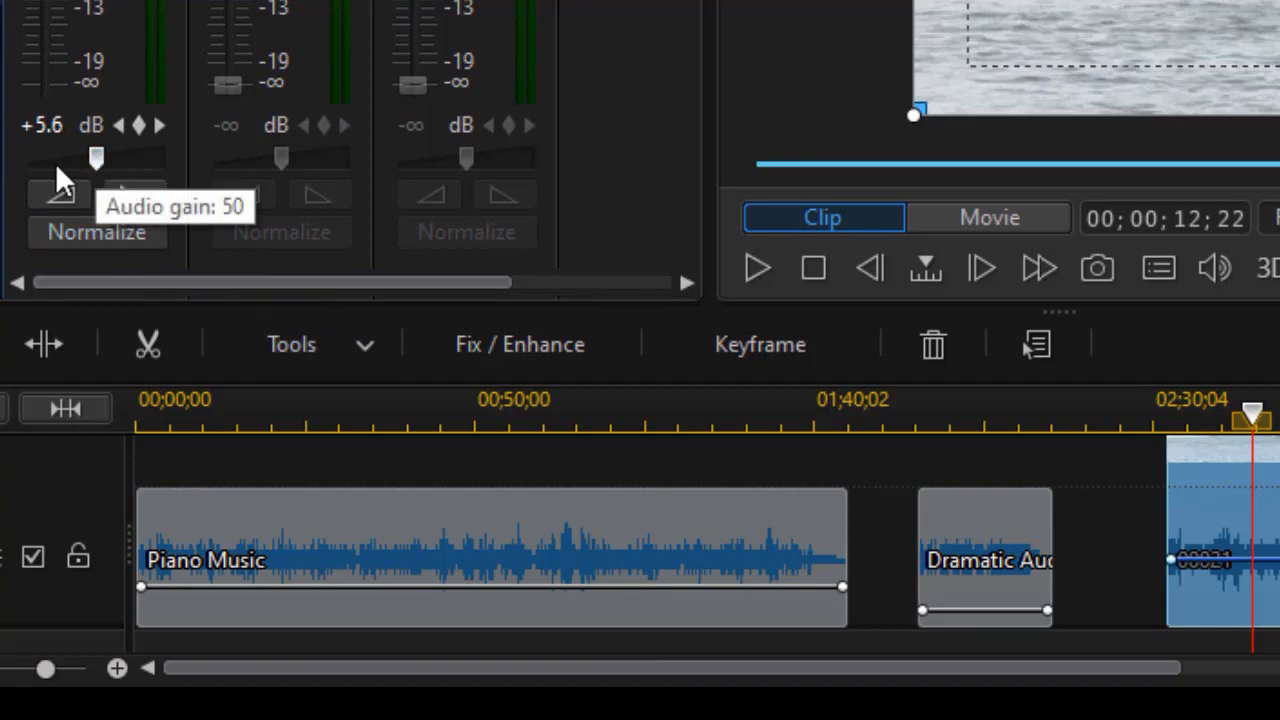
{"action": "mouse_move", "coordinate": [135, 175]}
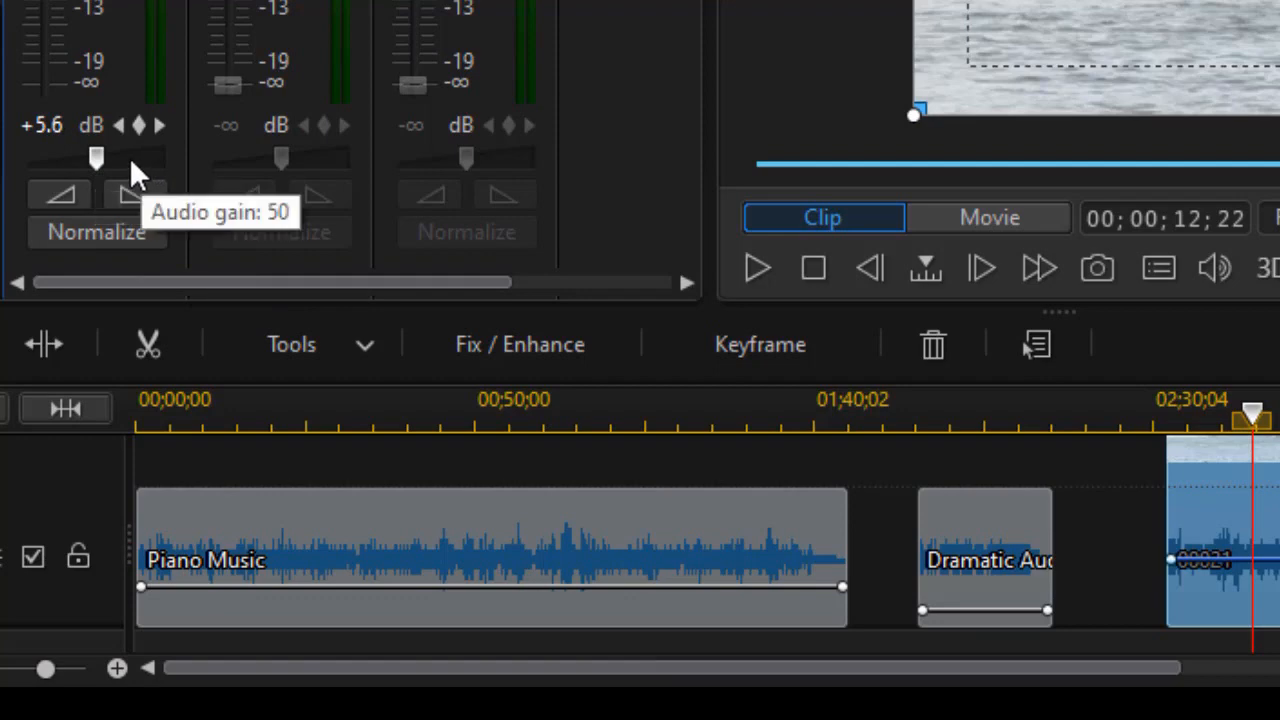
{"action": "mouse_move", "coordinate": [122, 175]}
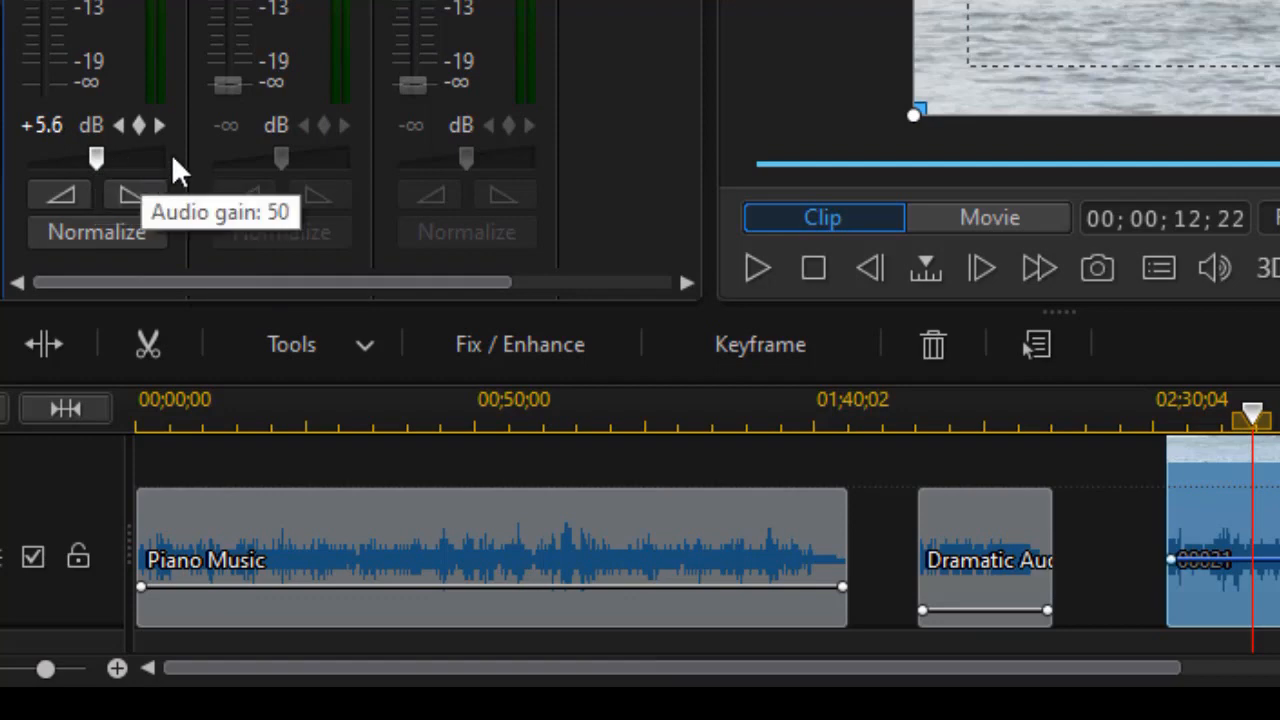
{"action": "mouse_move", "coordinate": [620, 555]}
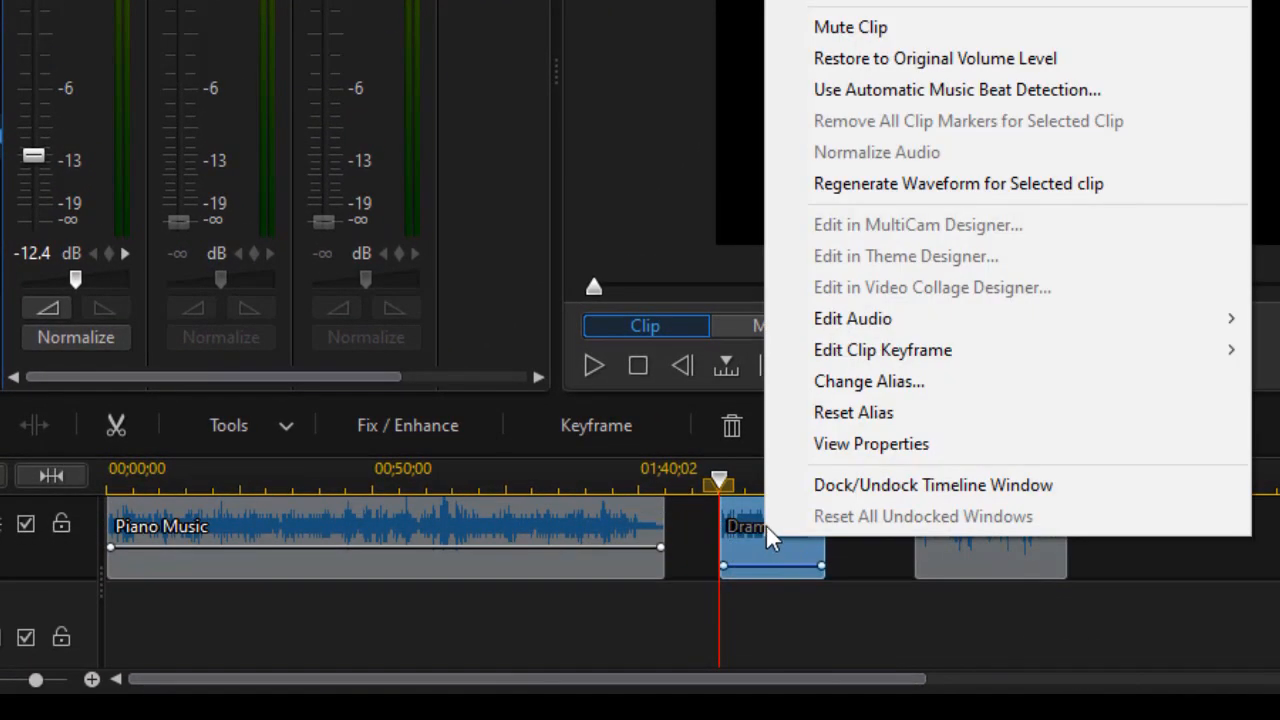
{"action": "mouse_move", "coordinate": [893, 58]}
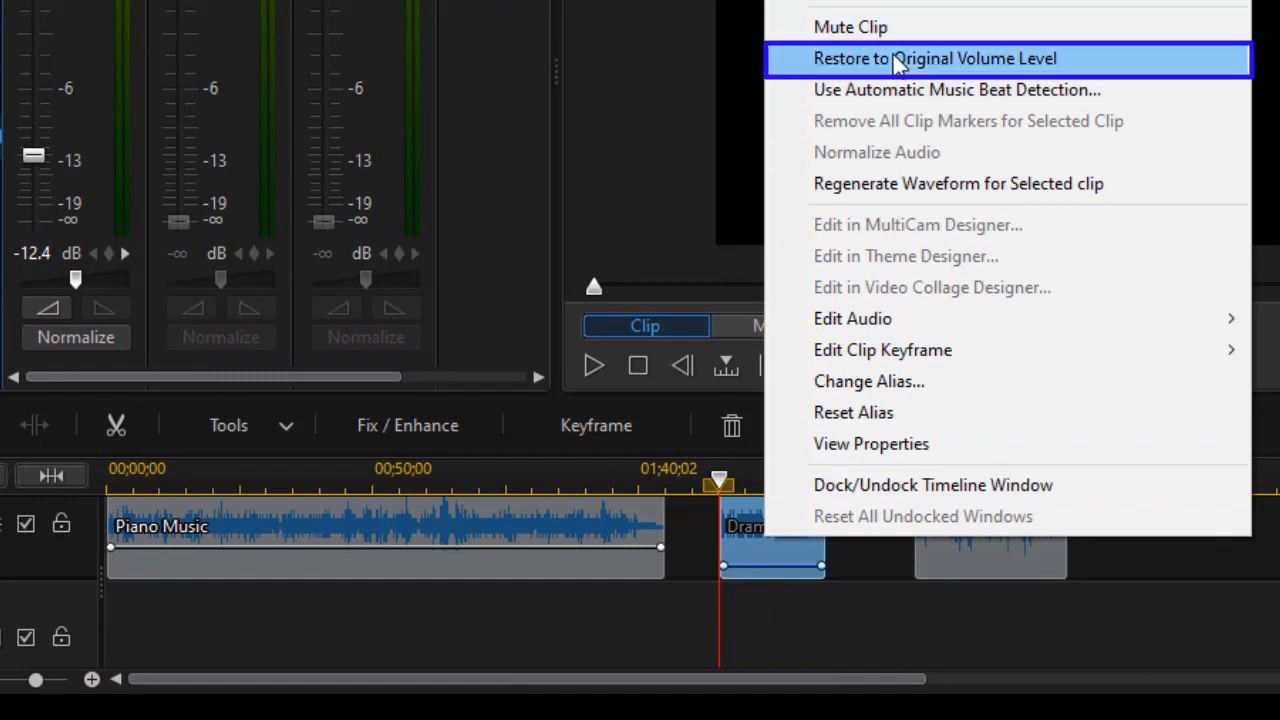
Restore Dramatic Audio to its original volume level
{"action": "left_click", "coordinate": [935, 58]}
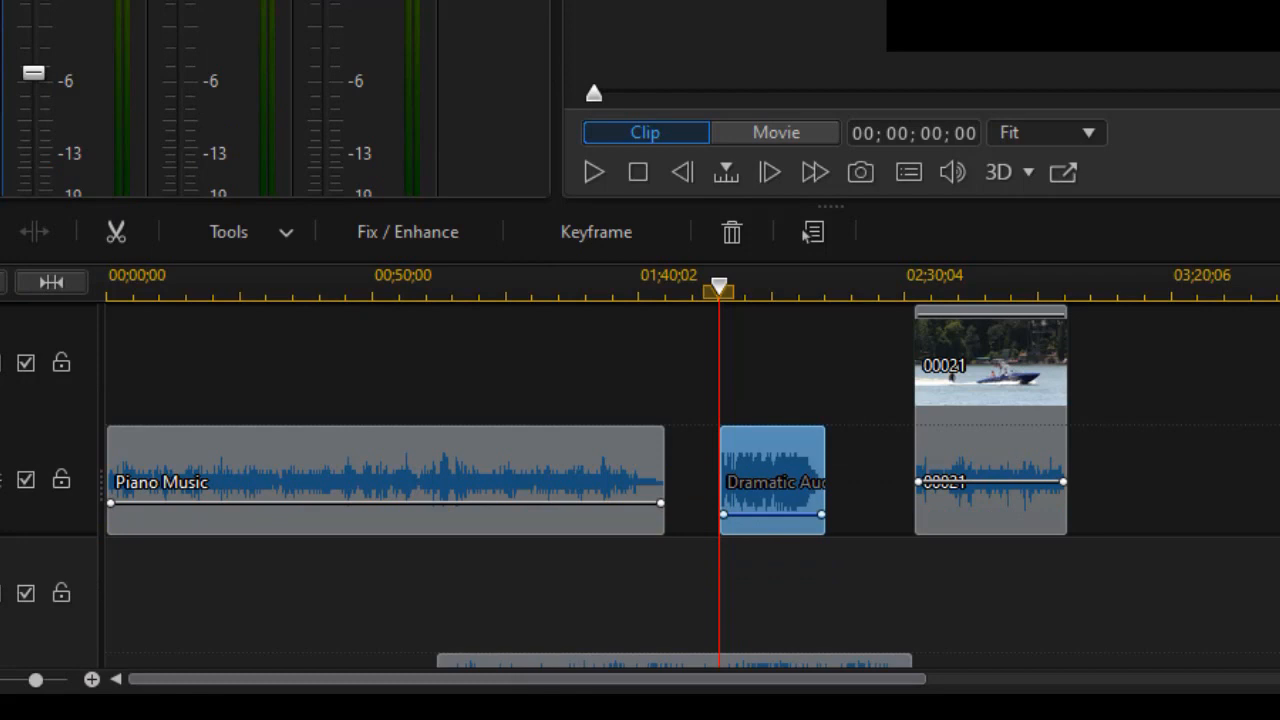
{"action": "mouse_move", "coordinate": [772, 505]}
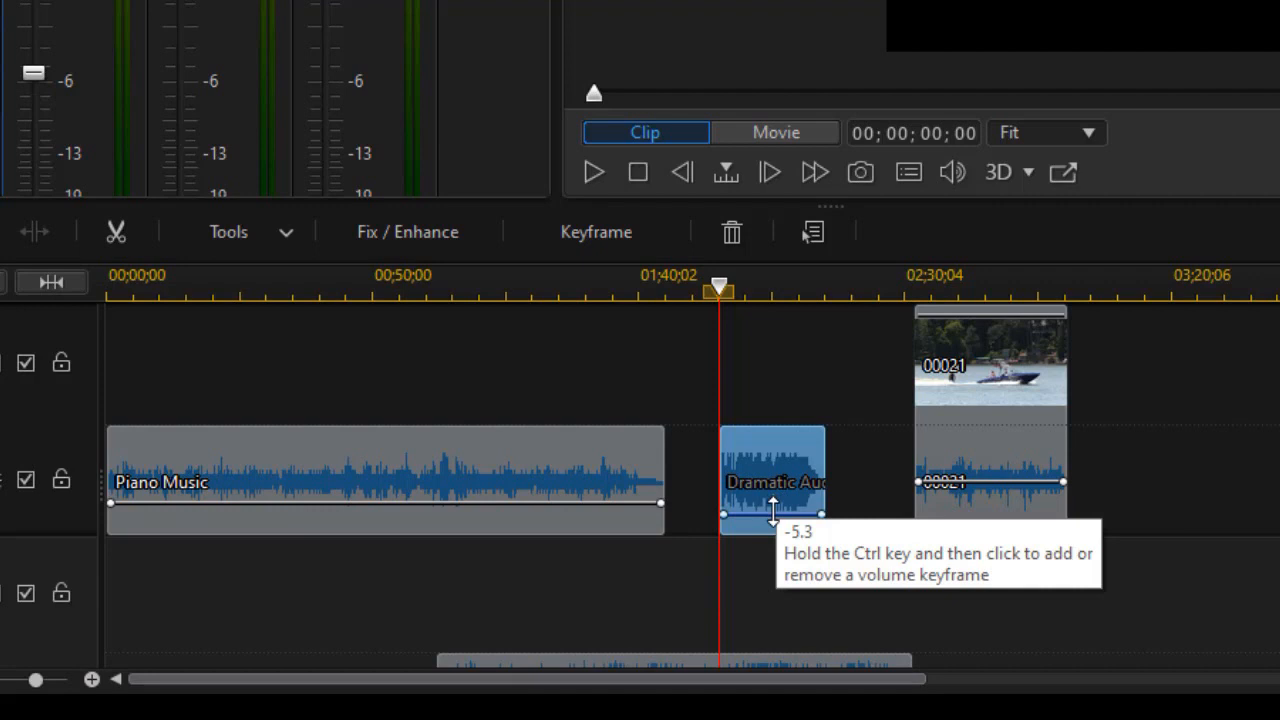
Drag Dramatic Audio's volume line, settling at -12.3
{"action": "left_click_drag", "start_coordinate": [772, 513], "coordinate": [772, 505]}
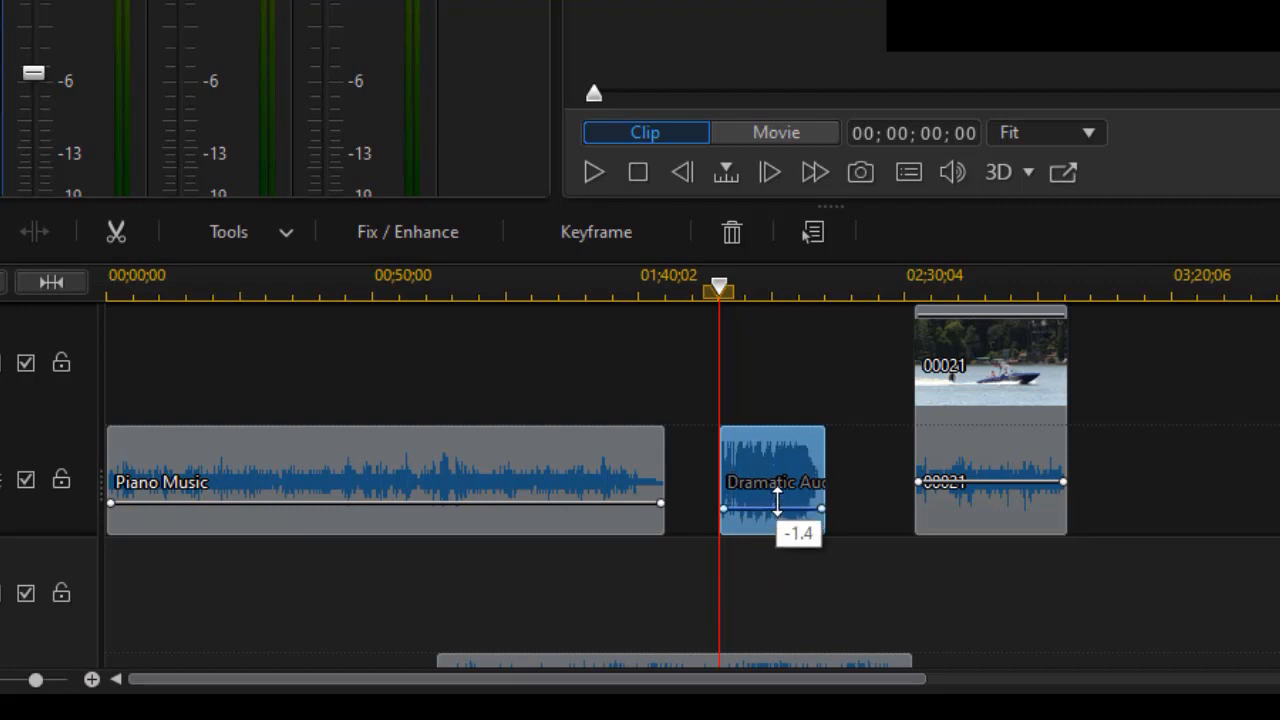
{"action": "left_click_drag", "start_coordinate": [778, 505], "coordinate": [778, 517]}
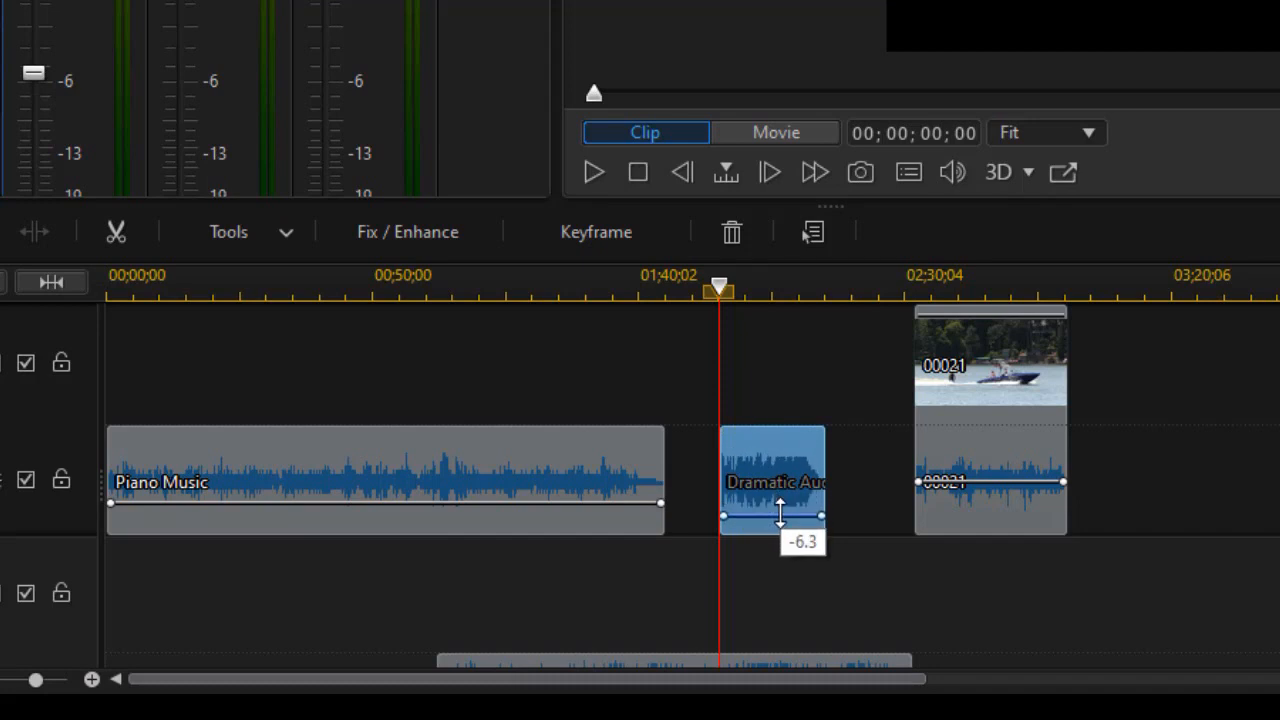
{"action": "left_click_drag", "start_coordinate": [780, 517], "coordinate": [783, 505]}
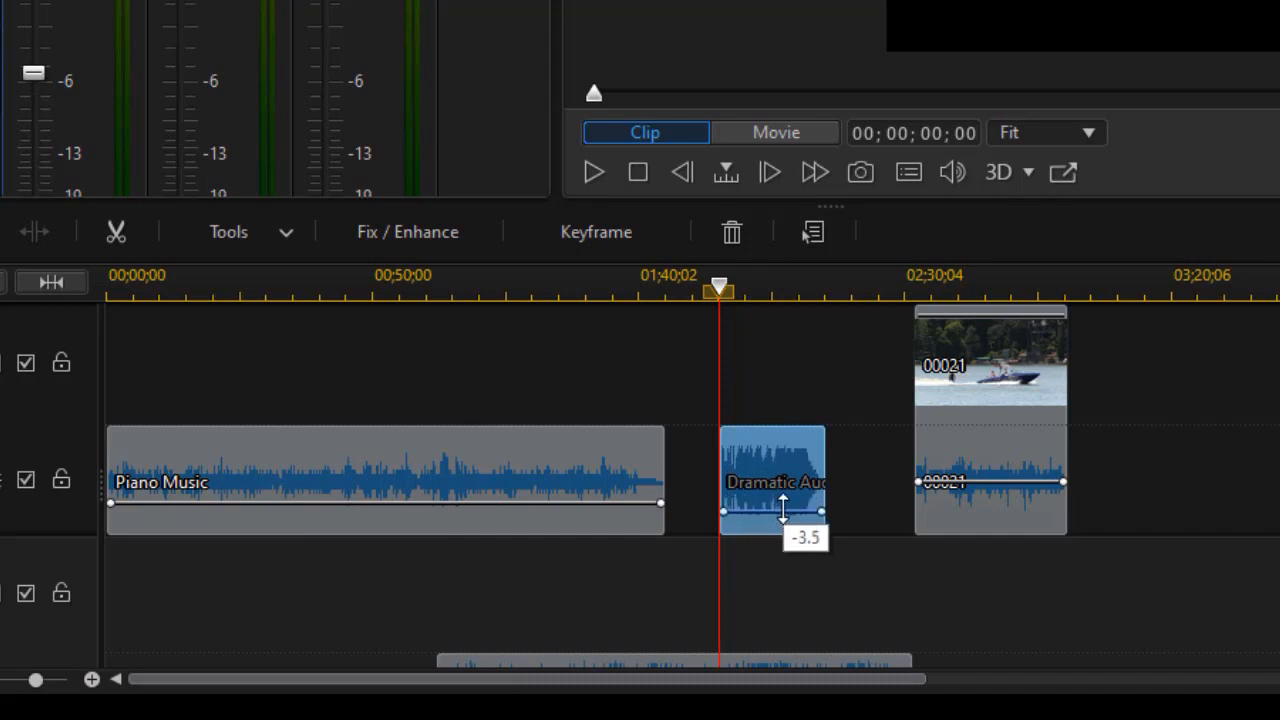
{"action": "left_click_drag", "start_coordinate": [783, 505], "coordinate": [797, 521]}
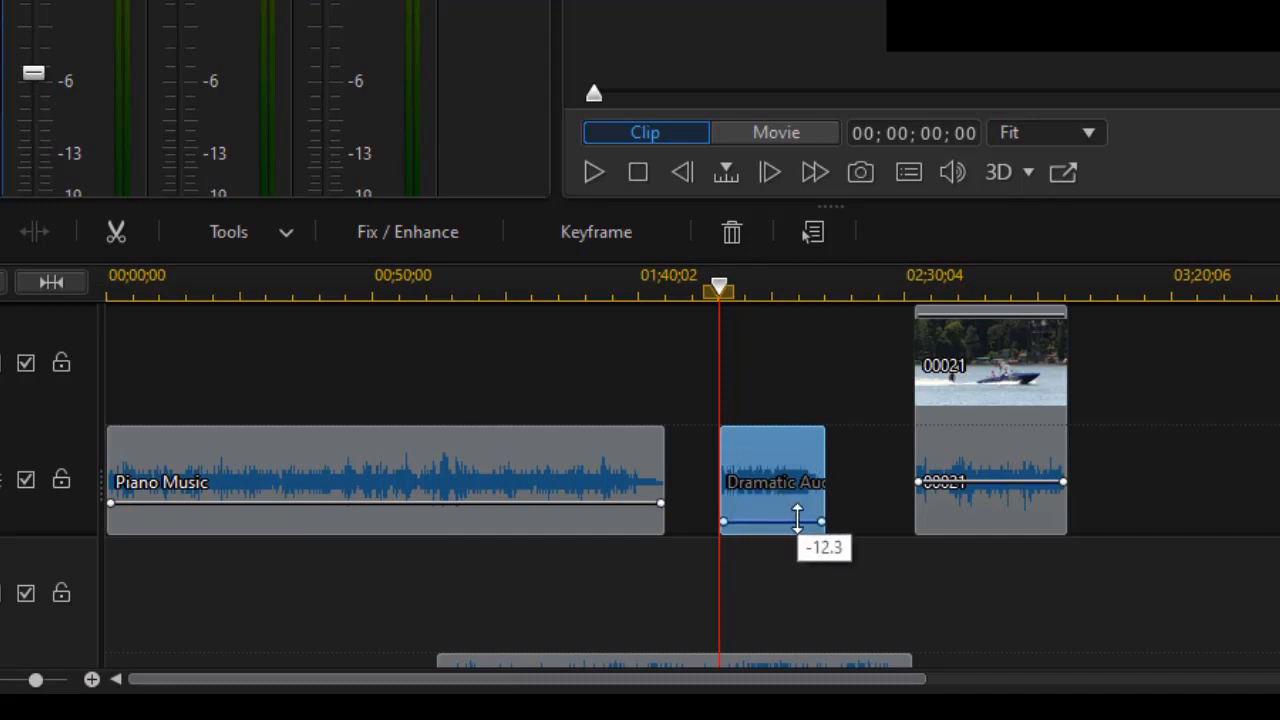